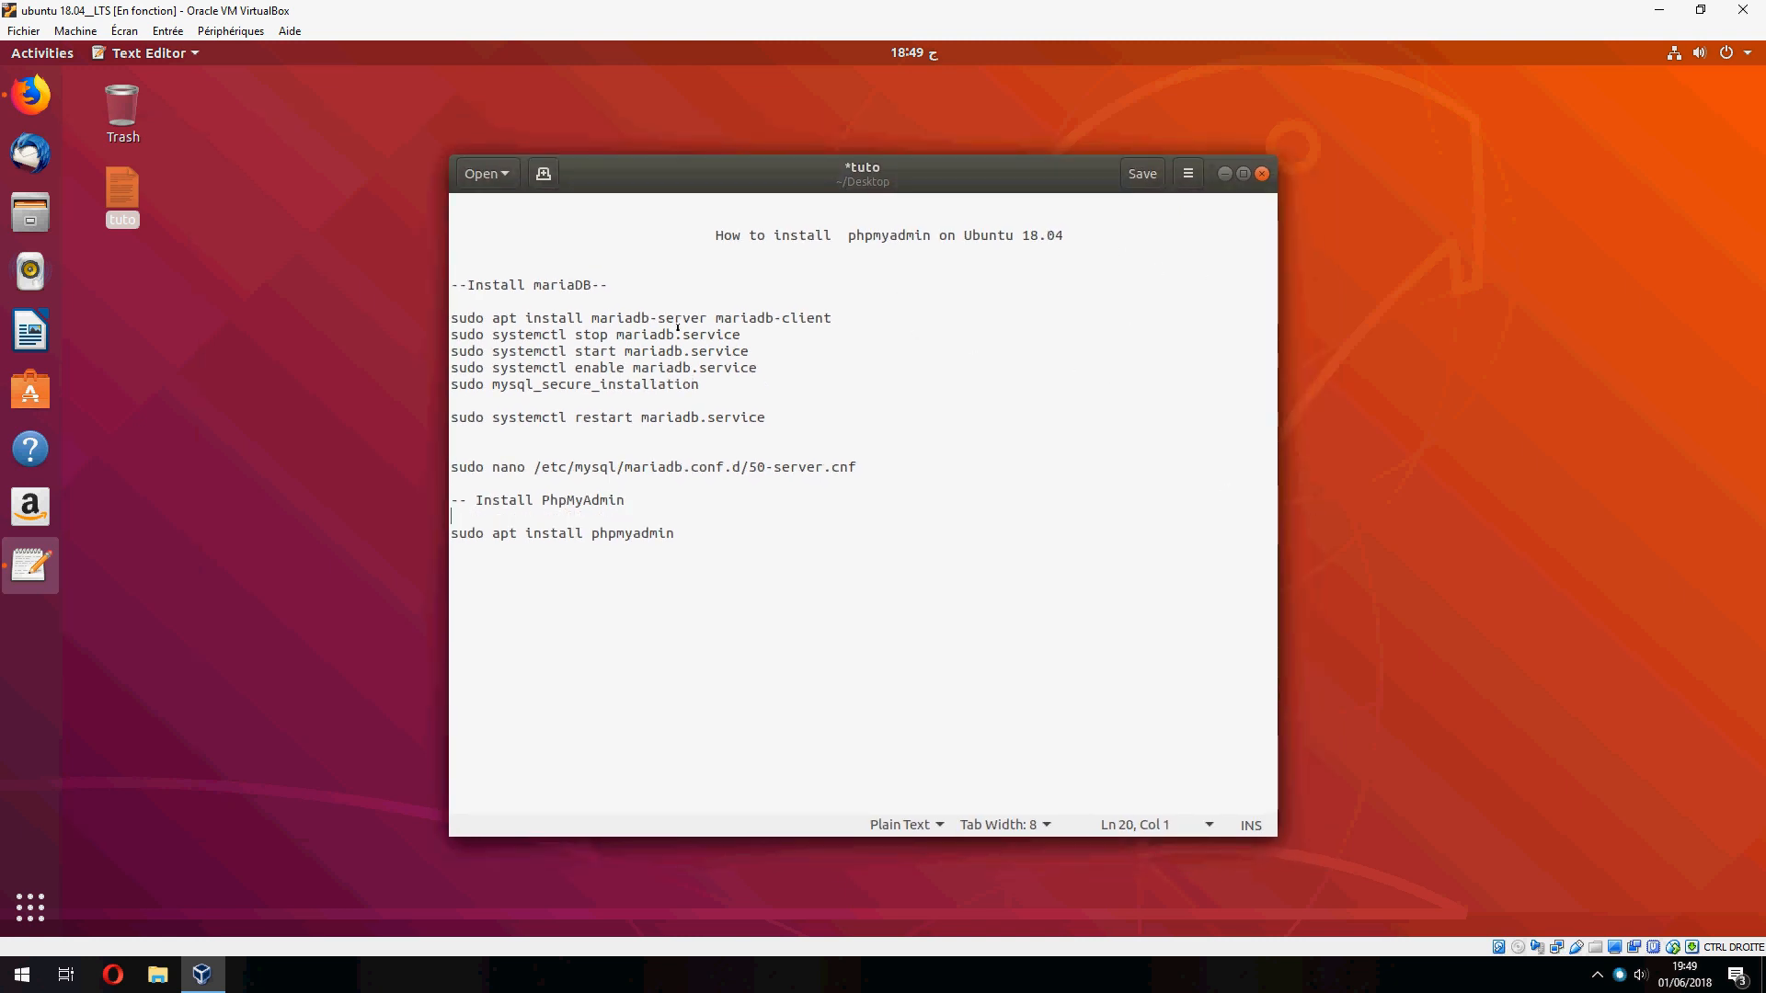
Run 'sudo apt install mariadb-server mariadb-client' copied from the notes and answer y
{"action": "left_click", "coordinate": [839, 322]}
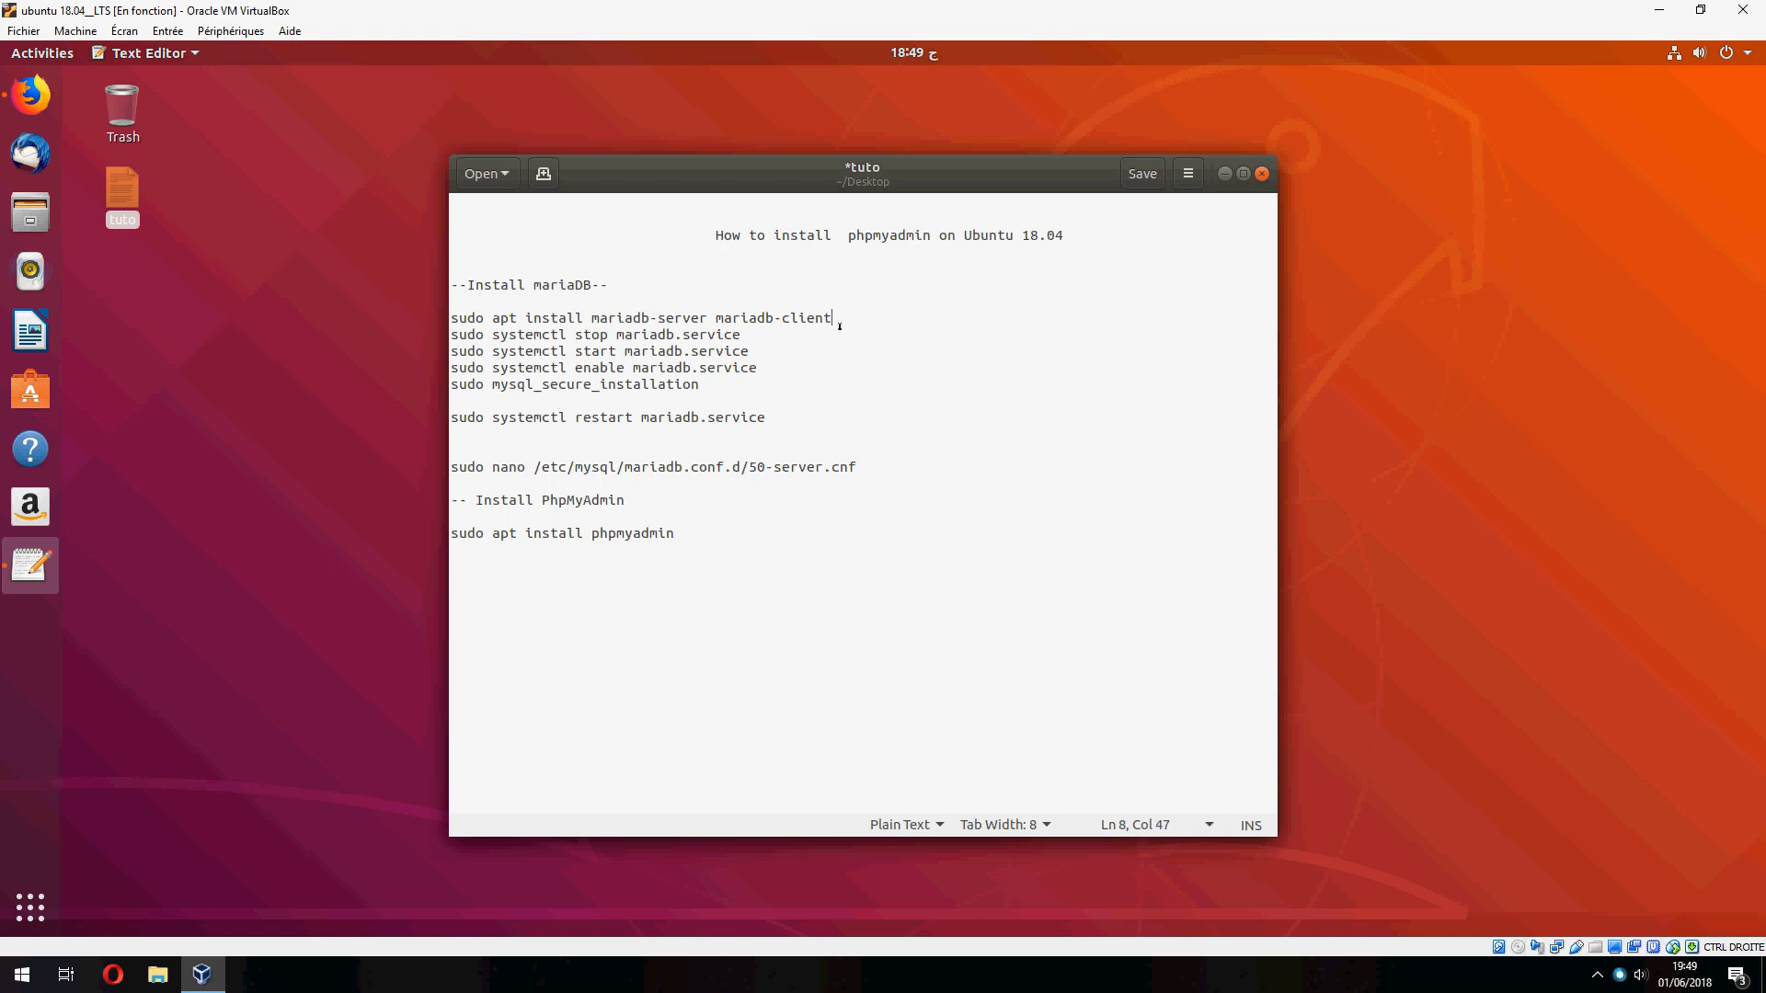
{"action": "triple_click", "coordinate": [638, 317]}
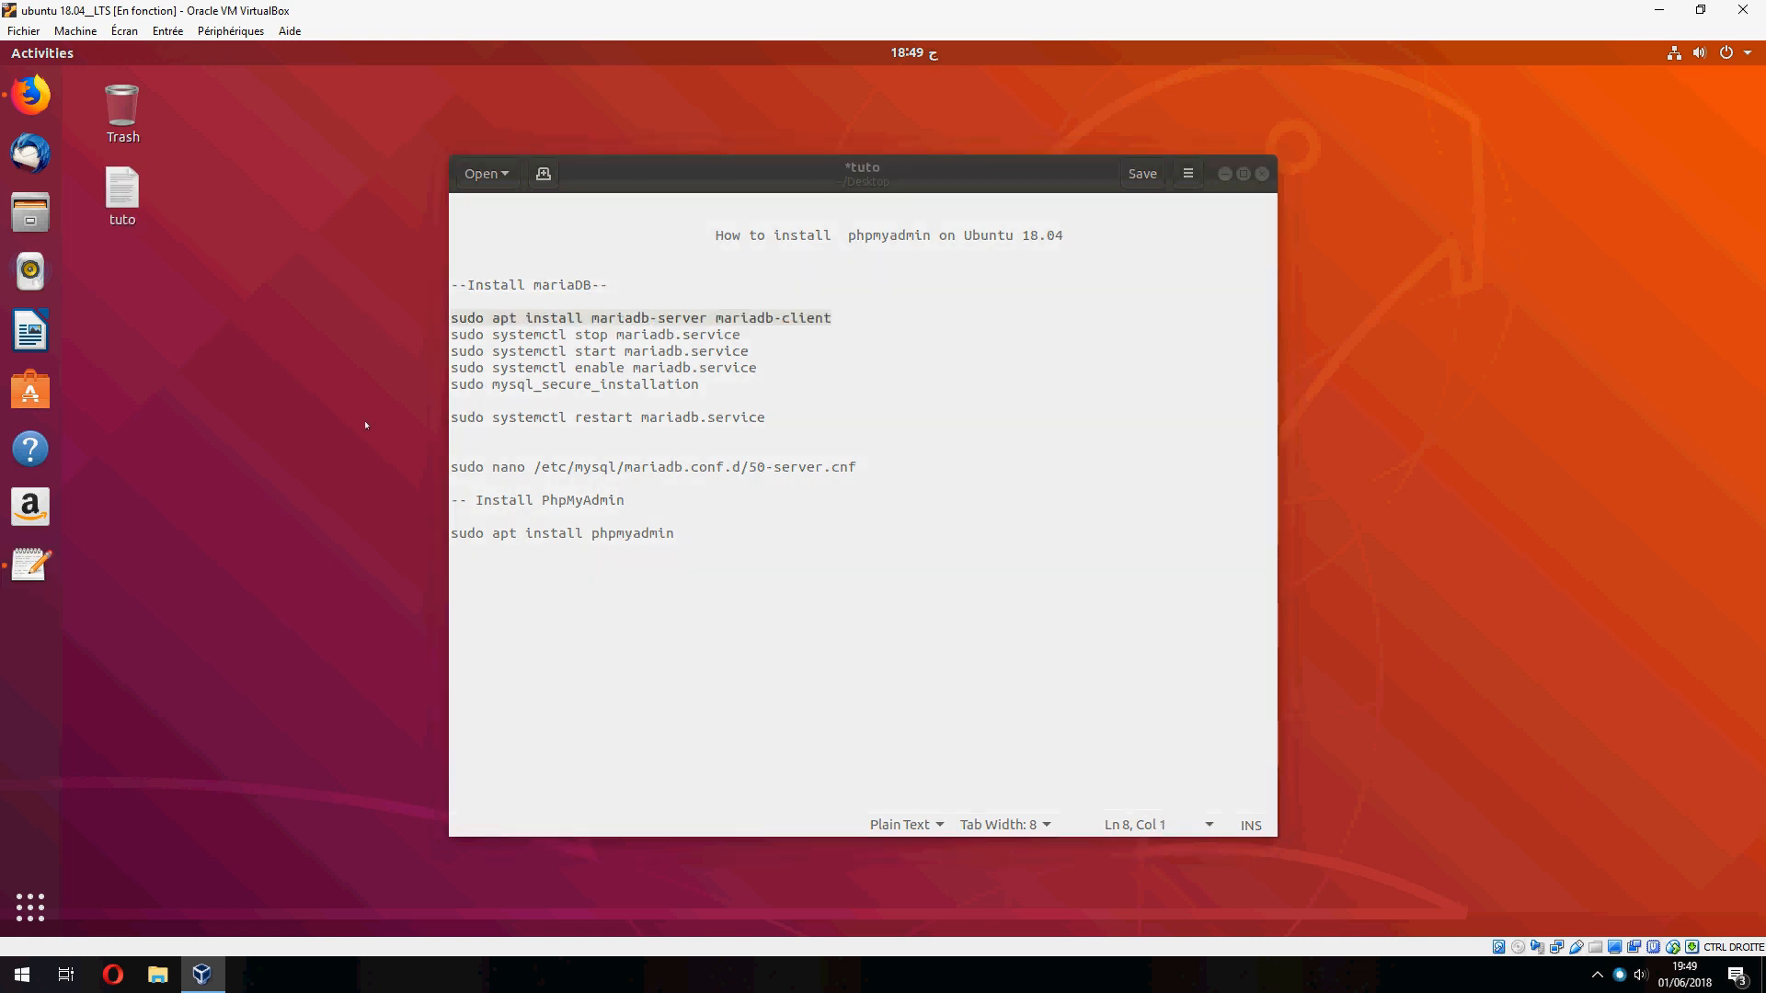
{"action": "right_click", "coordinate": [366, 424]}
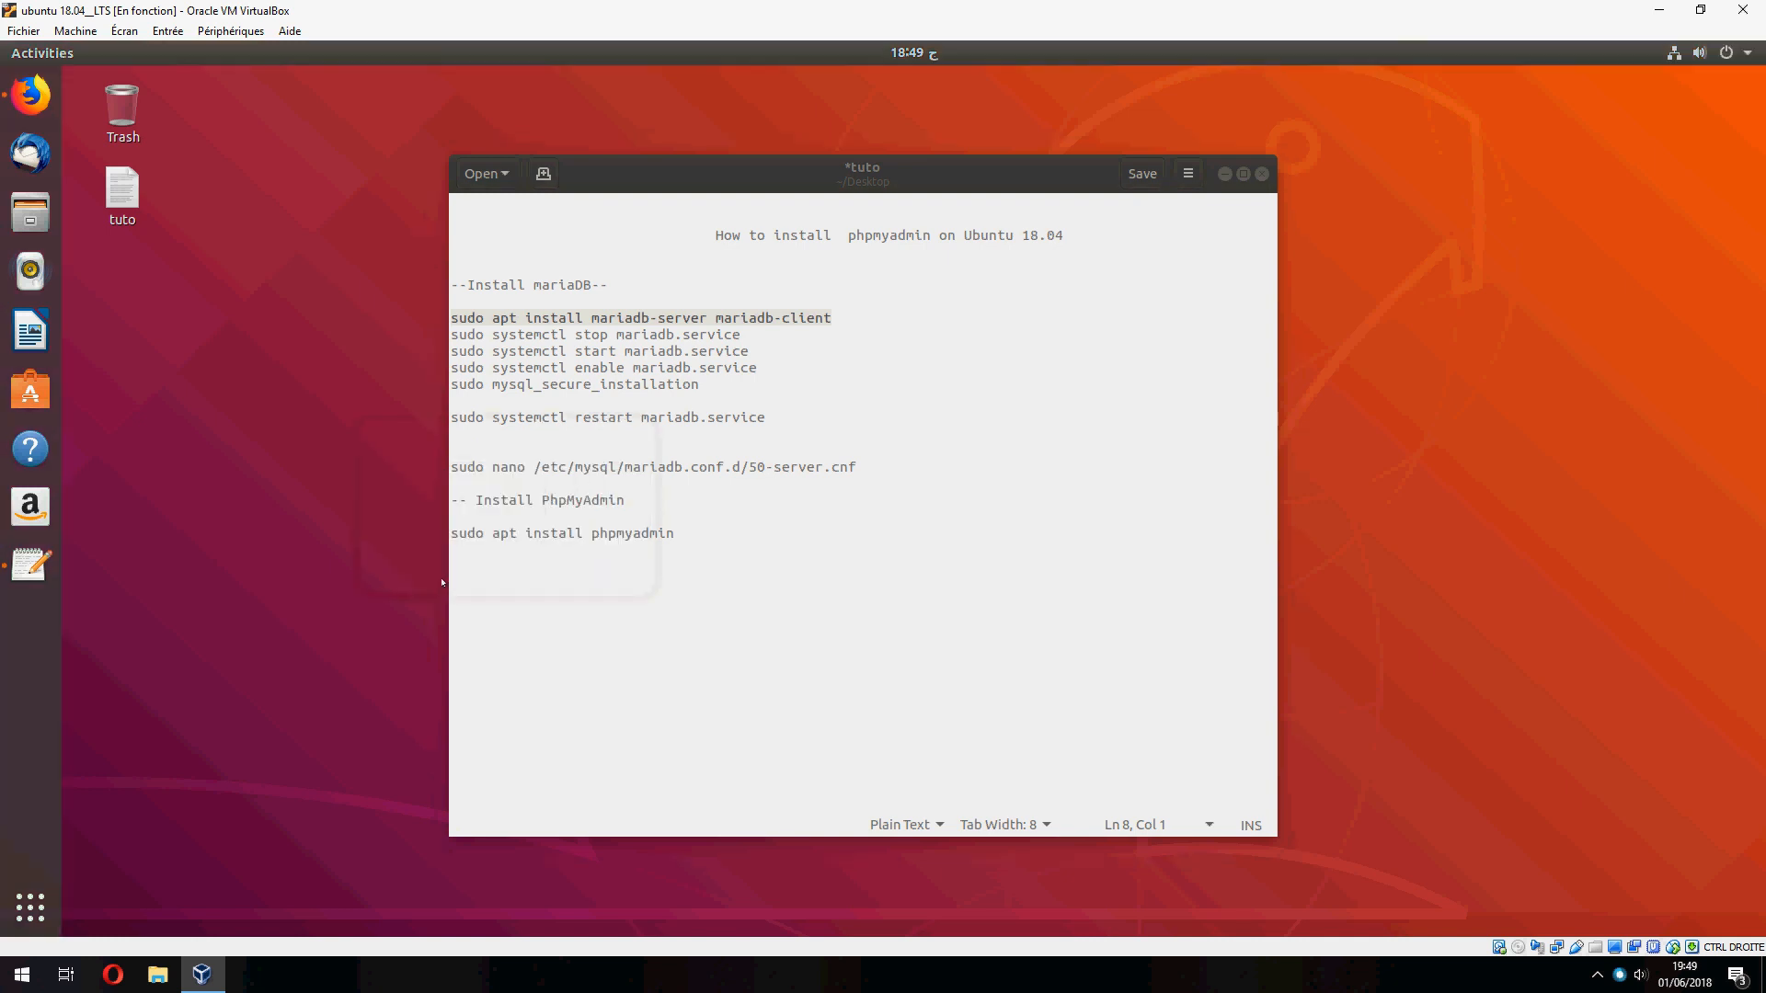
{"action": "left_click", "coordinate": [29, 625]}
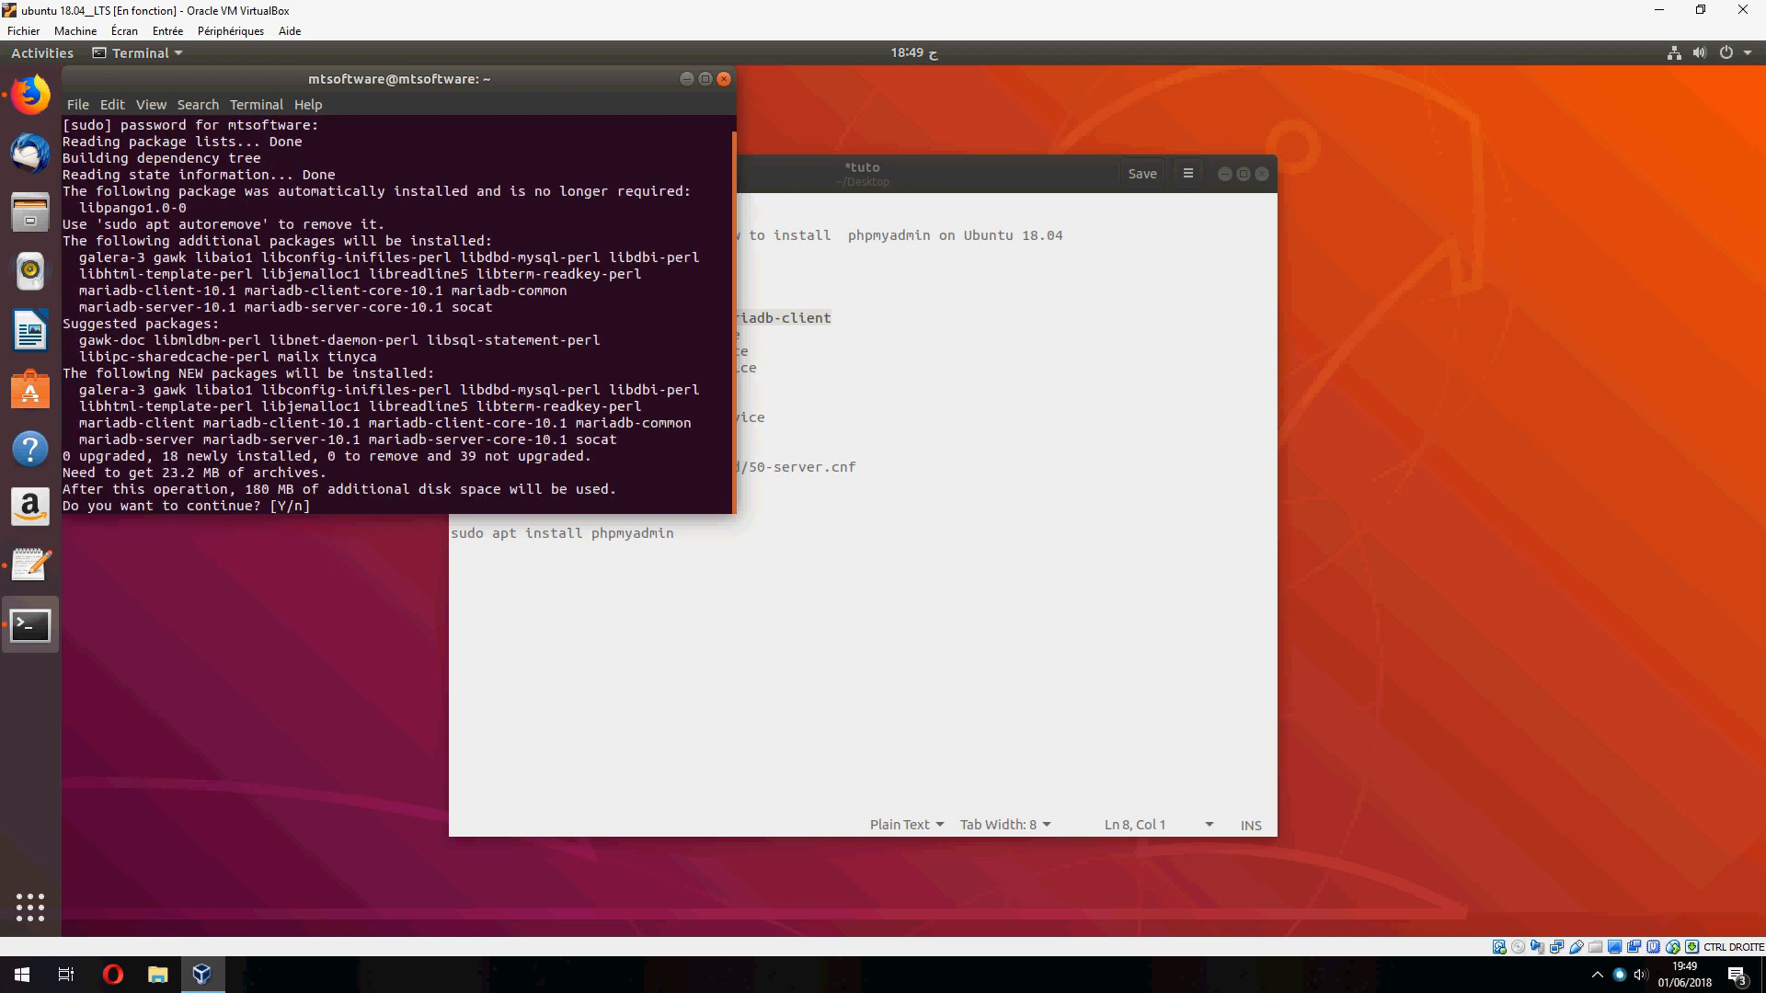
{"action": "type", "text": "y"}
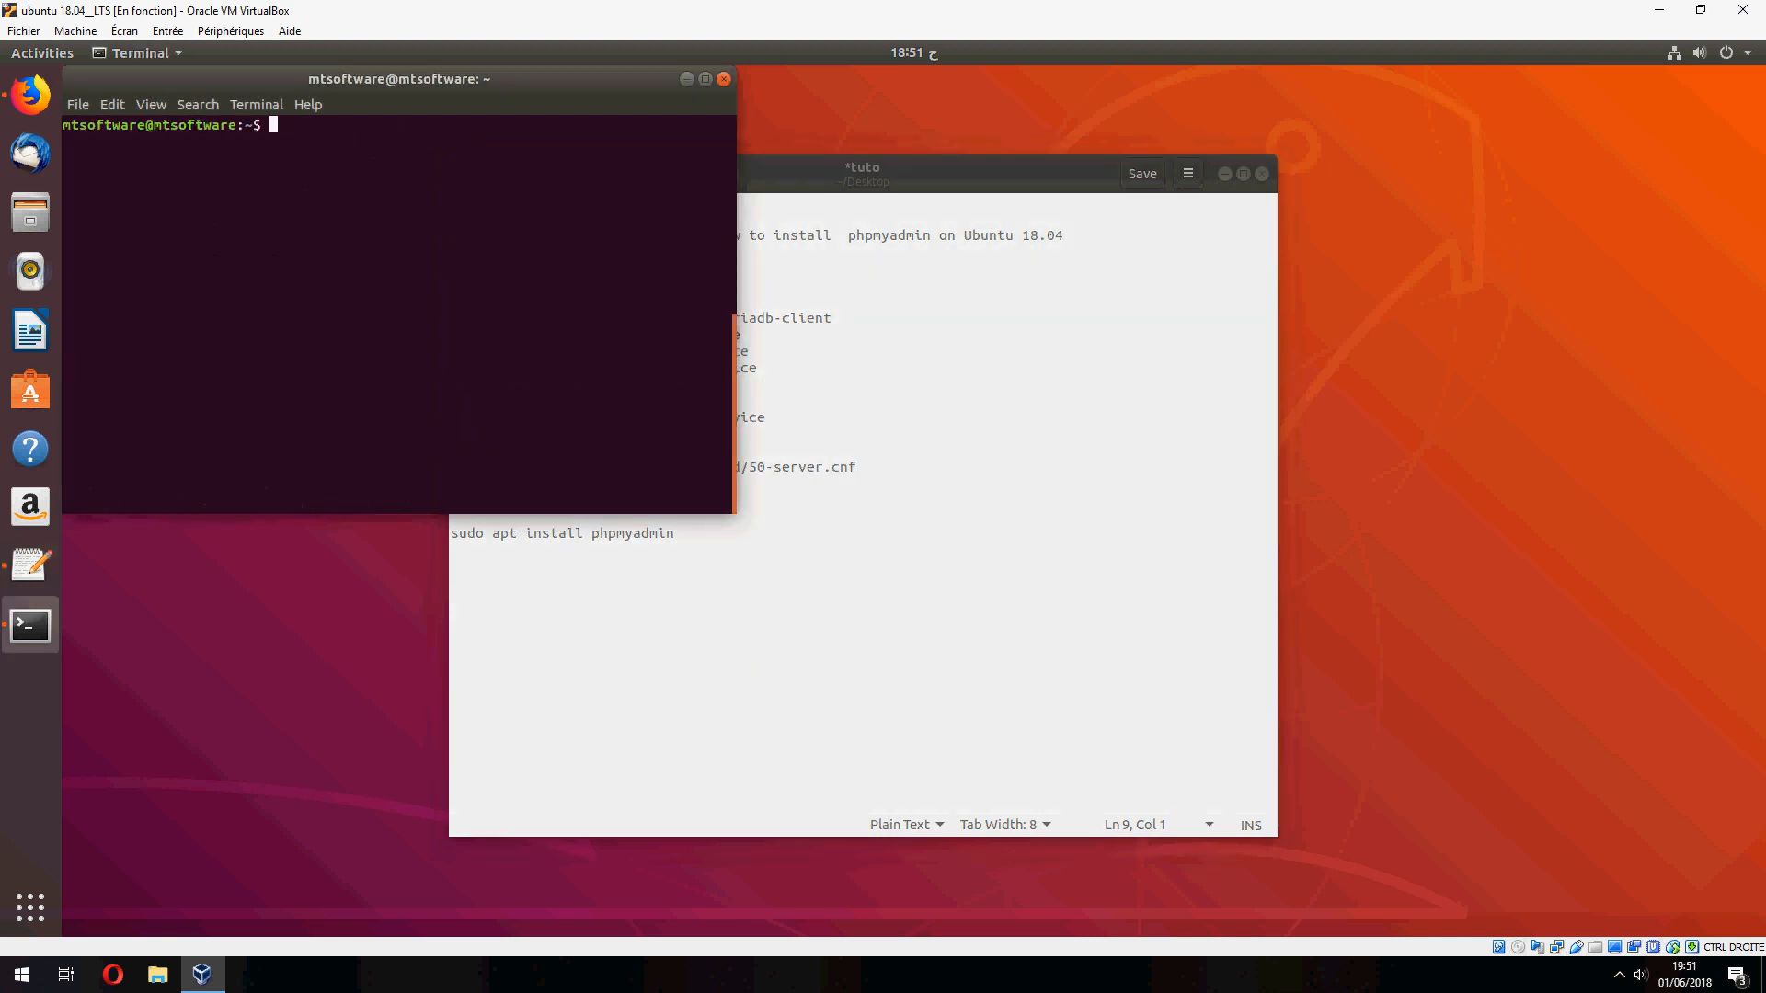
Stop and start mariadb.service with systemctl, then select the enable-at-boot command in the notes
{"action": "type", "text": "sudo systemctl stop mariadb.service"}
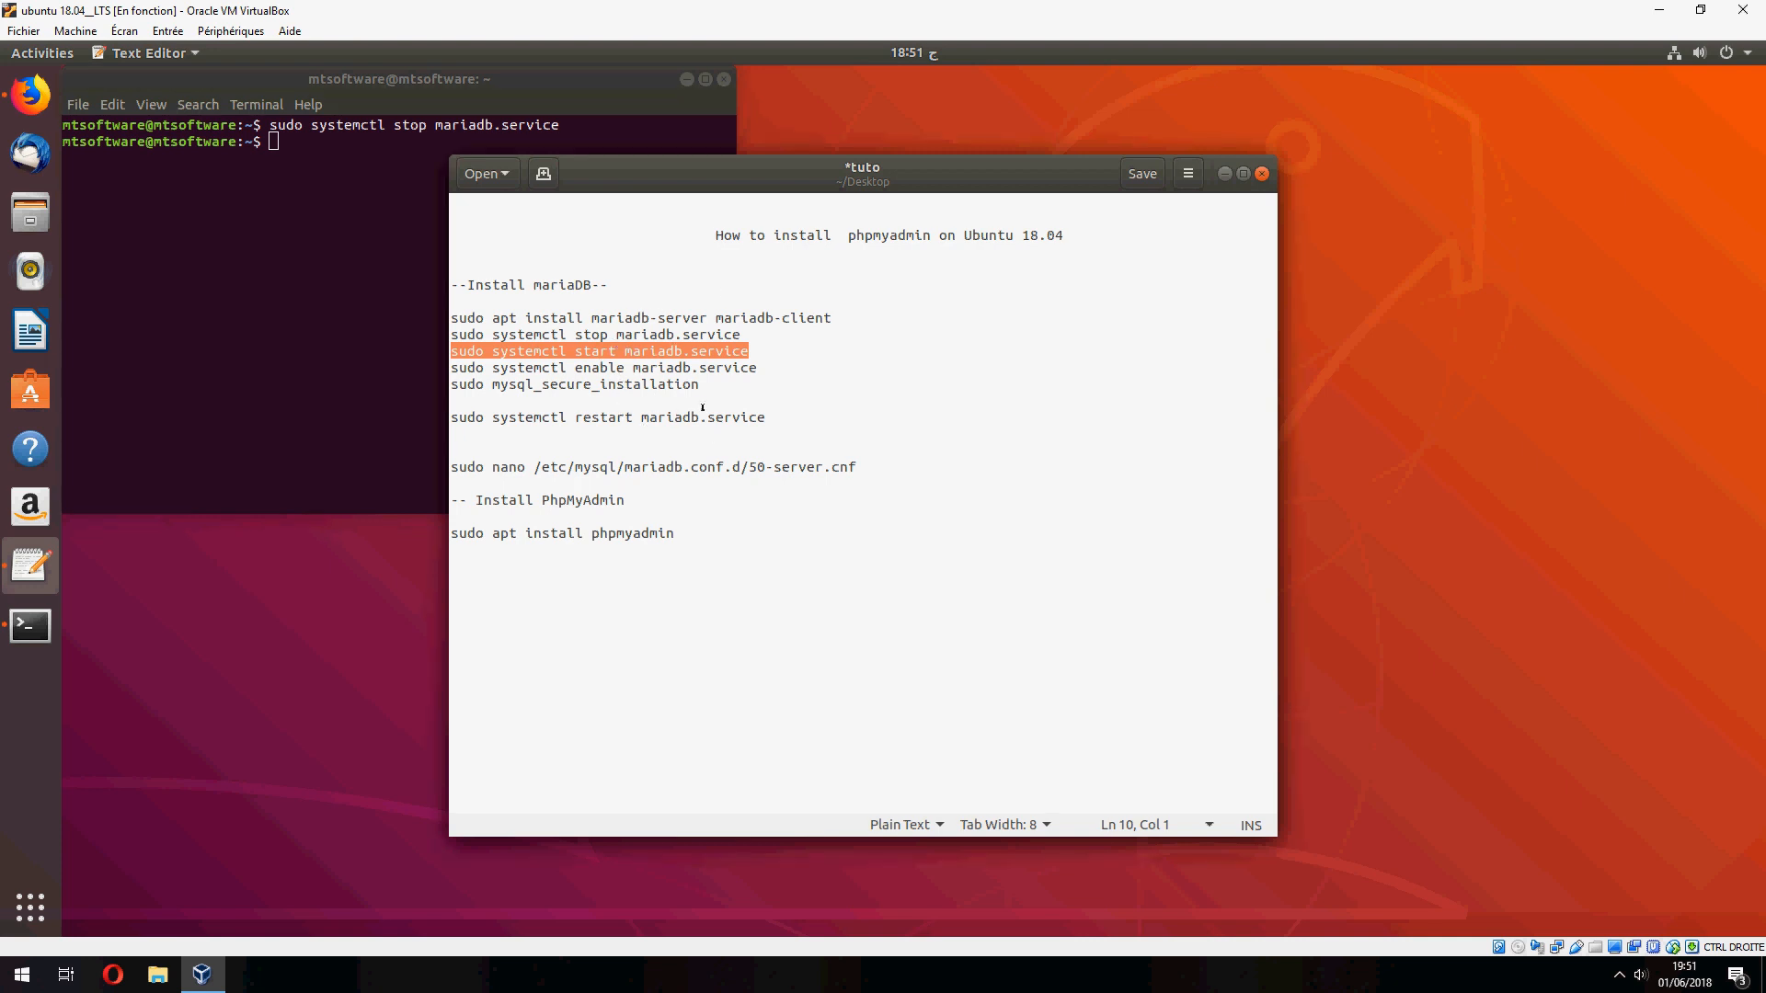
{"action": "type", "text": "sudo systemctl start mariadb.service"}
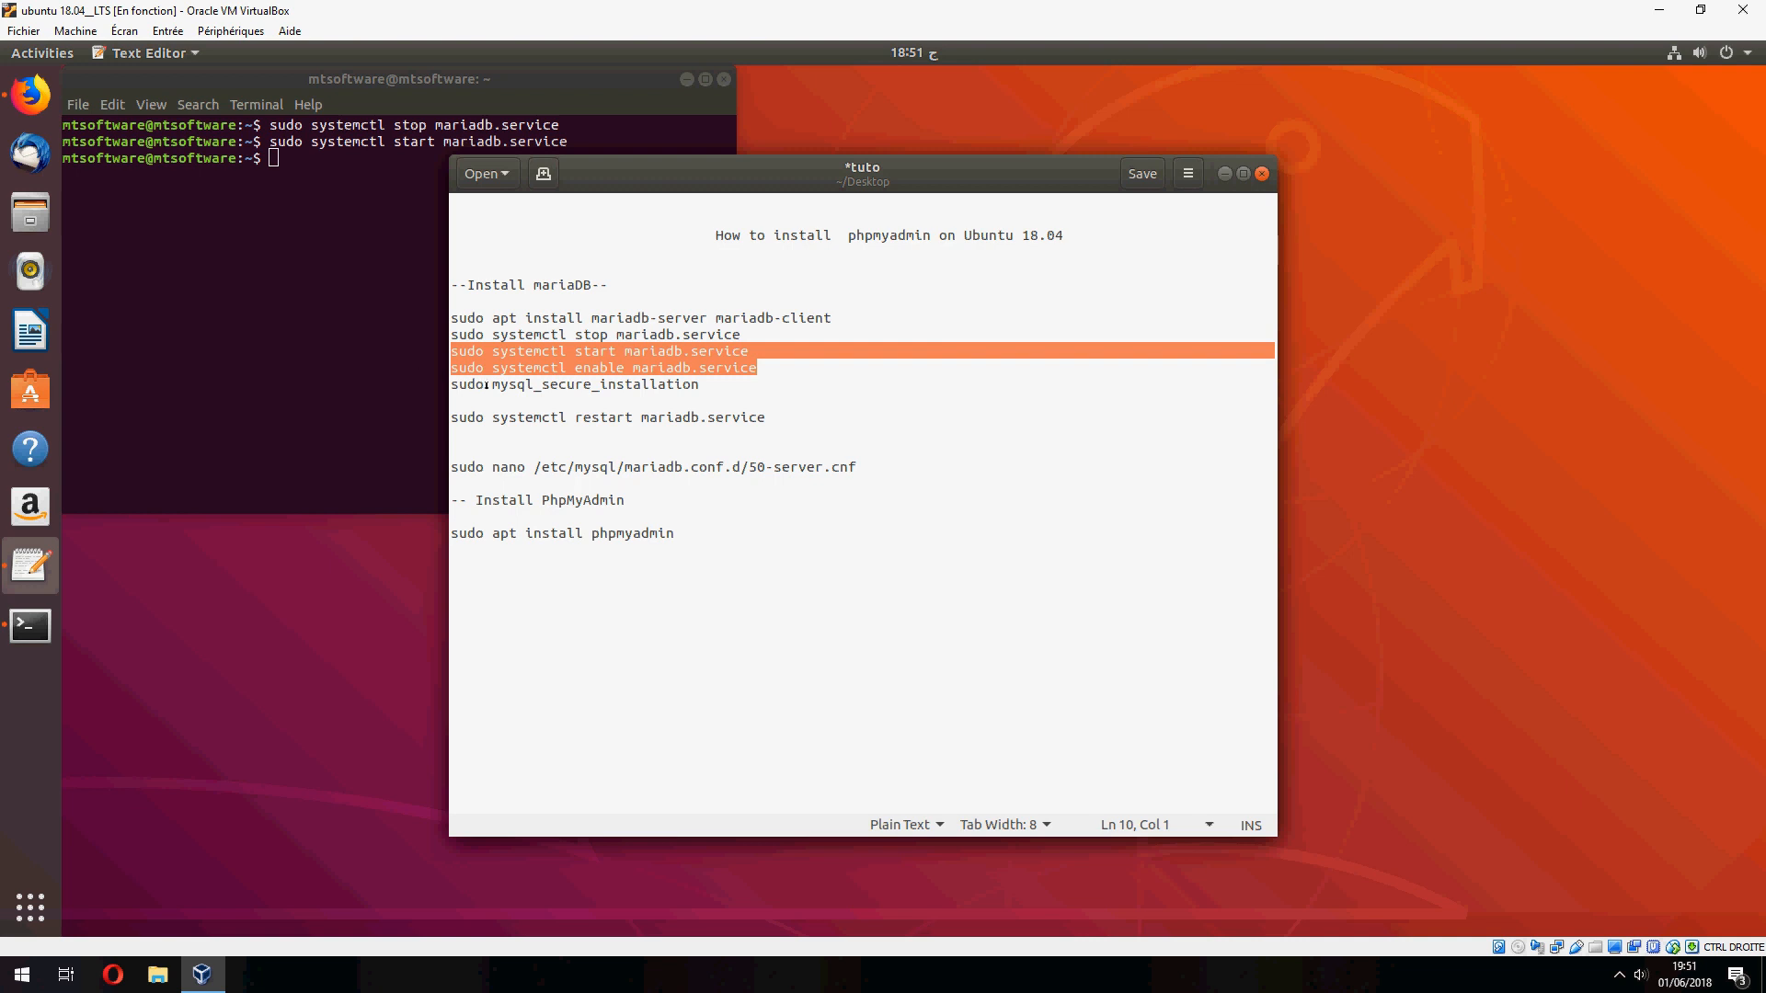
{"action": "double_click", "coordinate": [528, 368]}
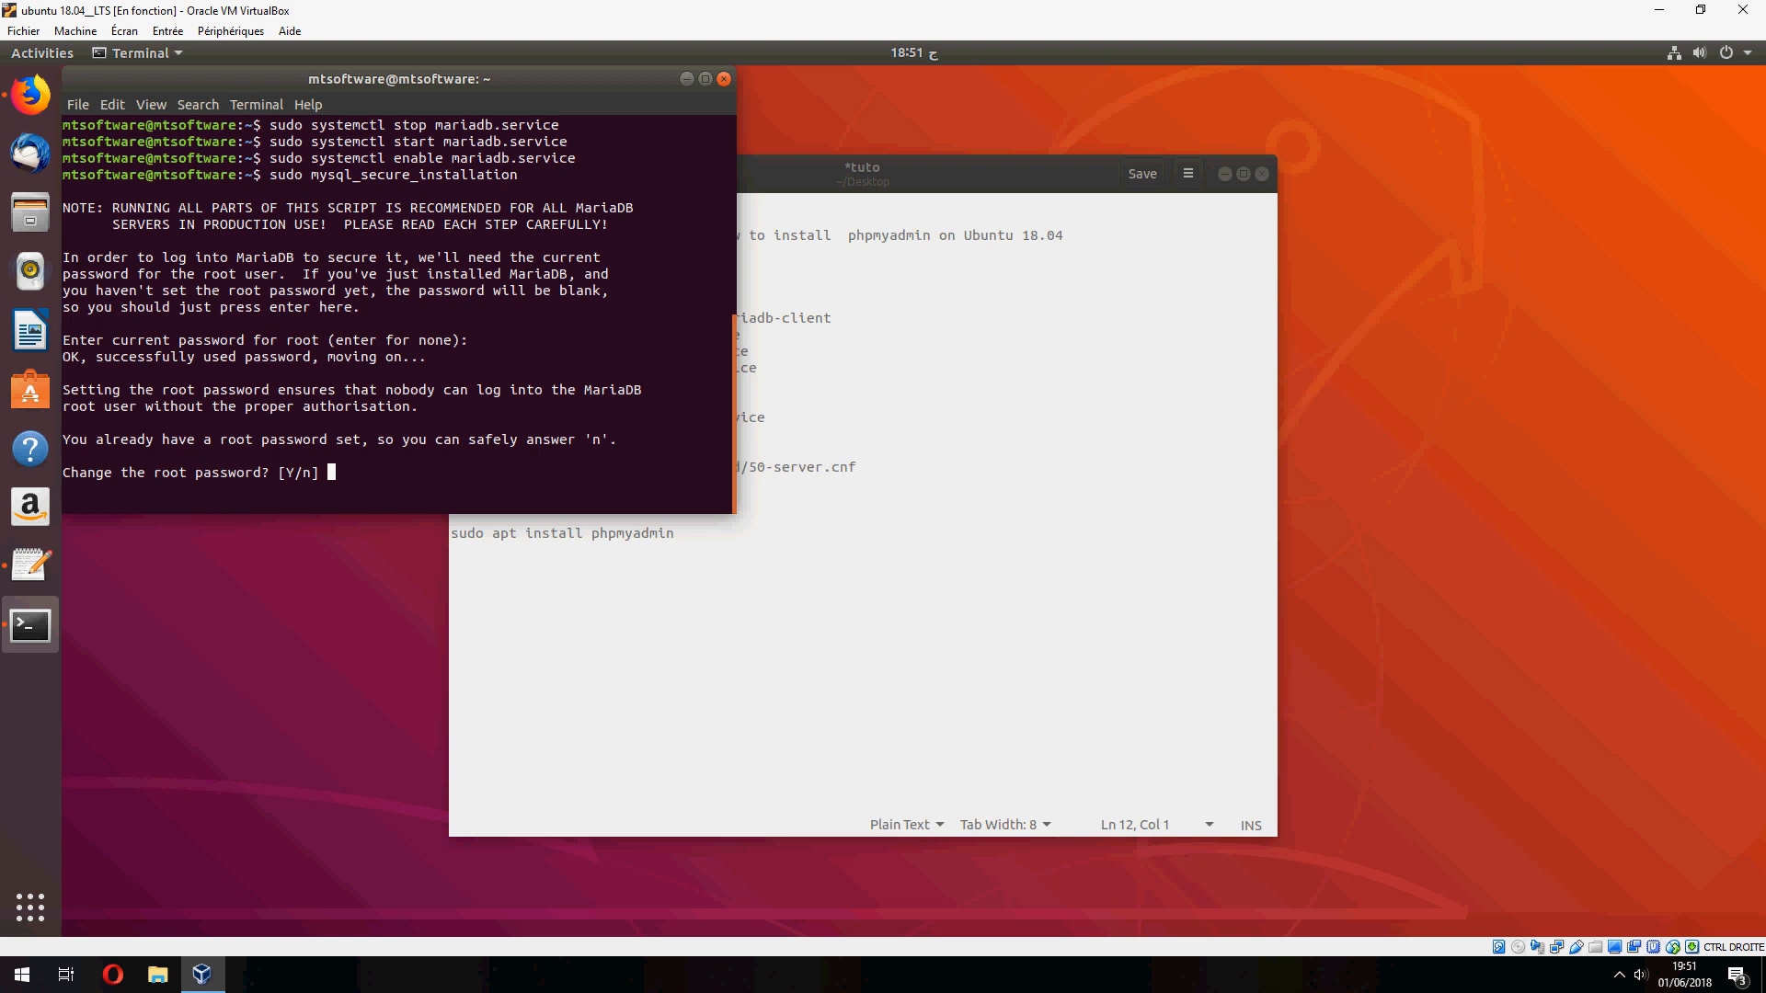
In mysql_secure_installation, set and confirm a new root password and remove anonymous users
{"action": "type", "text": "y"}
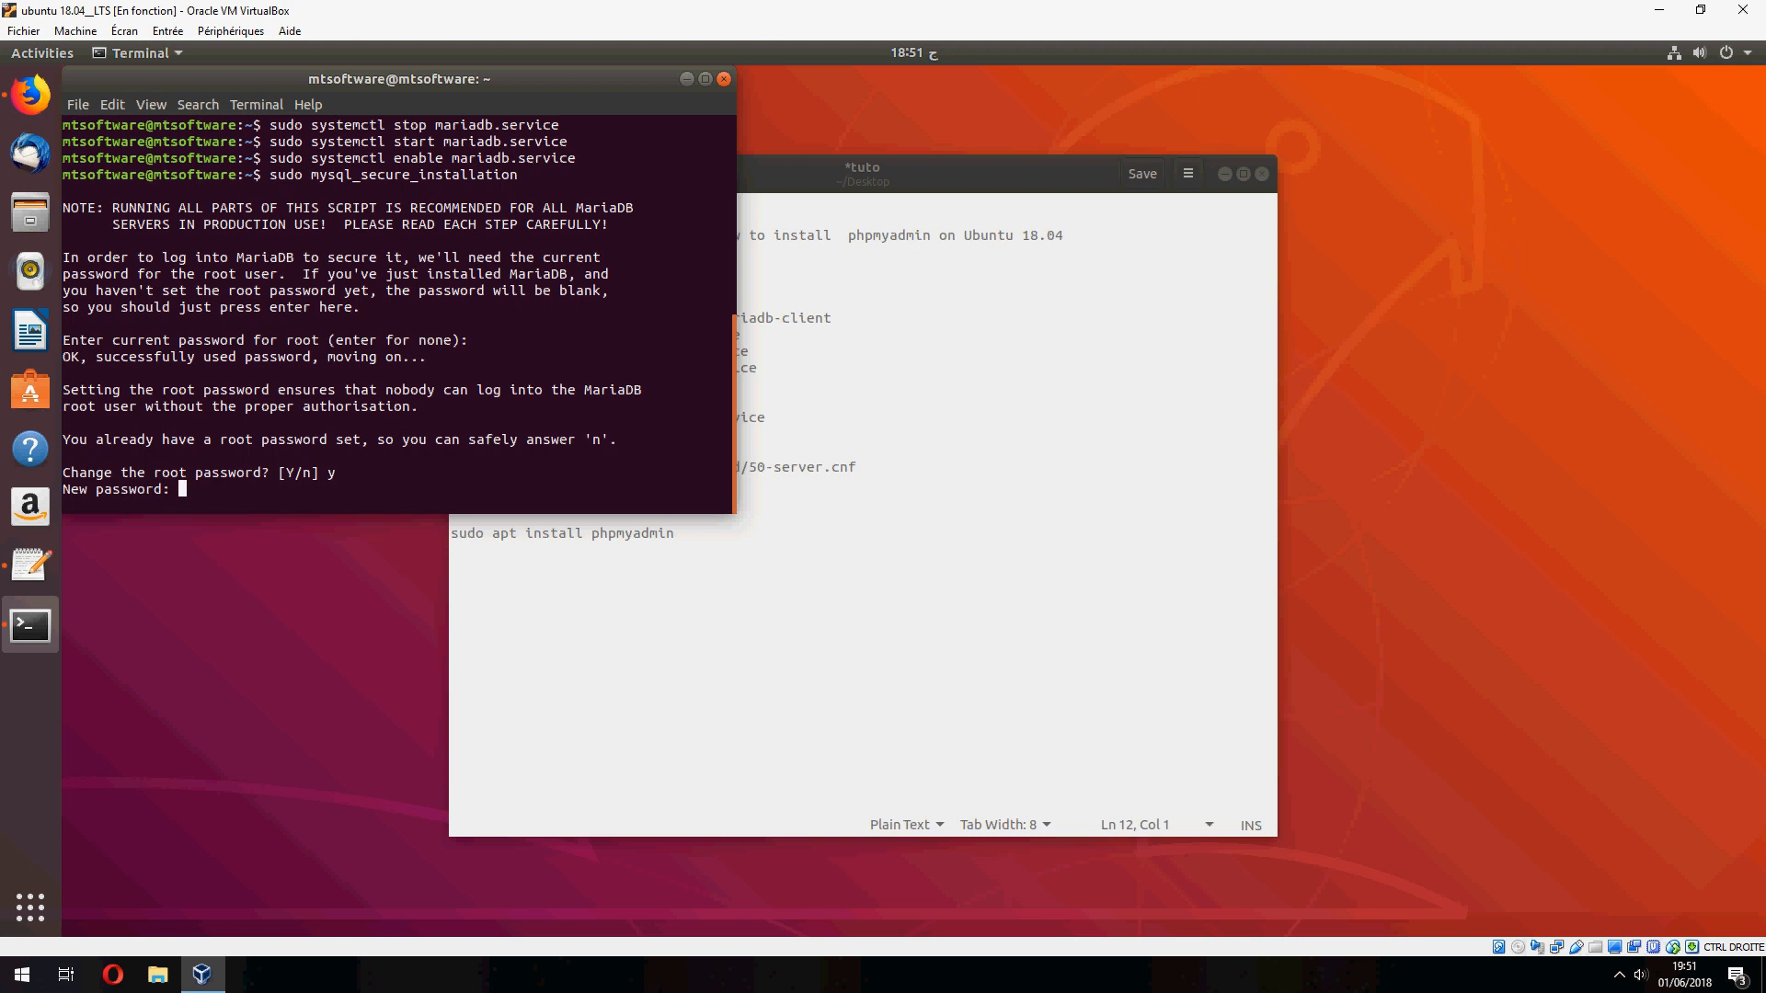
{"action": "key", "text": "Enter"}
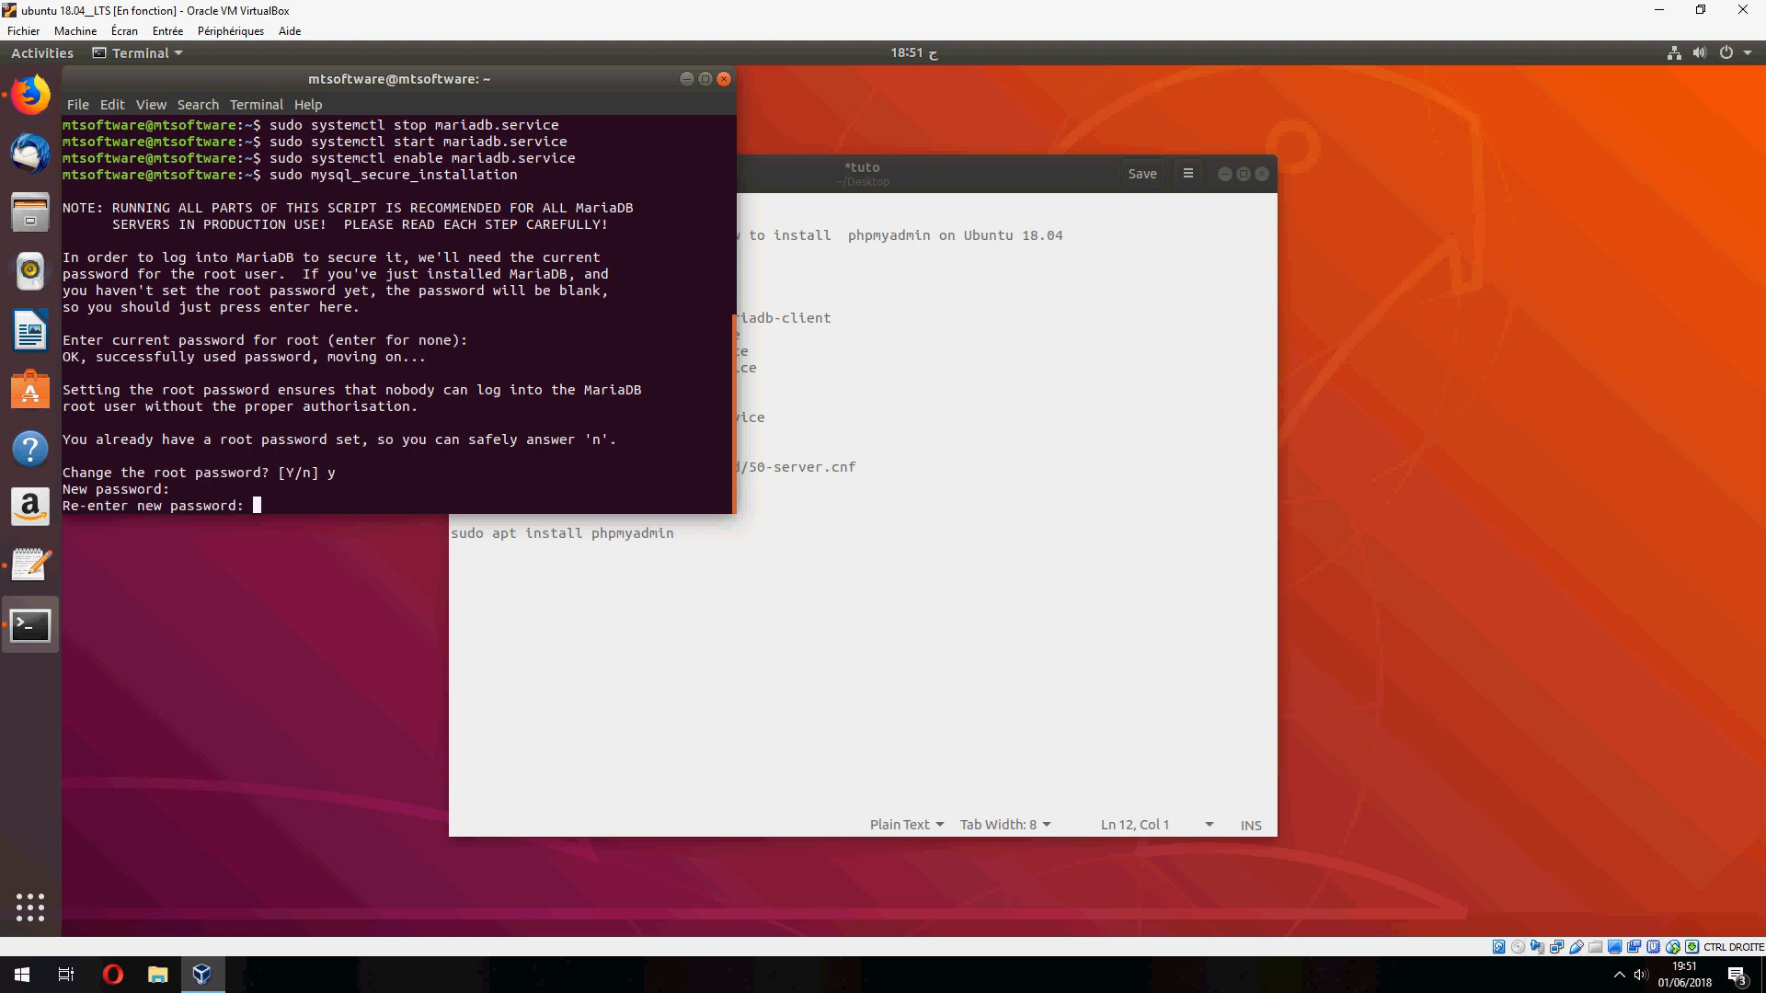
{"action": "key", "text": "Return"}
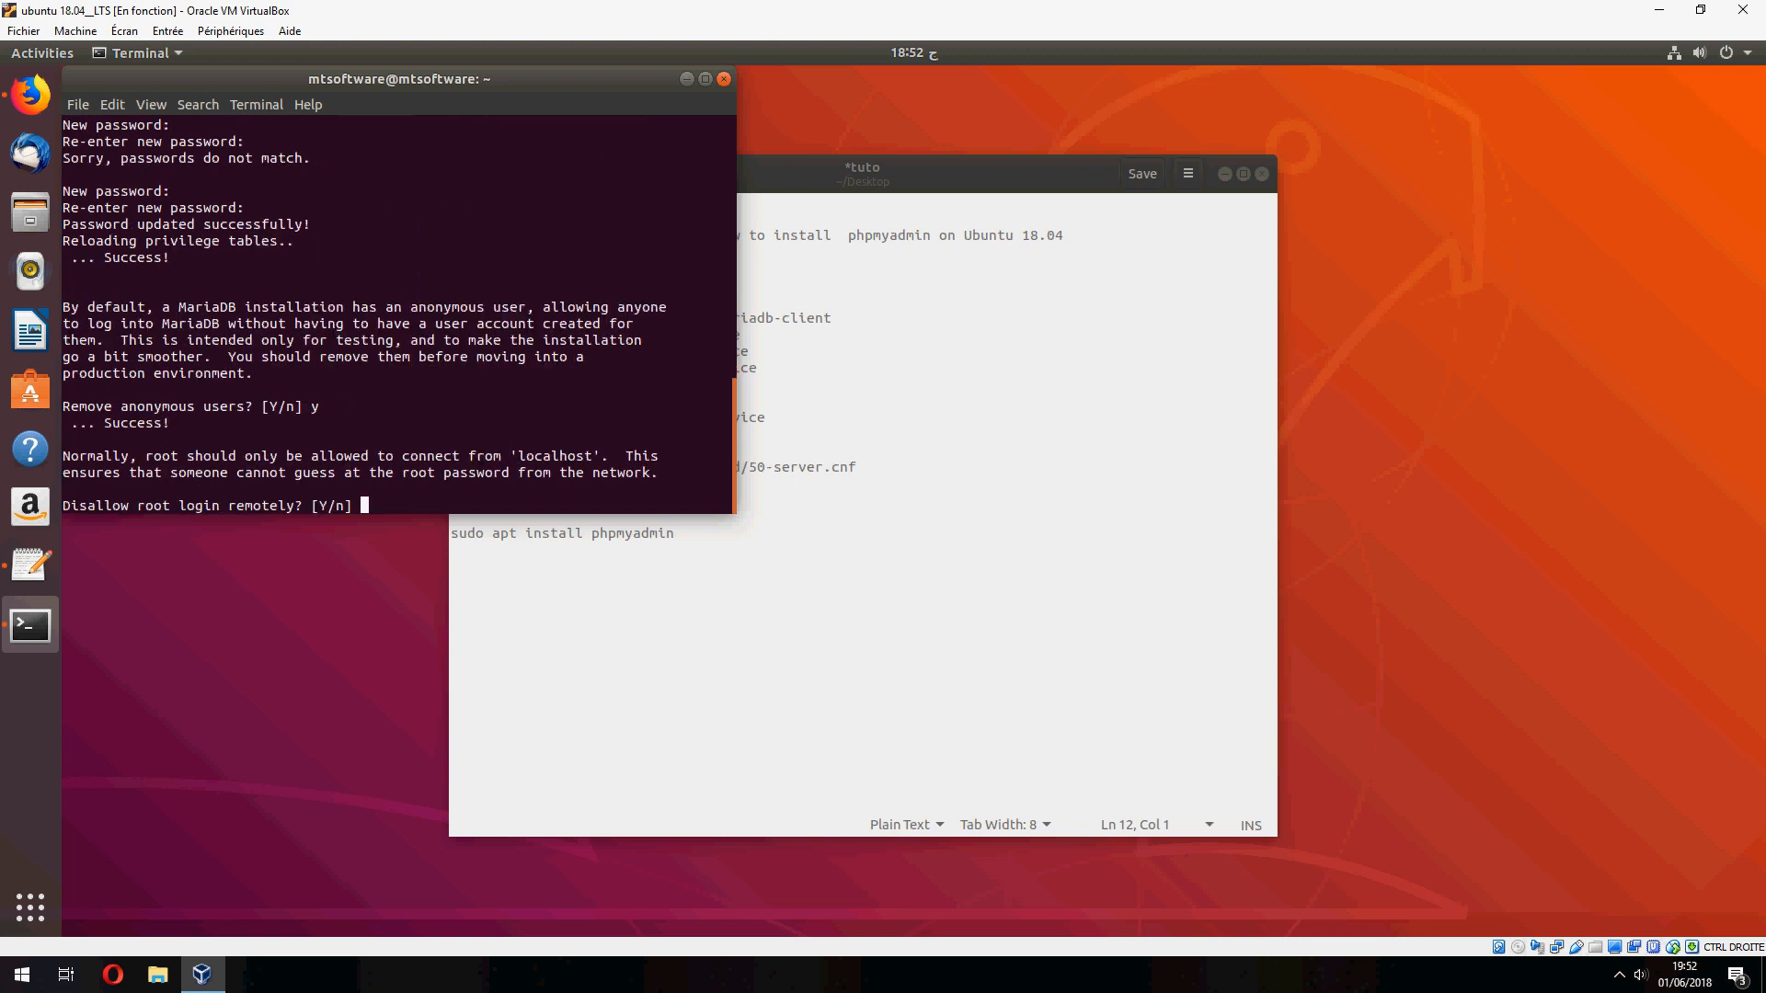
{"action": "type", "text": "y"}
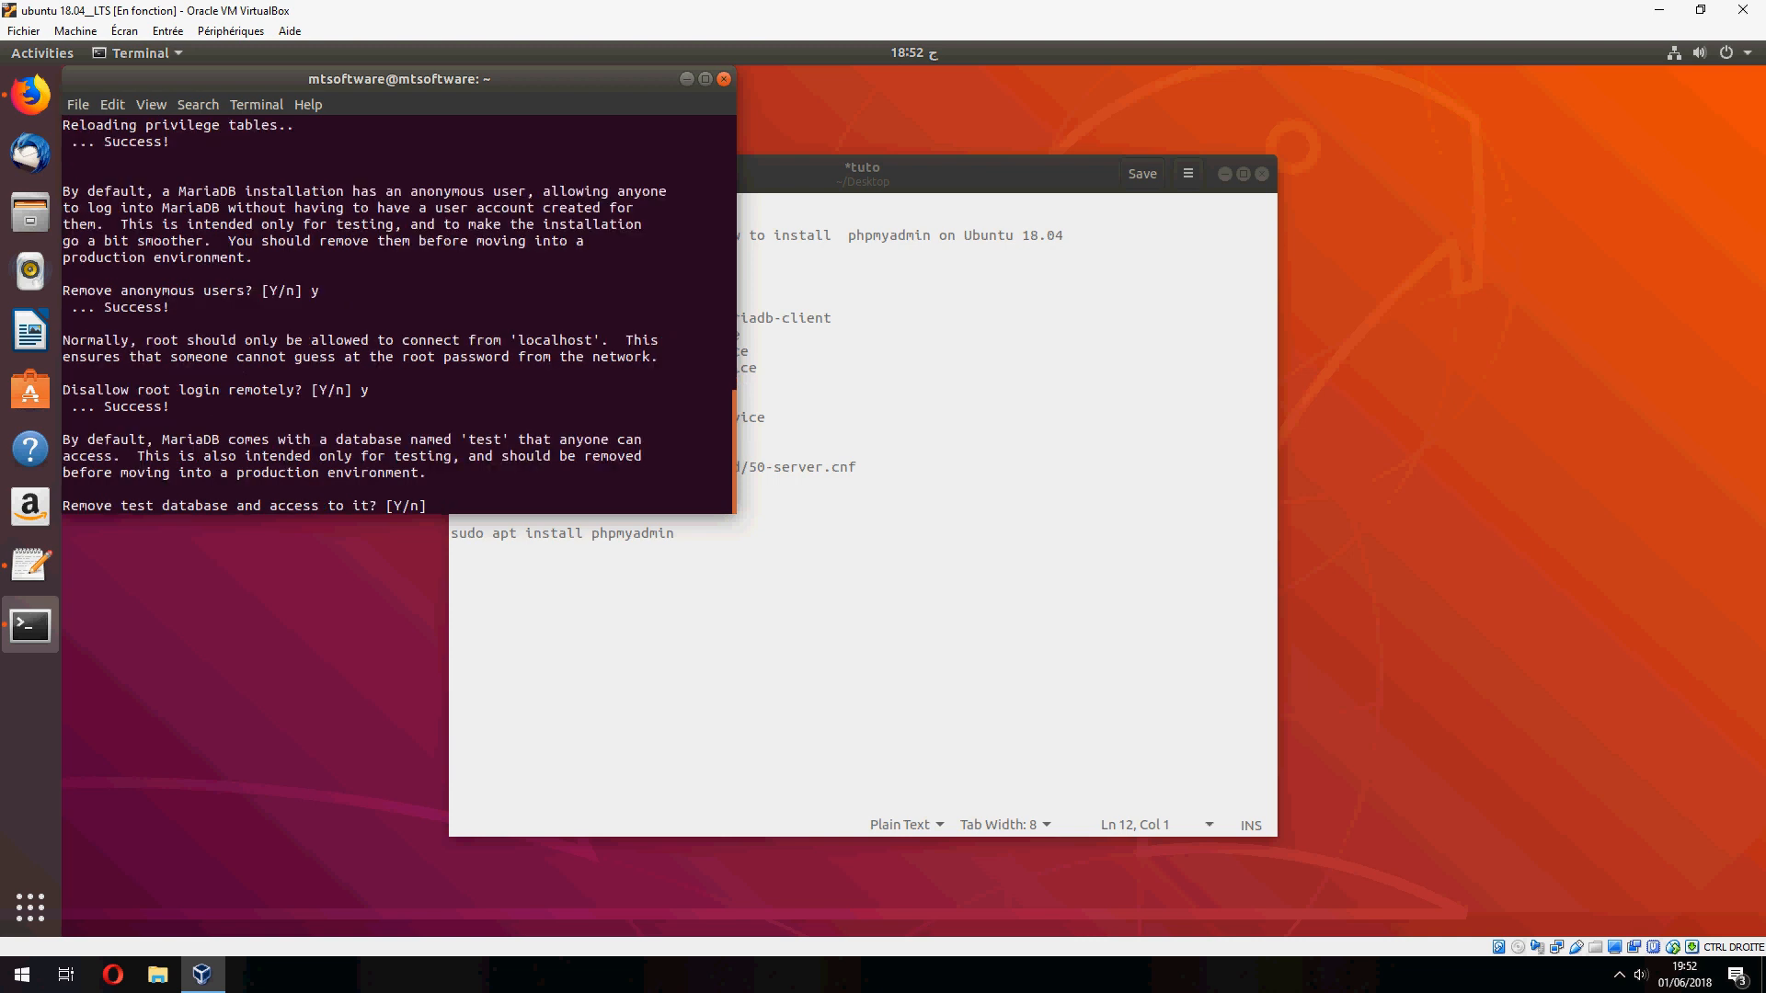
Disallow remote root login, remove the test database and reload the privilege tables
{"action": "type", "text": "y"}
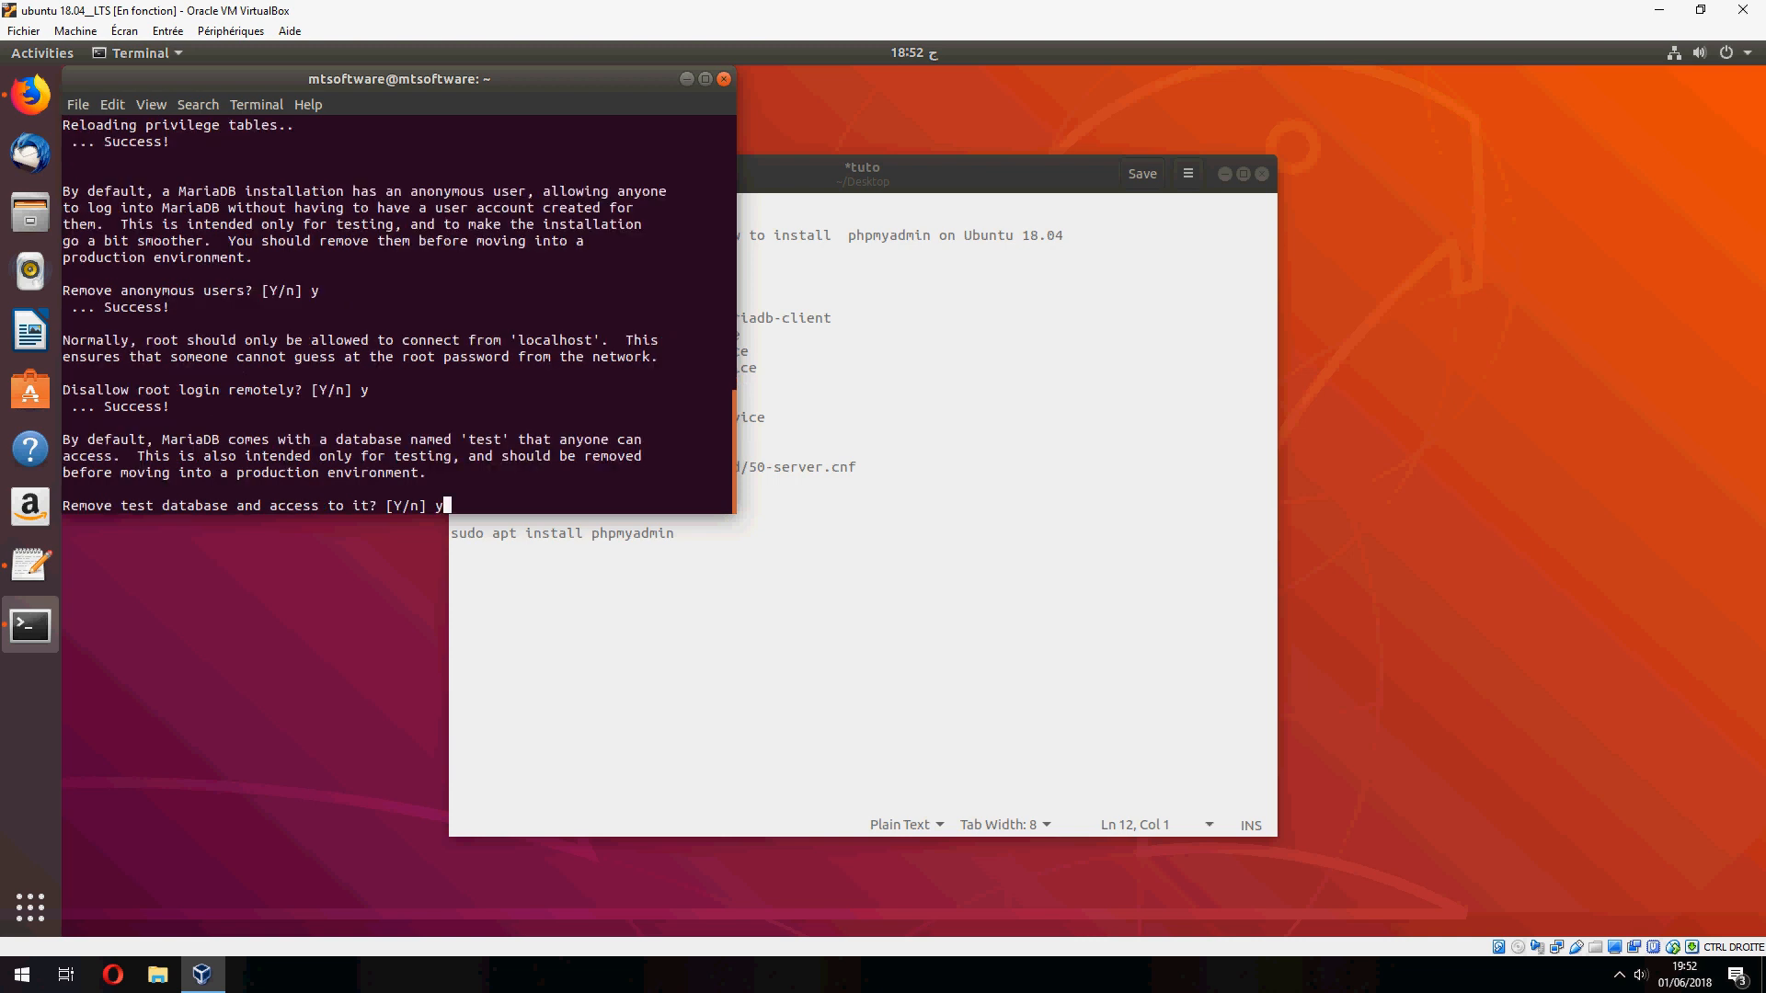
{"action": "key", "text": "Return"}
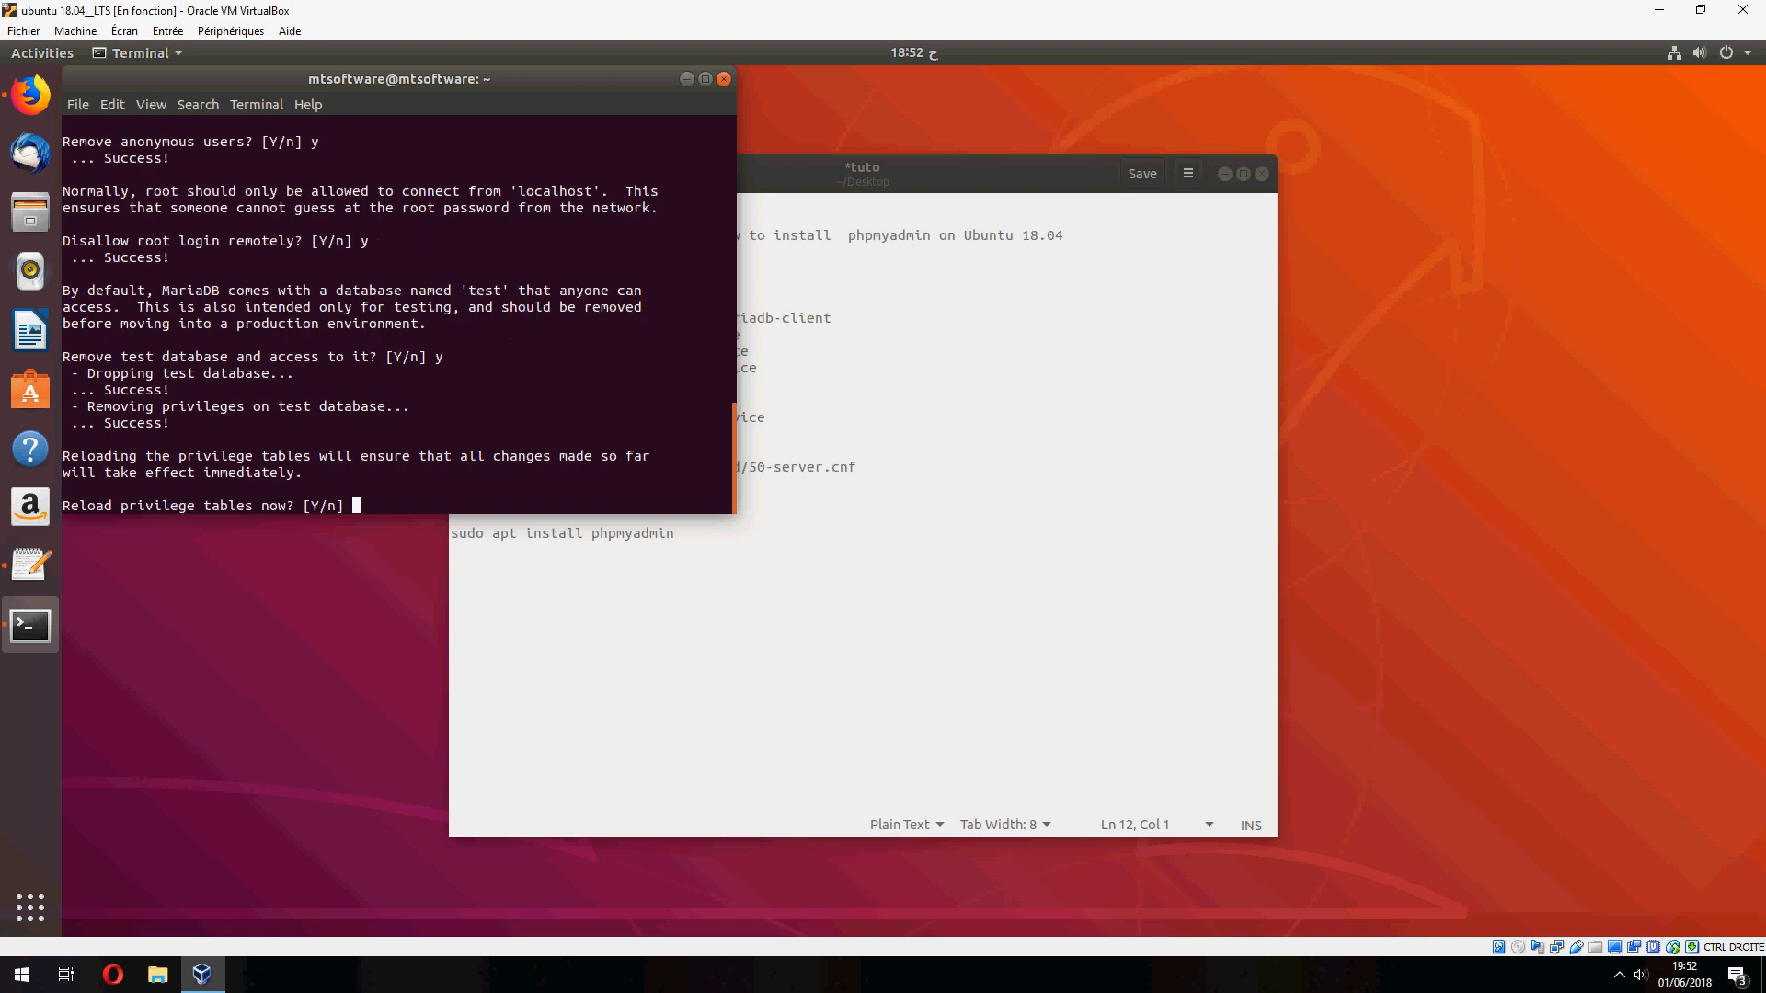
{"action": "type", "text": "y"}
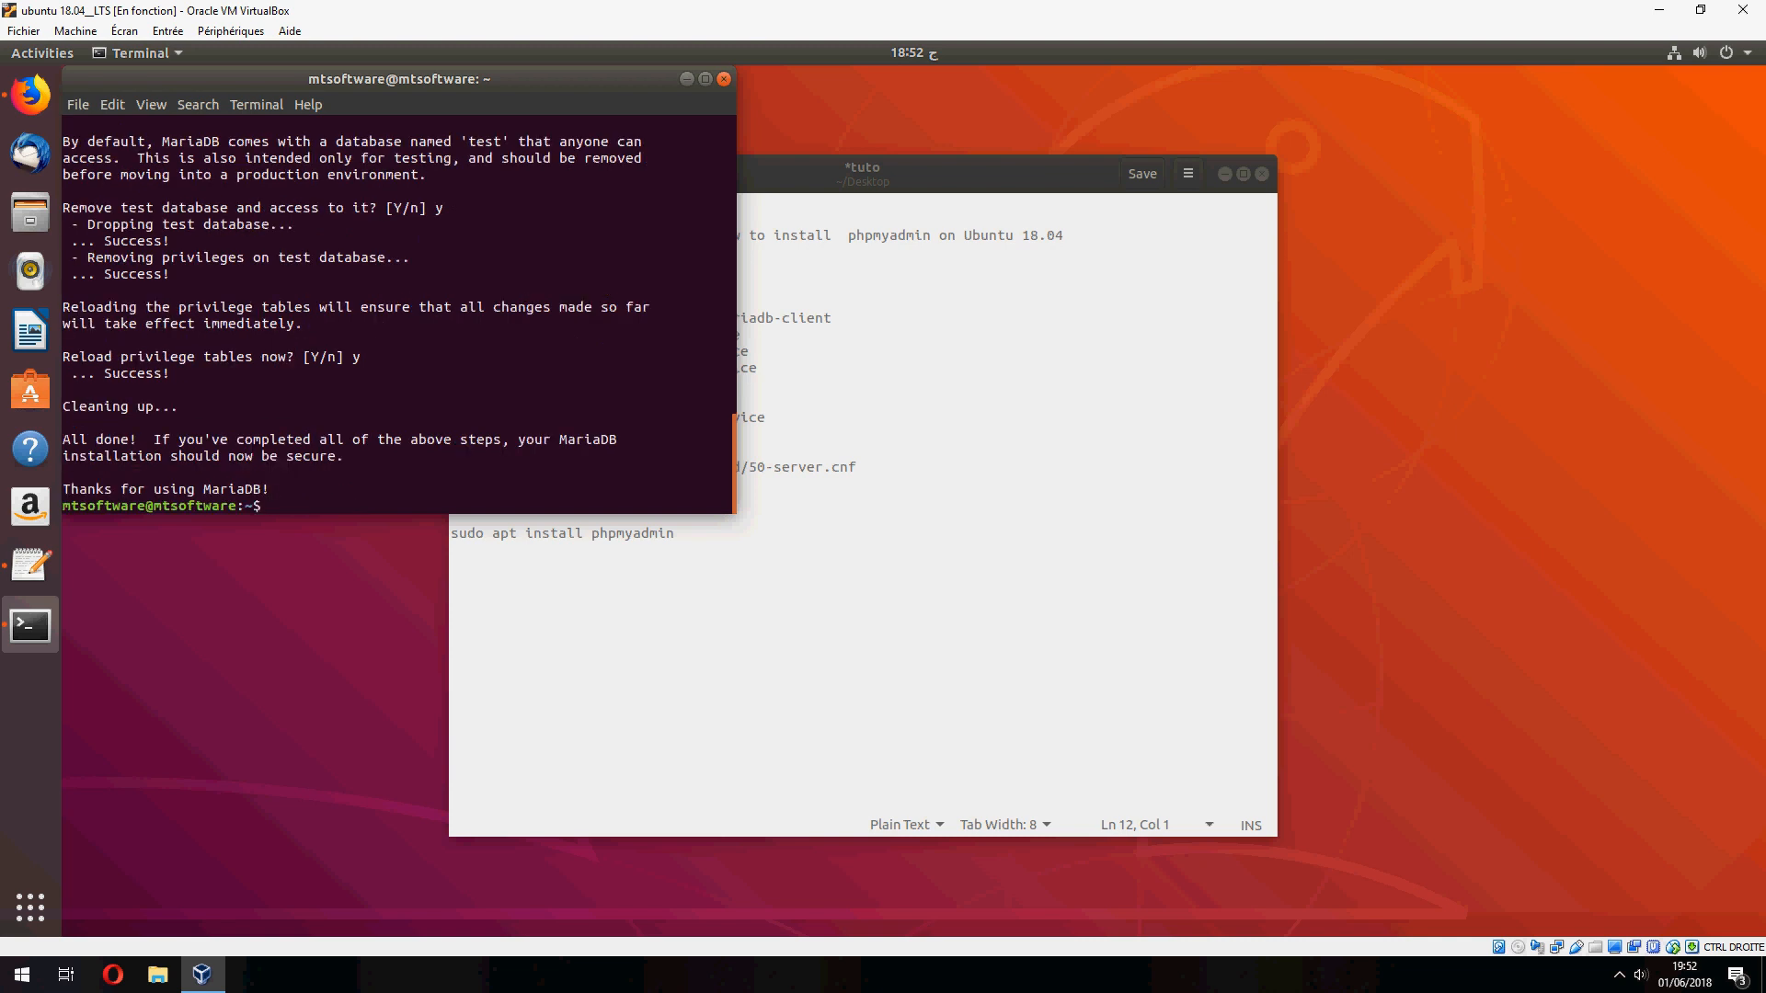
{"action": "left_click", "coordinate": [863, 172]}
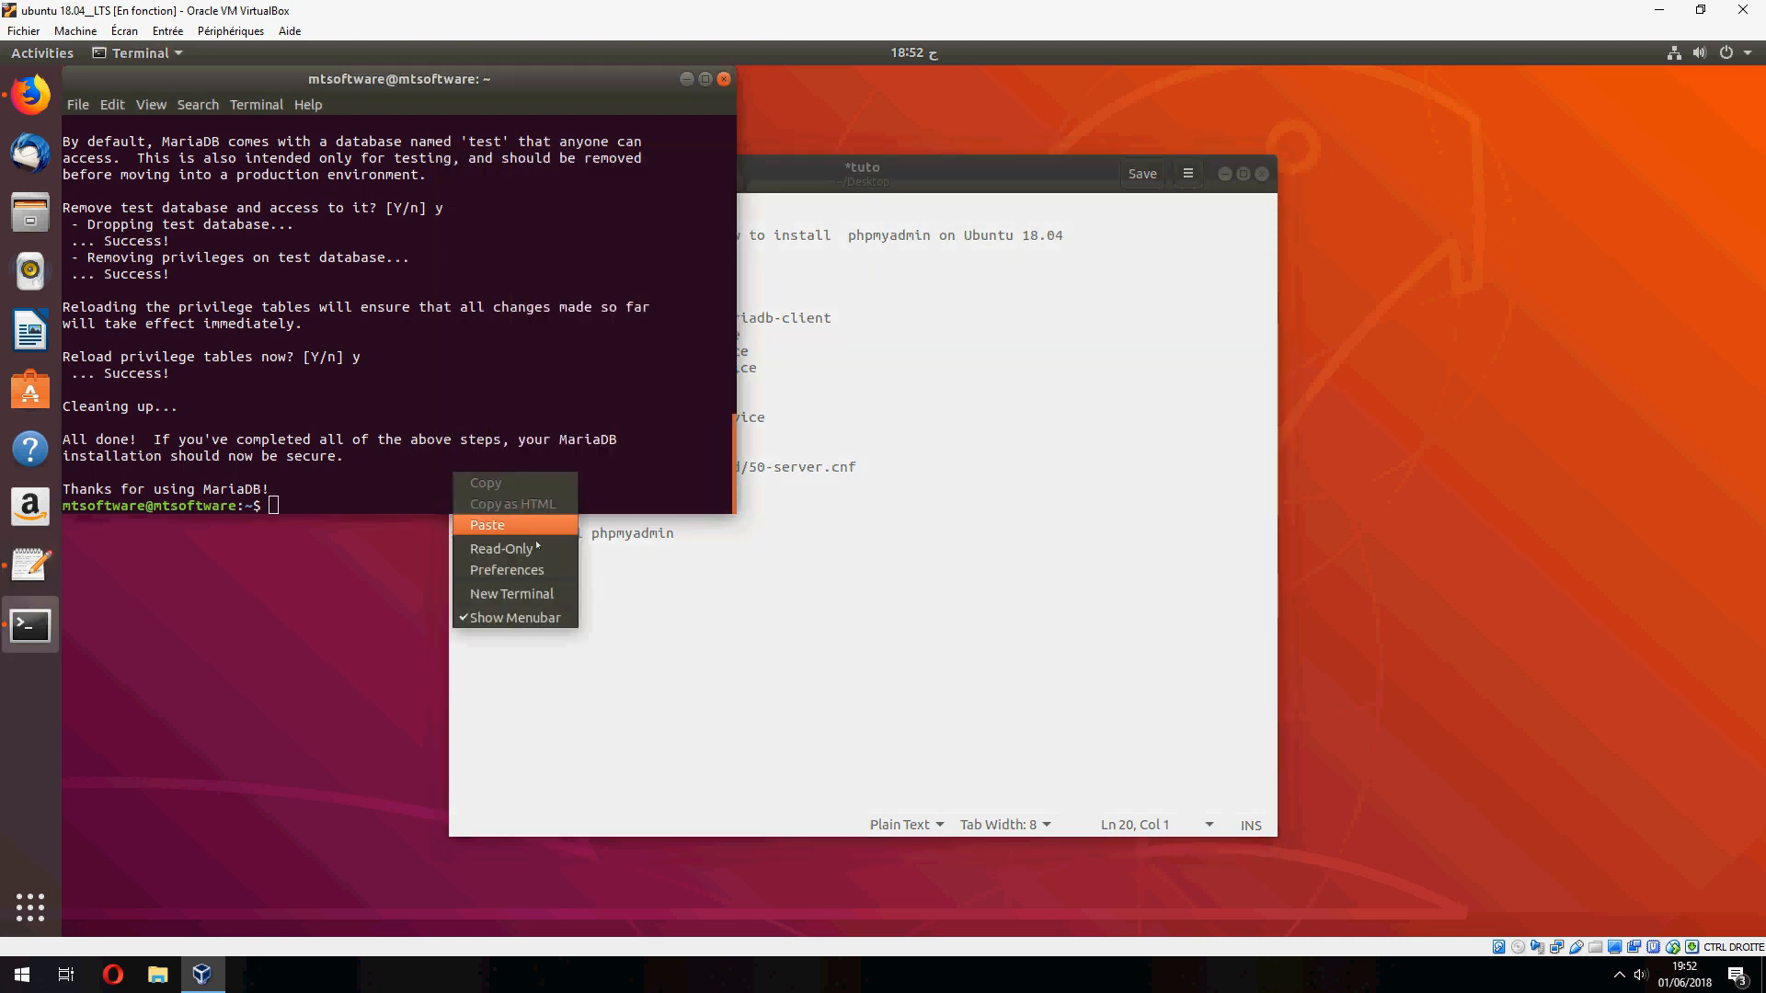
Paste and run the MariaDB restart command, then select 'sudo apt install phpmyadmin' in the notes
{"action": "left_click", "coordinate": [486, 524]}
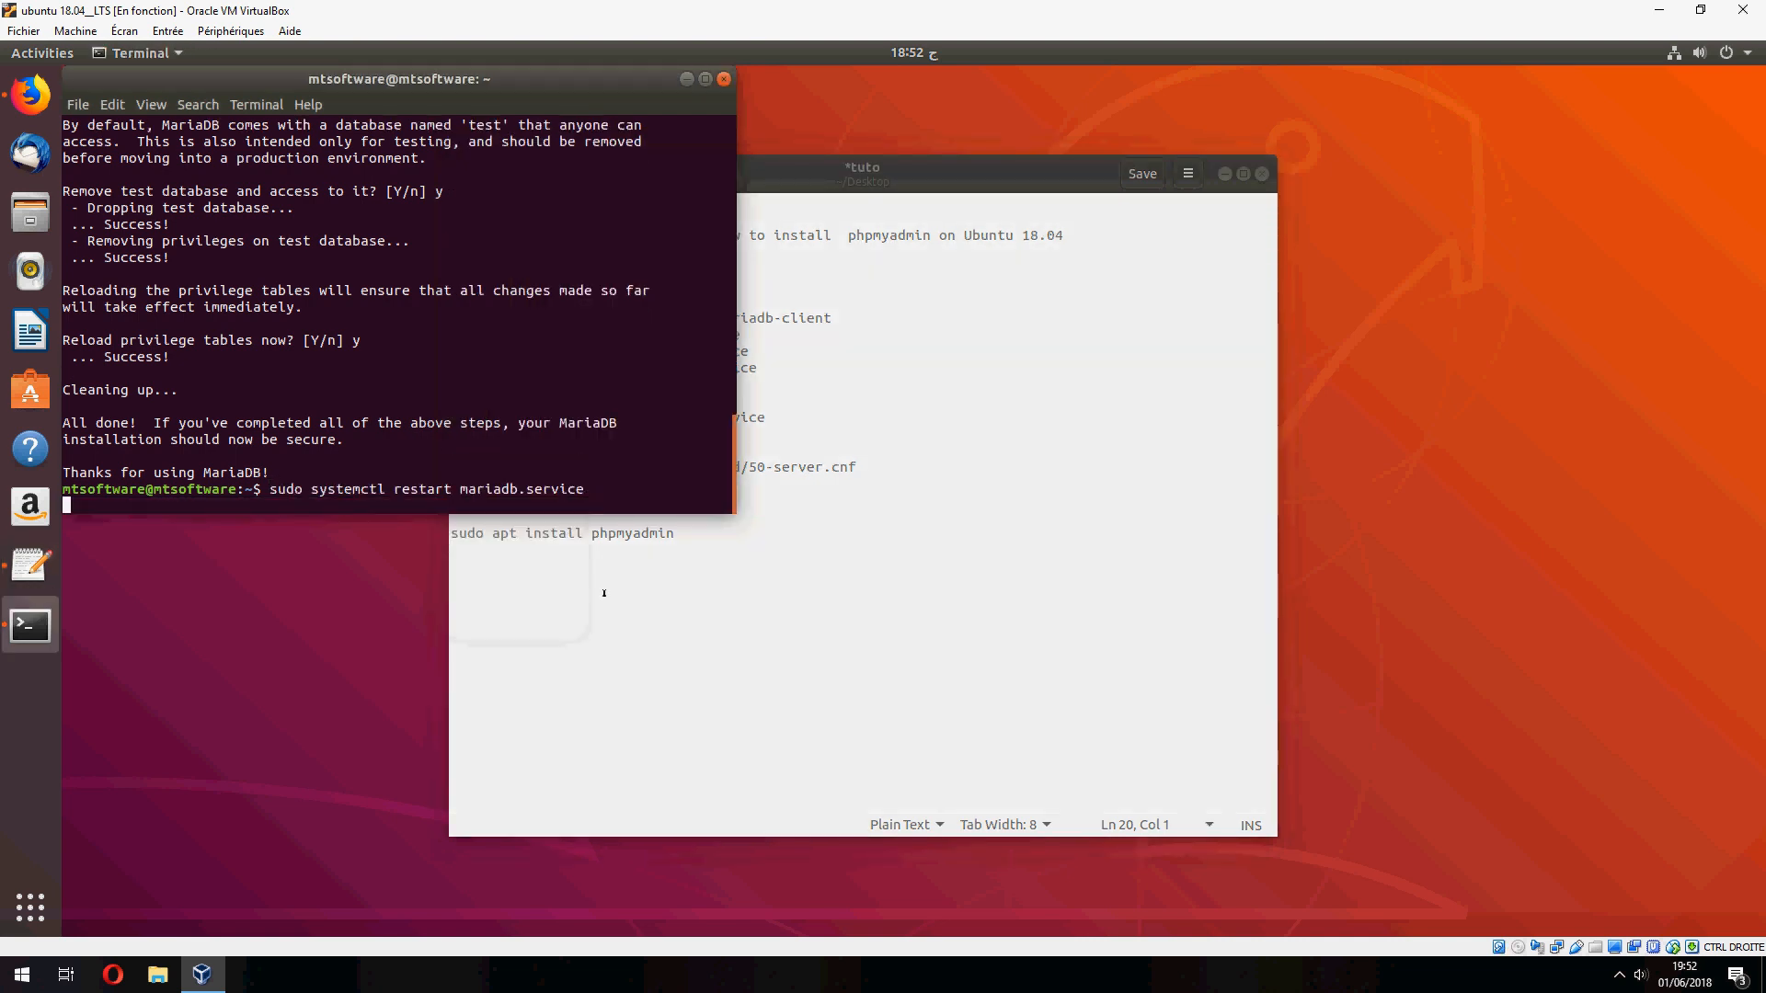
{"action": "mouse_move", "coordinate": [885, 564]}
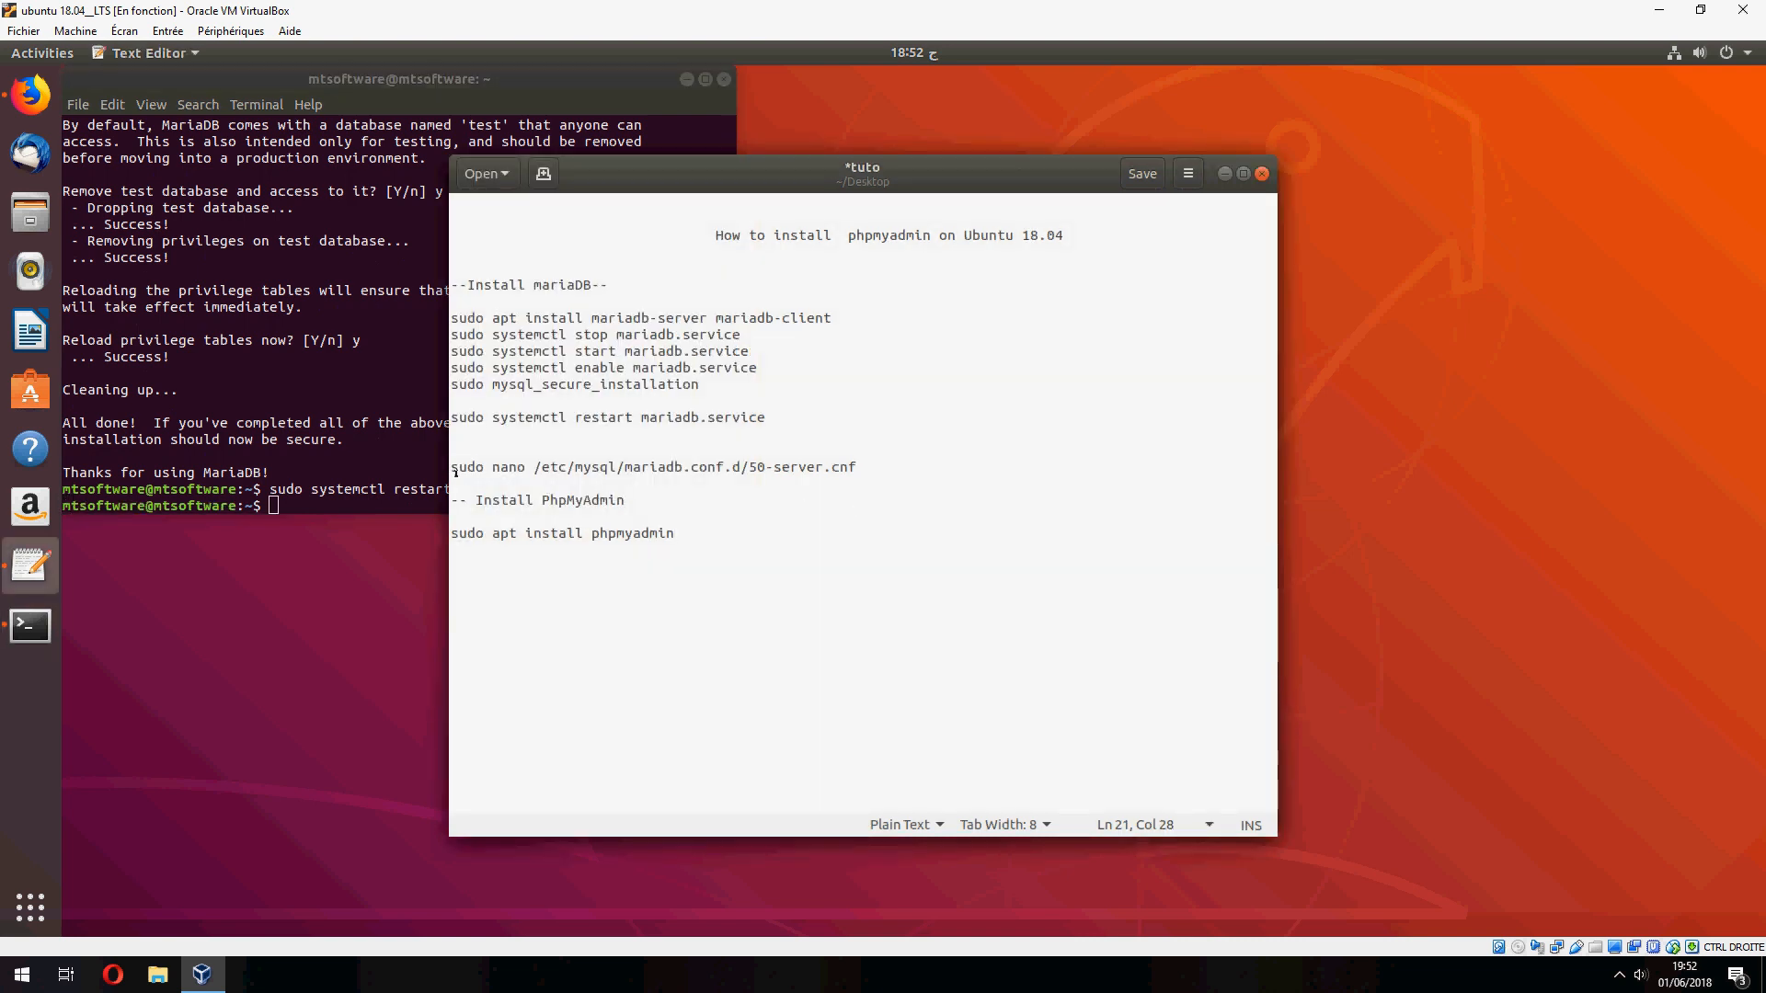
{"action": "triple_click", "coordinate": [653, 468]}
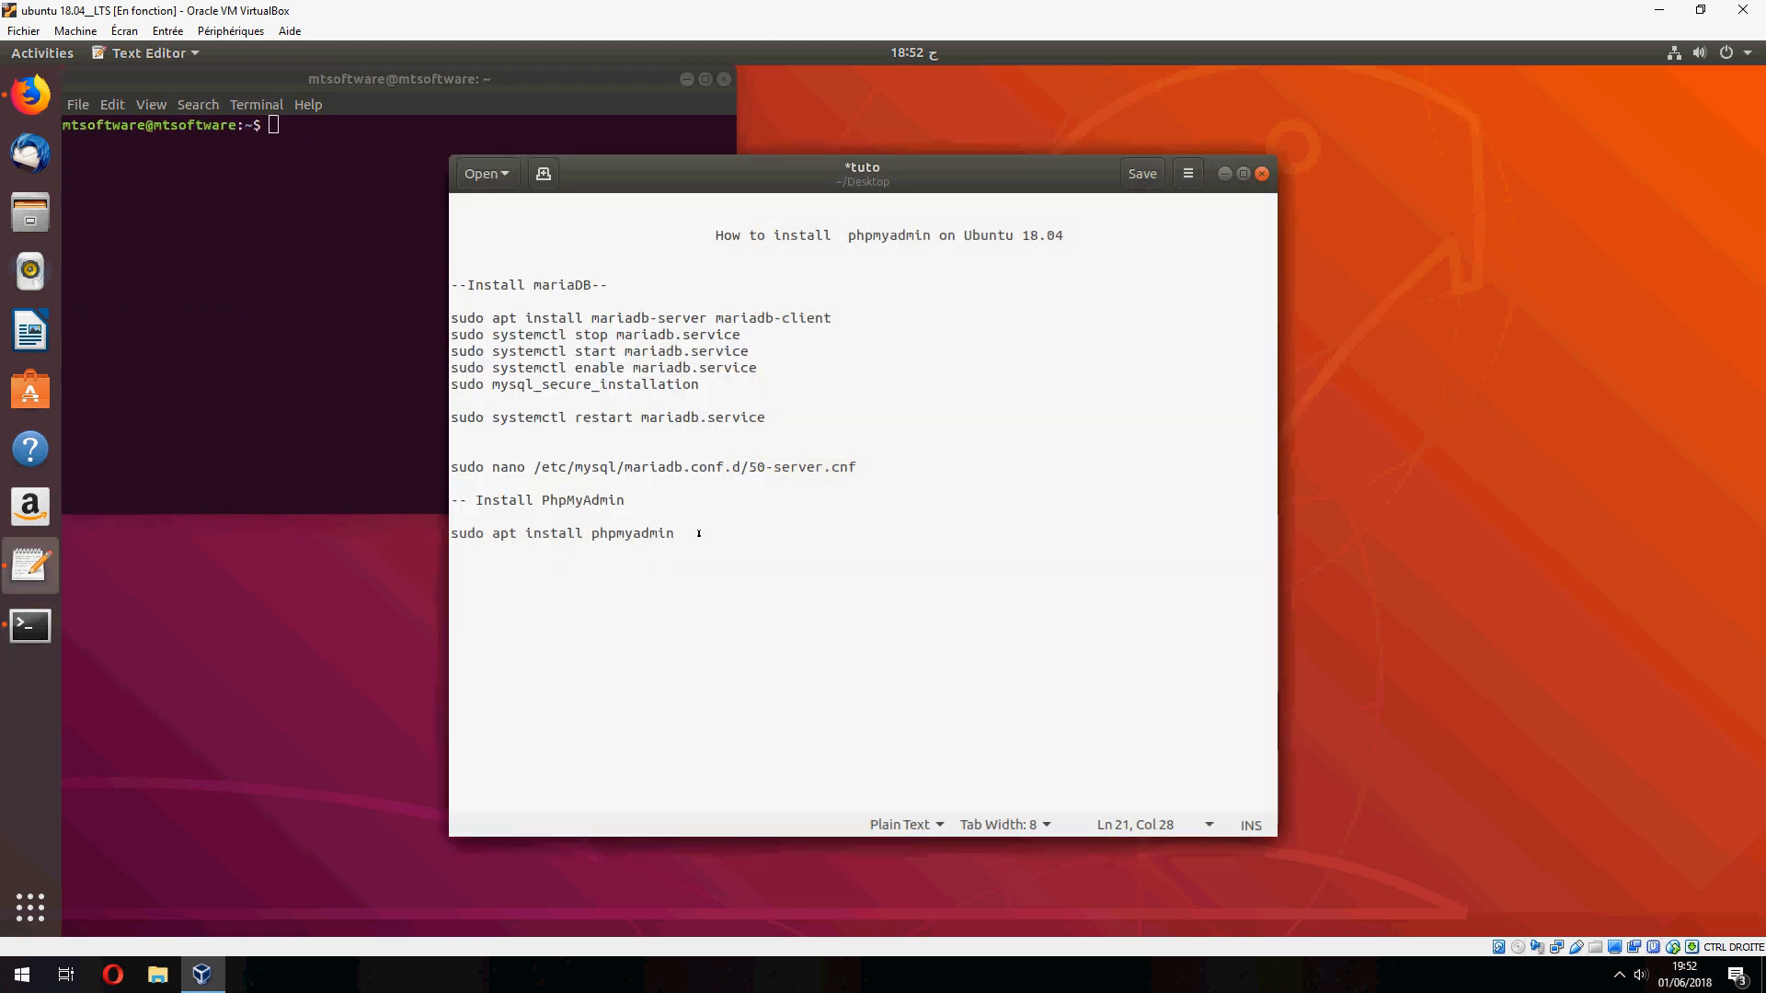
Run 'sudo apt install phpmyadmin' through to the dbconfig-common configuration prompt
{"action": "triple_click", "coordinate": [599, 533]}
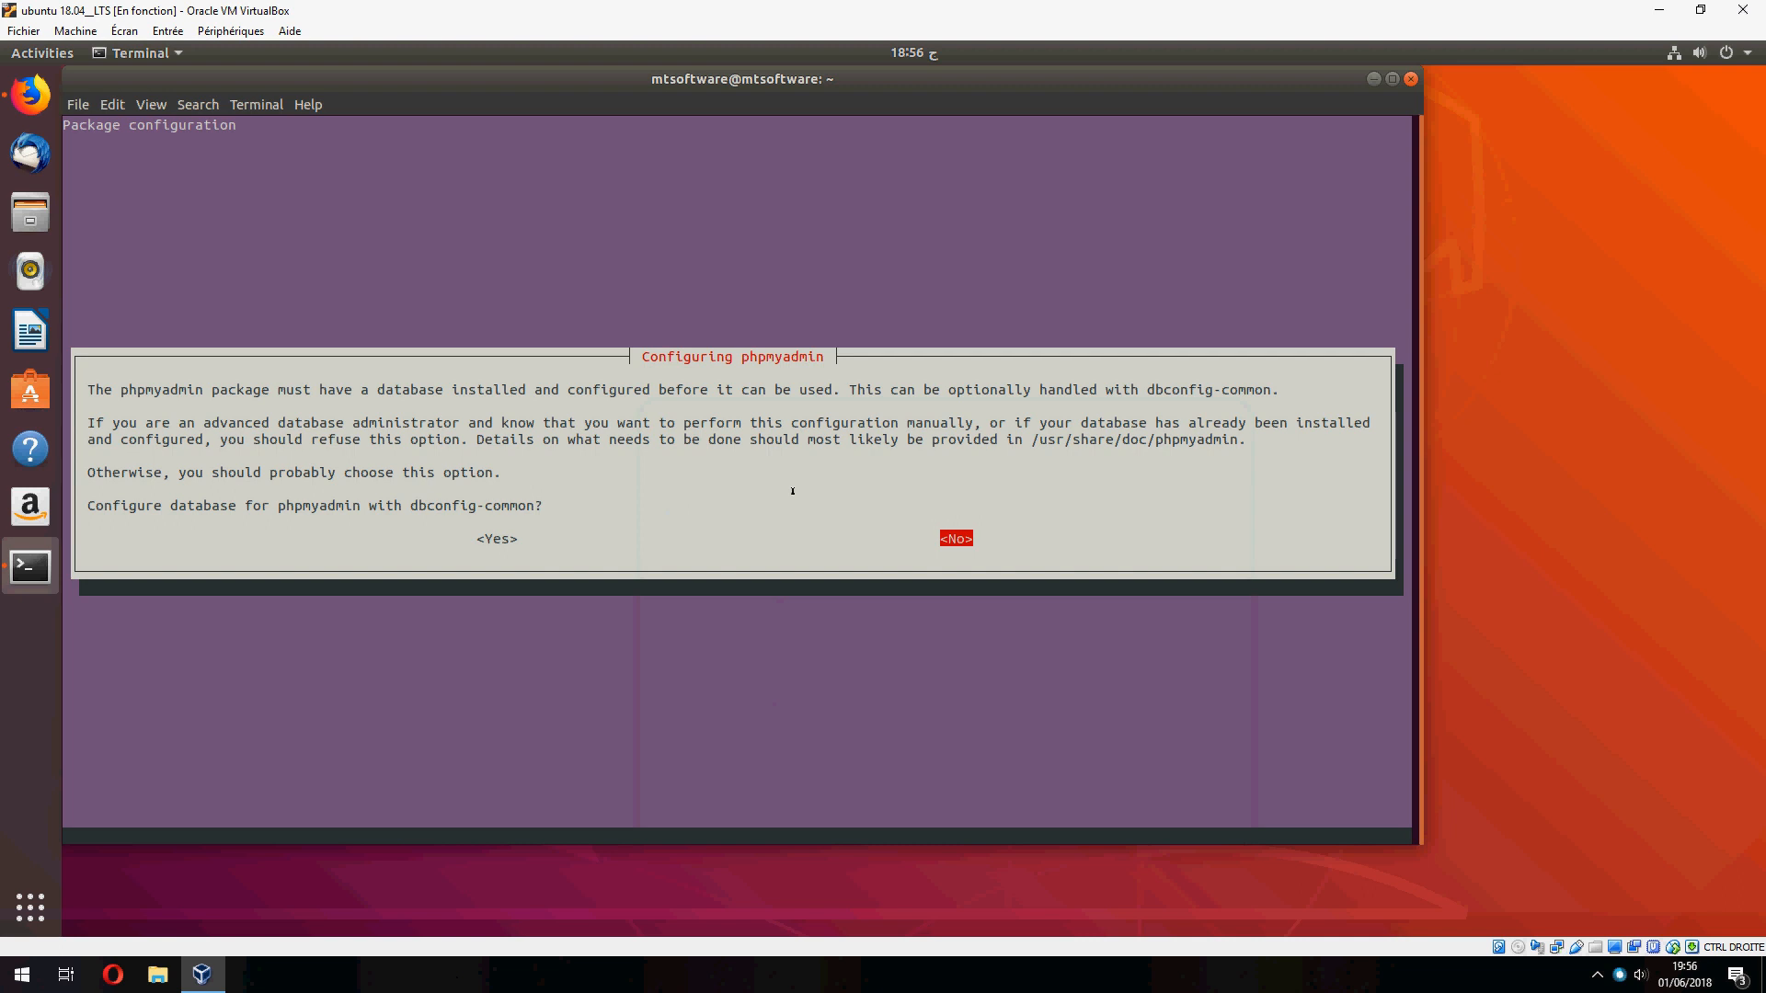
{"action": "mouse_move", "coordinate": [832, 525]}
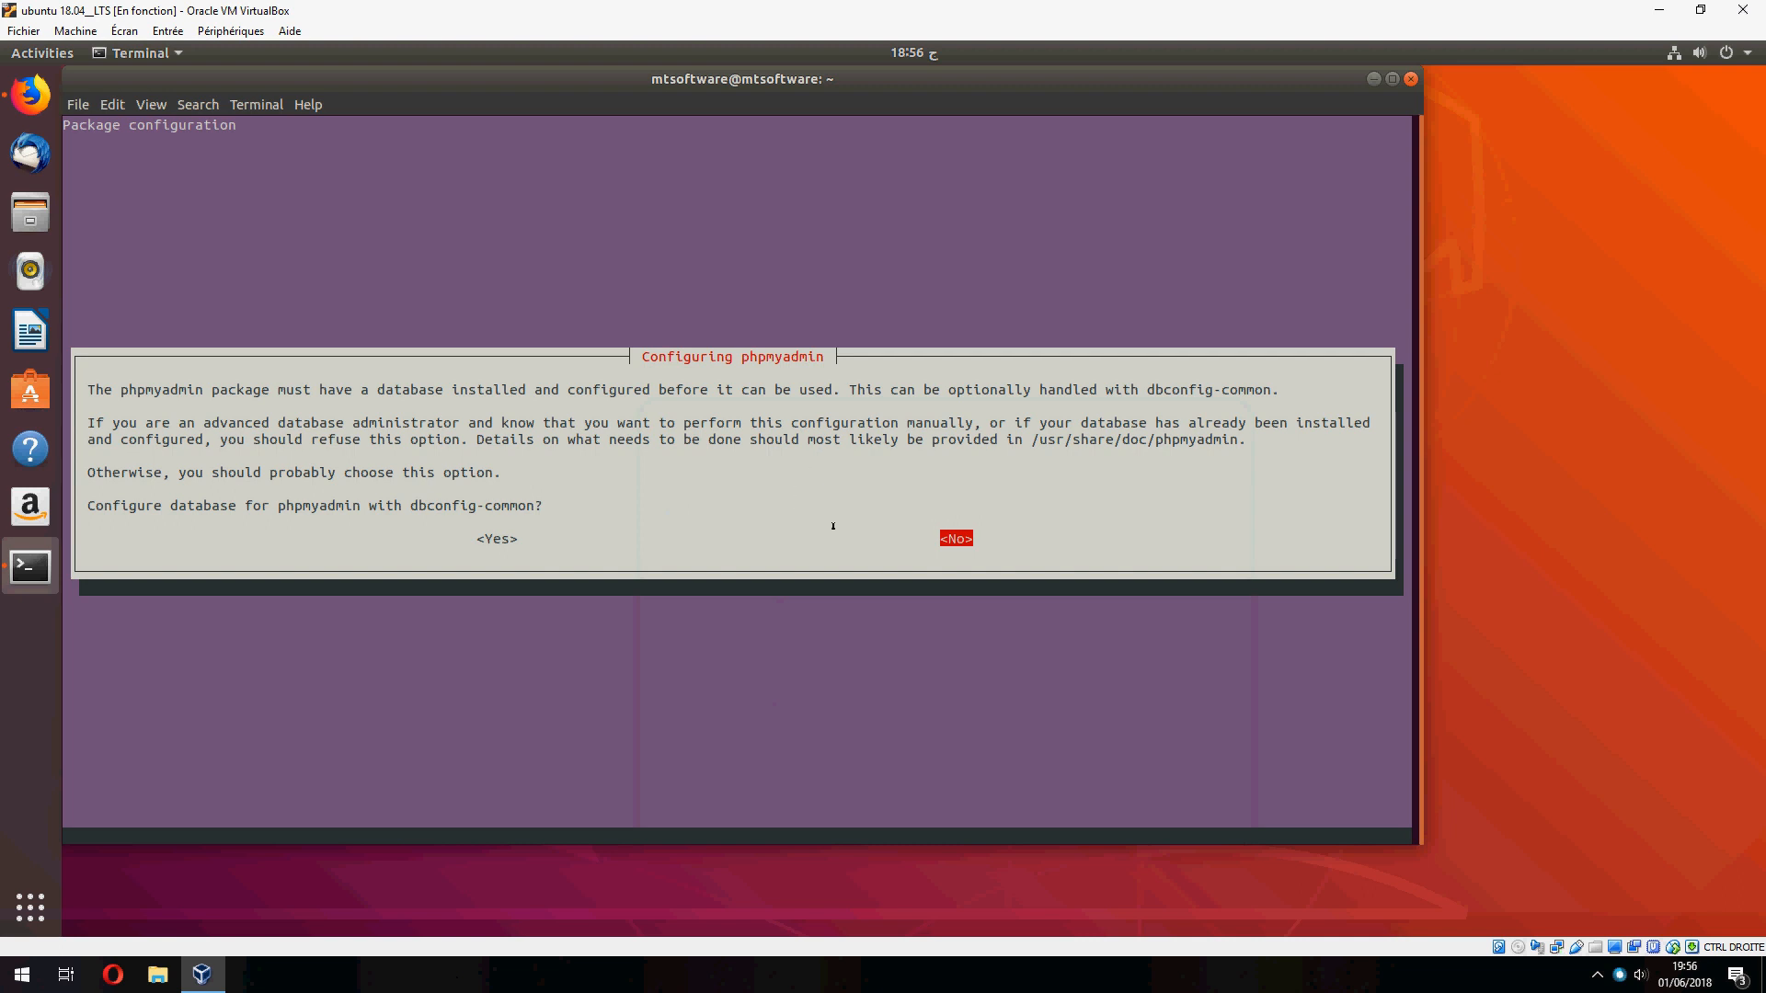
{"action": "mouse_move", "coordinate": [878, 536]}
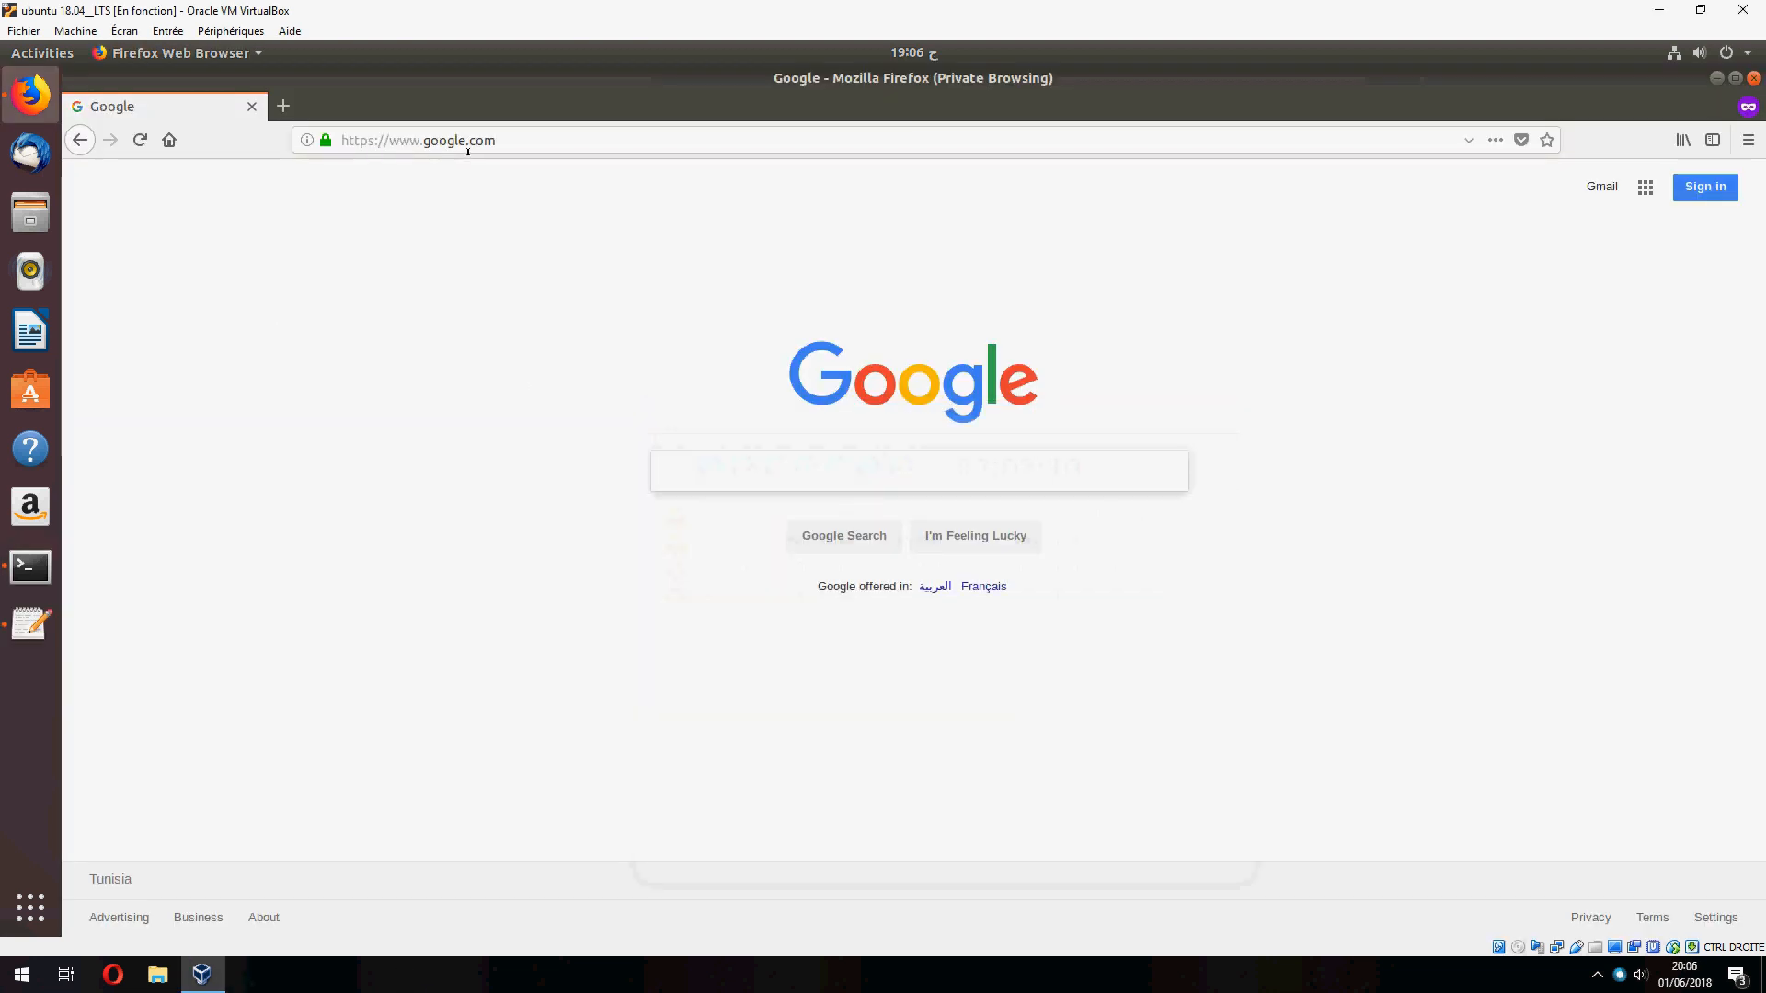
{"action": "type", "text": "http://127.0.0.1/phpmyadmin/"}
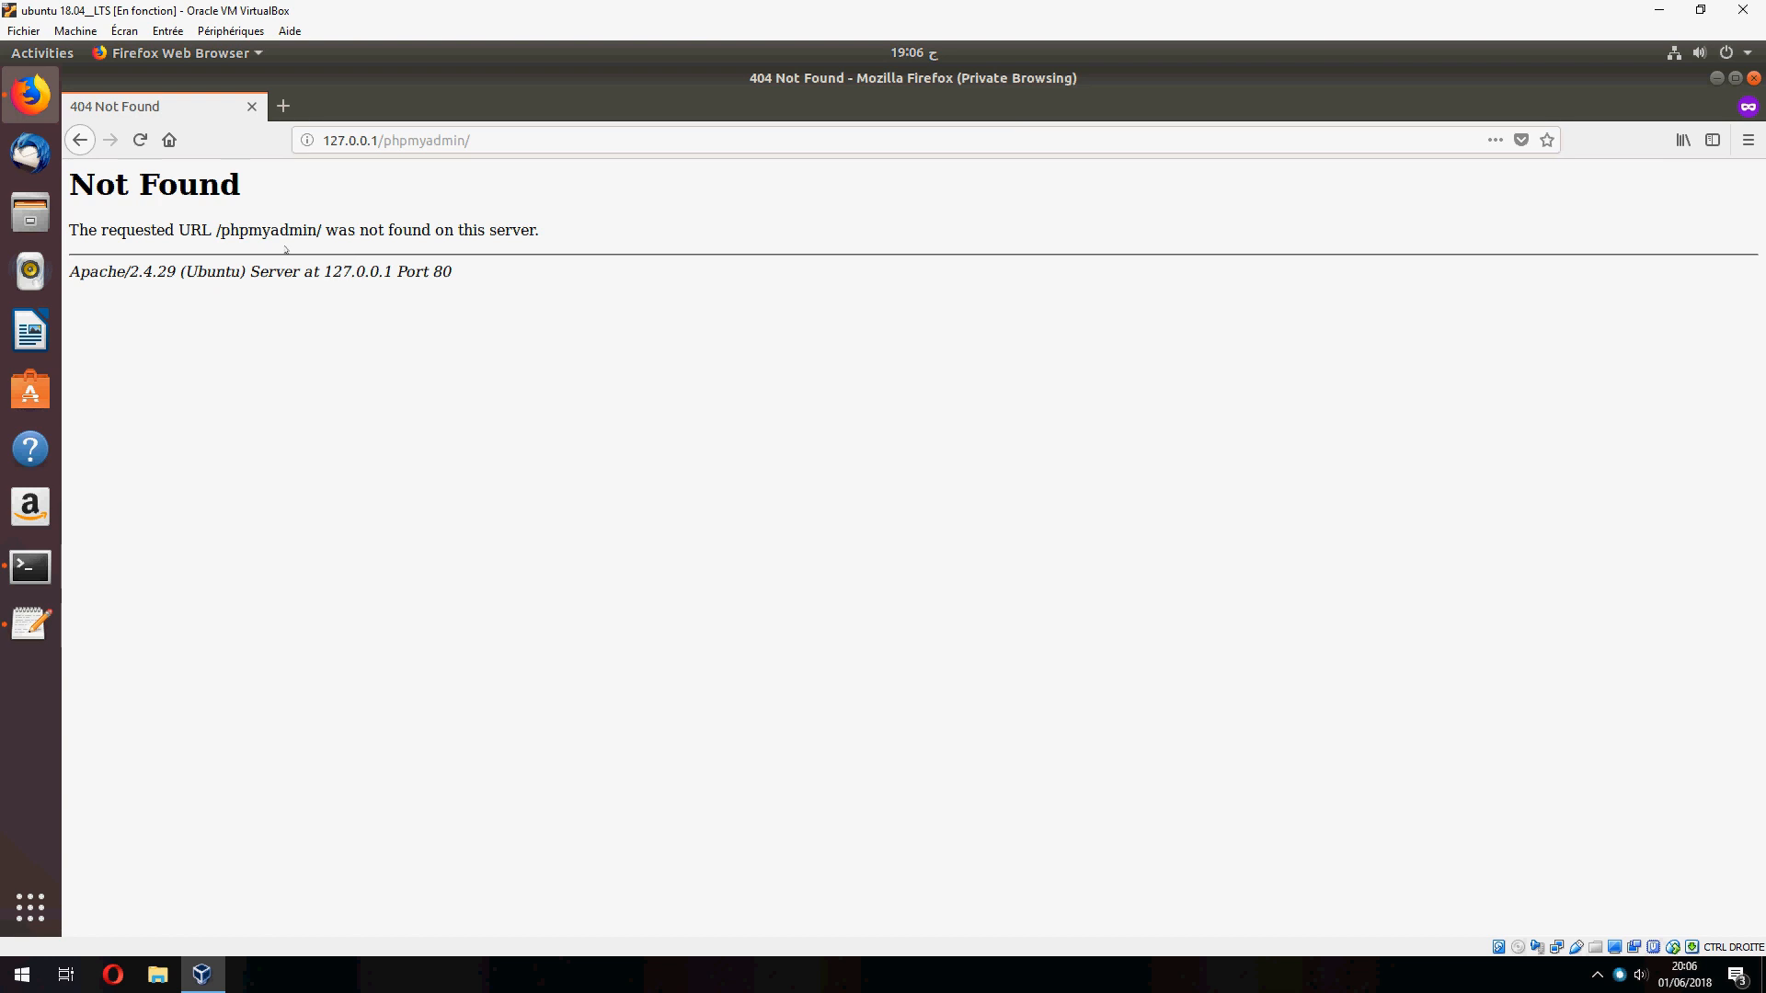
{"action": "mouse_move", "coordinate": [31, 622]}
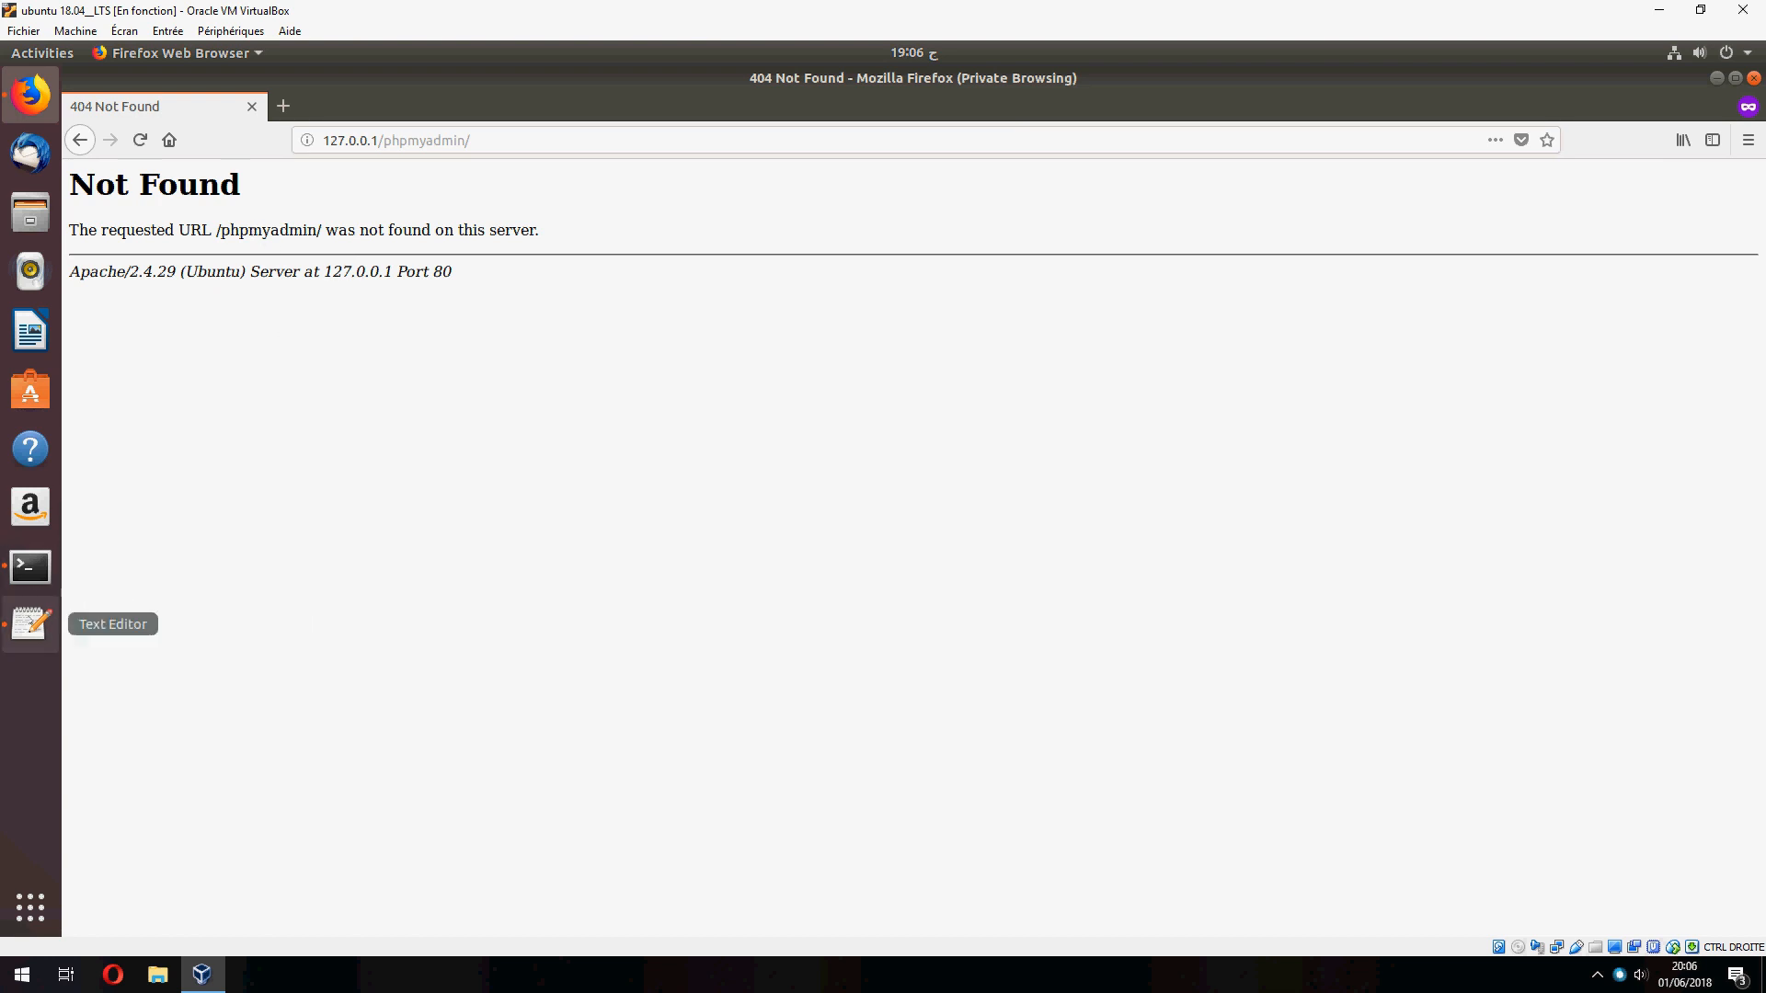
{"action": "left_click", "coordinate": [30, 623]}
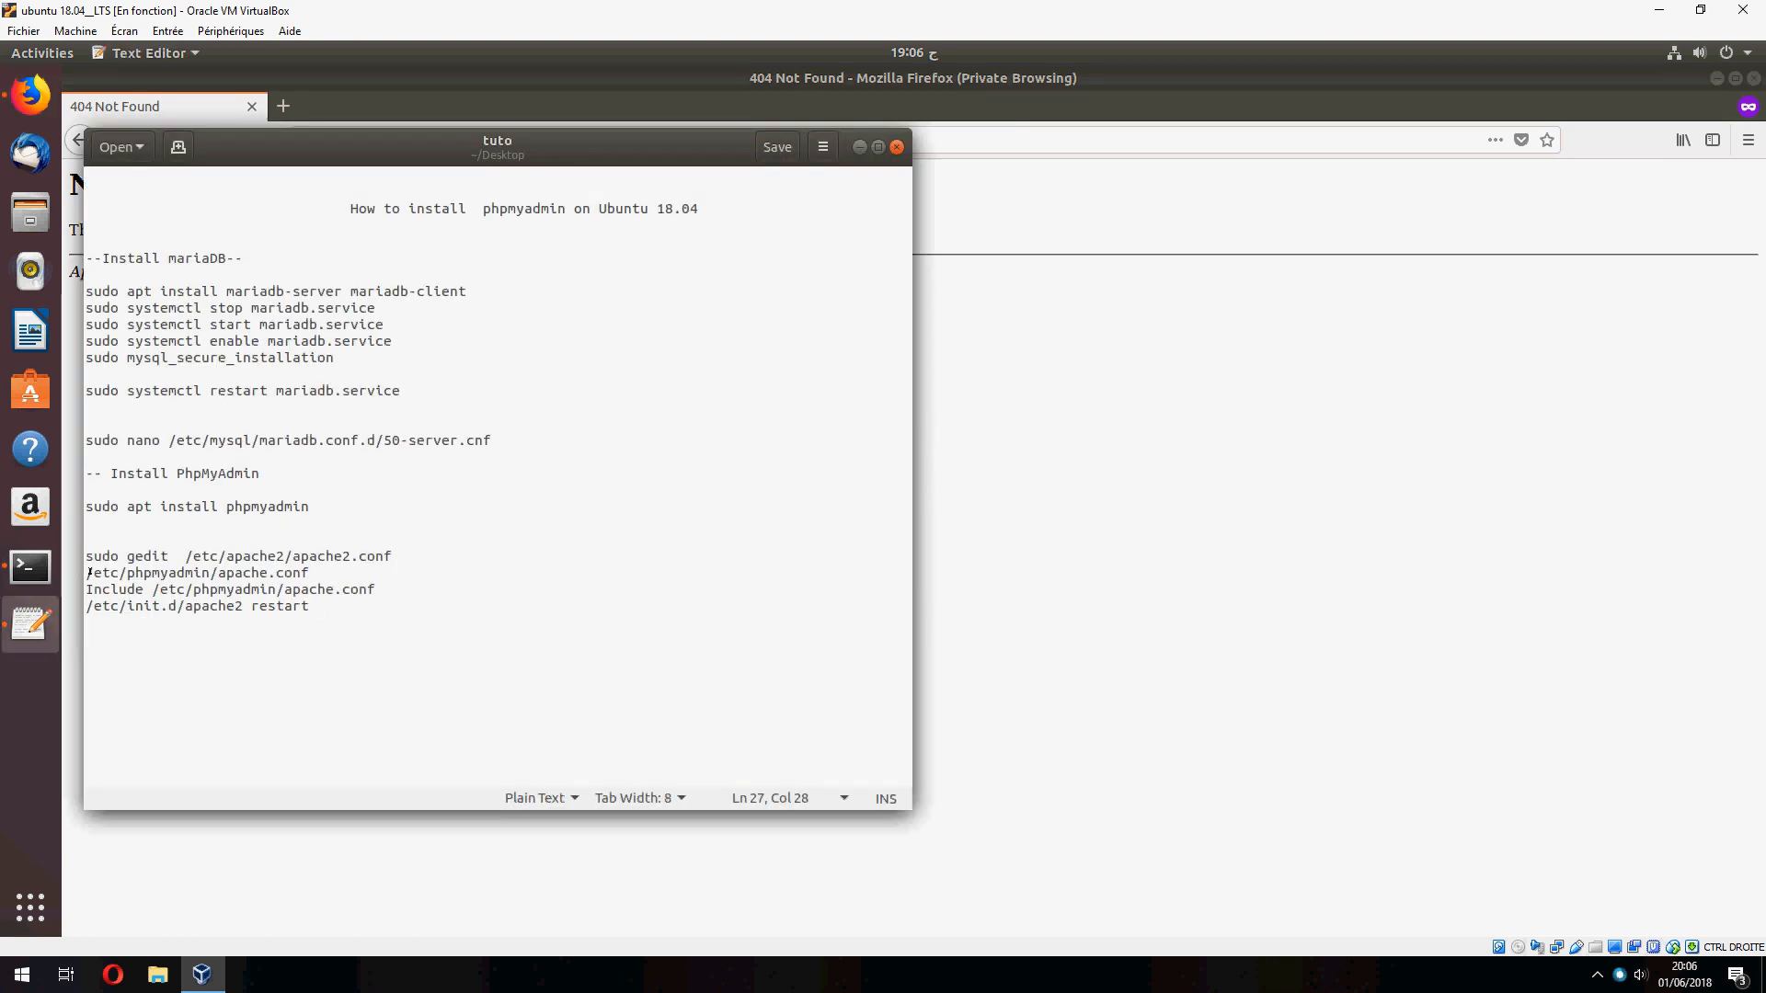
{"action": "left_click_drag", "start_coordinate": [87, 556], "coordinate": [391, 556]}
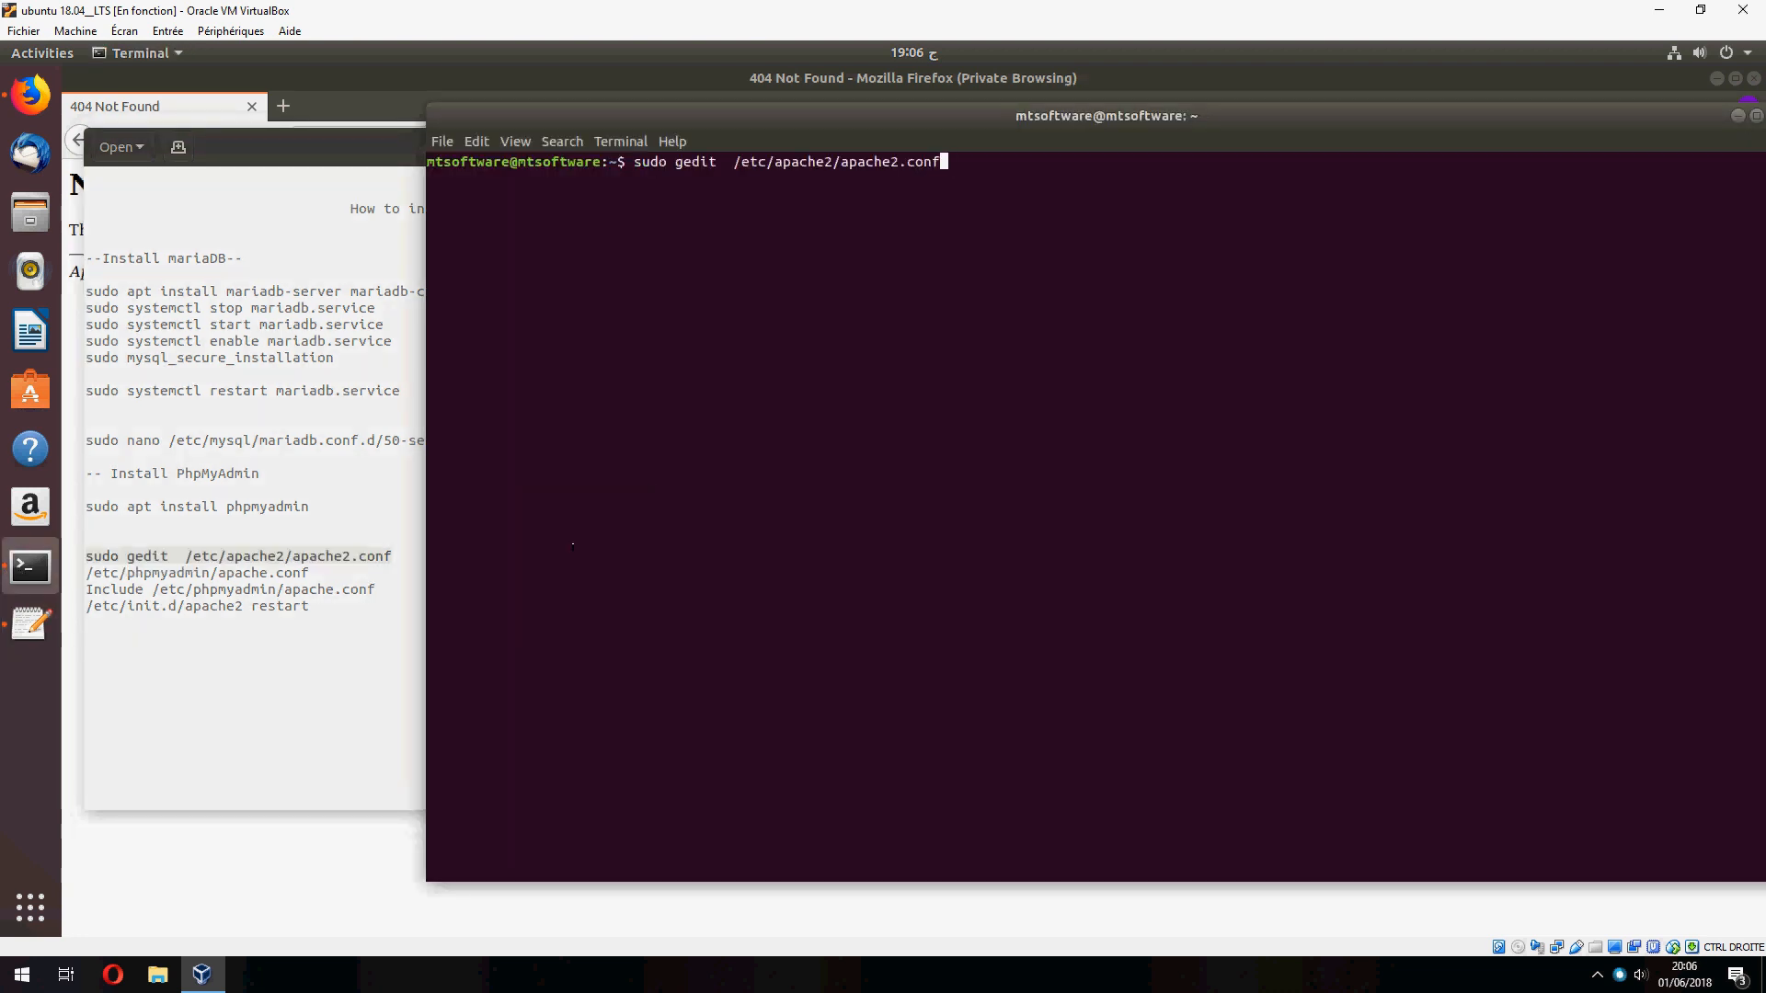
Open apache2.conf in gedit and add the phpMyAdmin Include line at its end
{"action": "key", "text": "Return"}
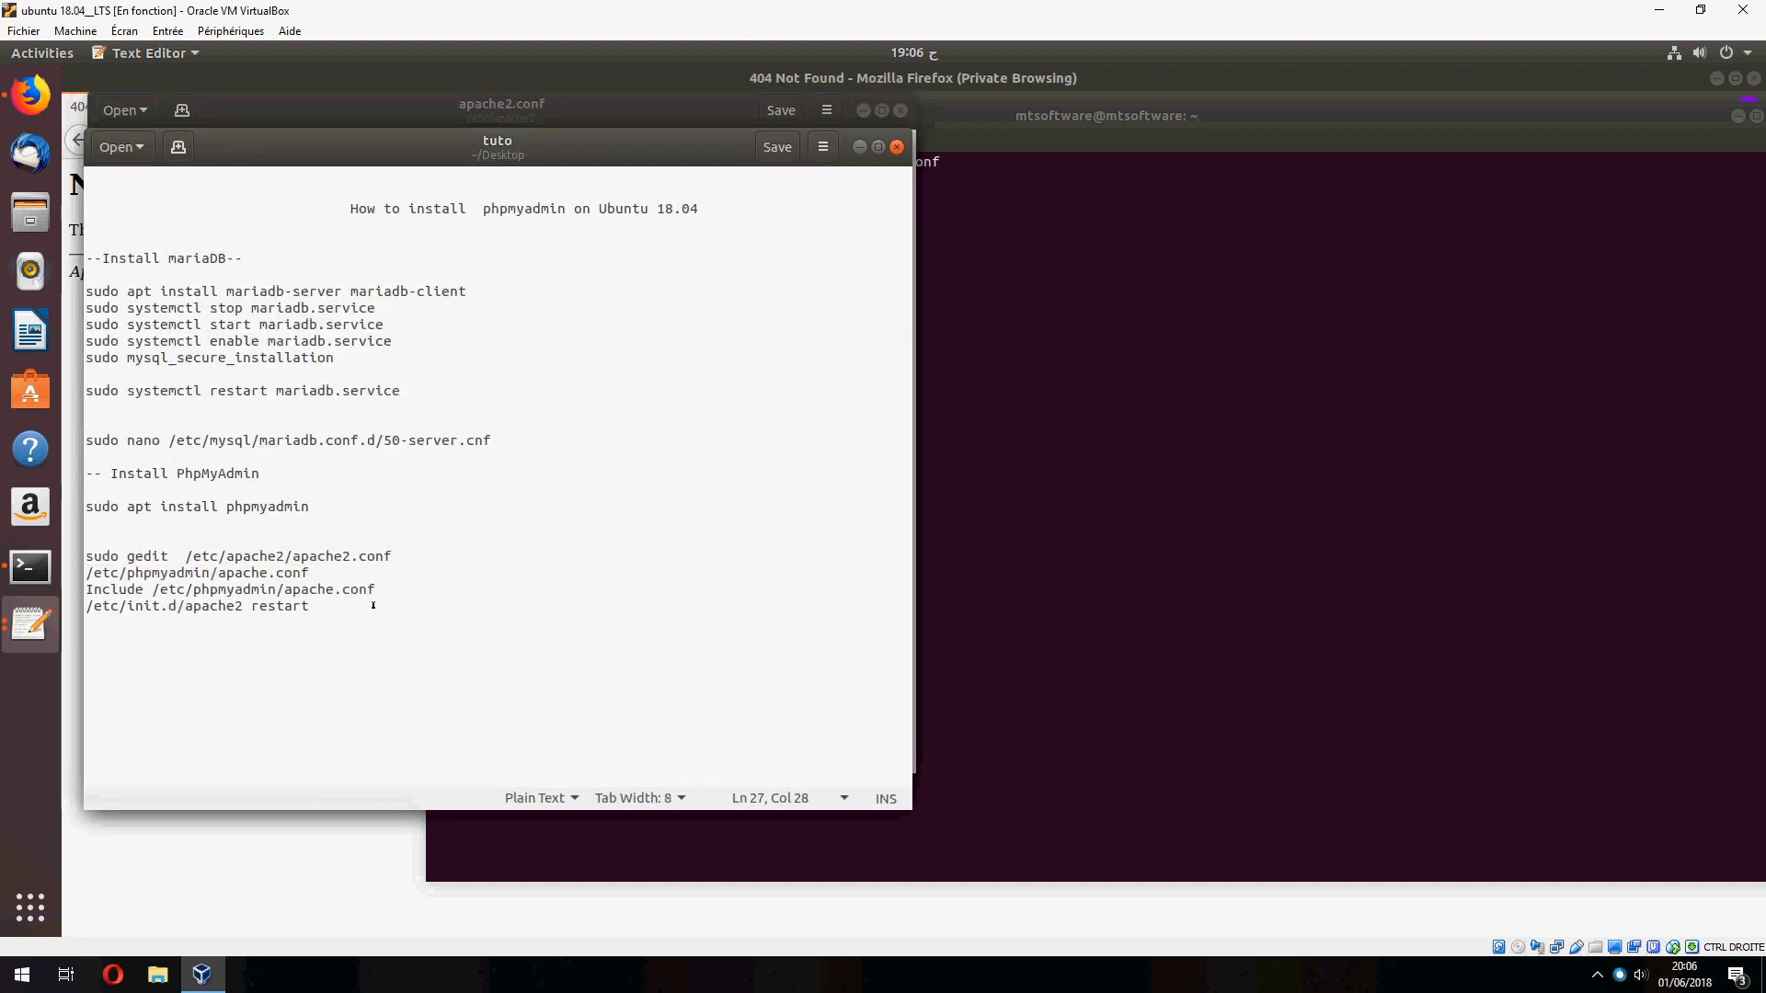
{"action": "triple_click", "coordinate": [230, 589]}
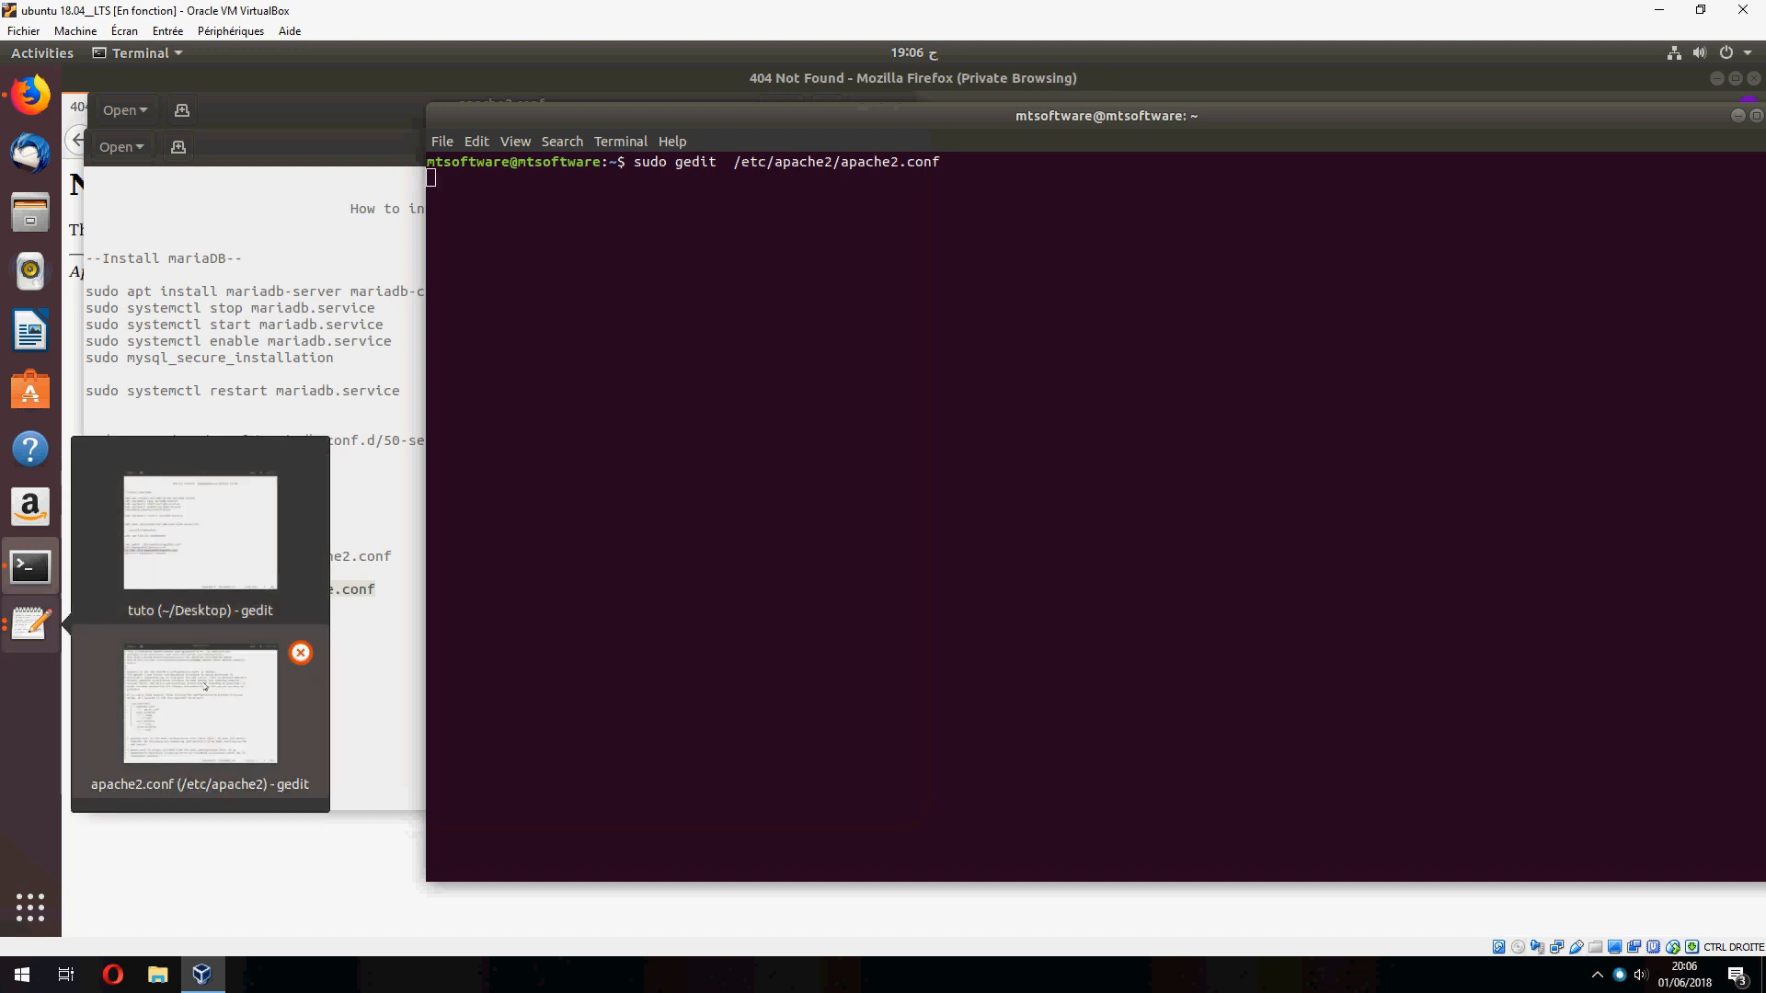
{"action": "left_click", "coordinate": [199, 706]}
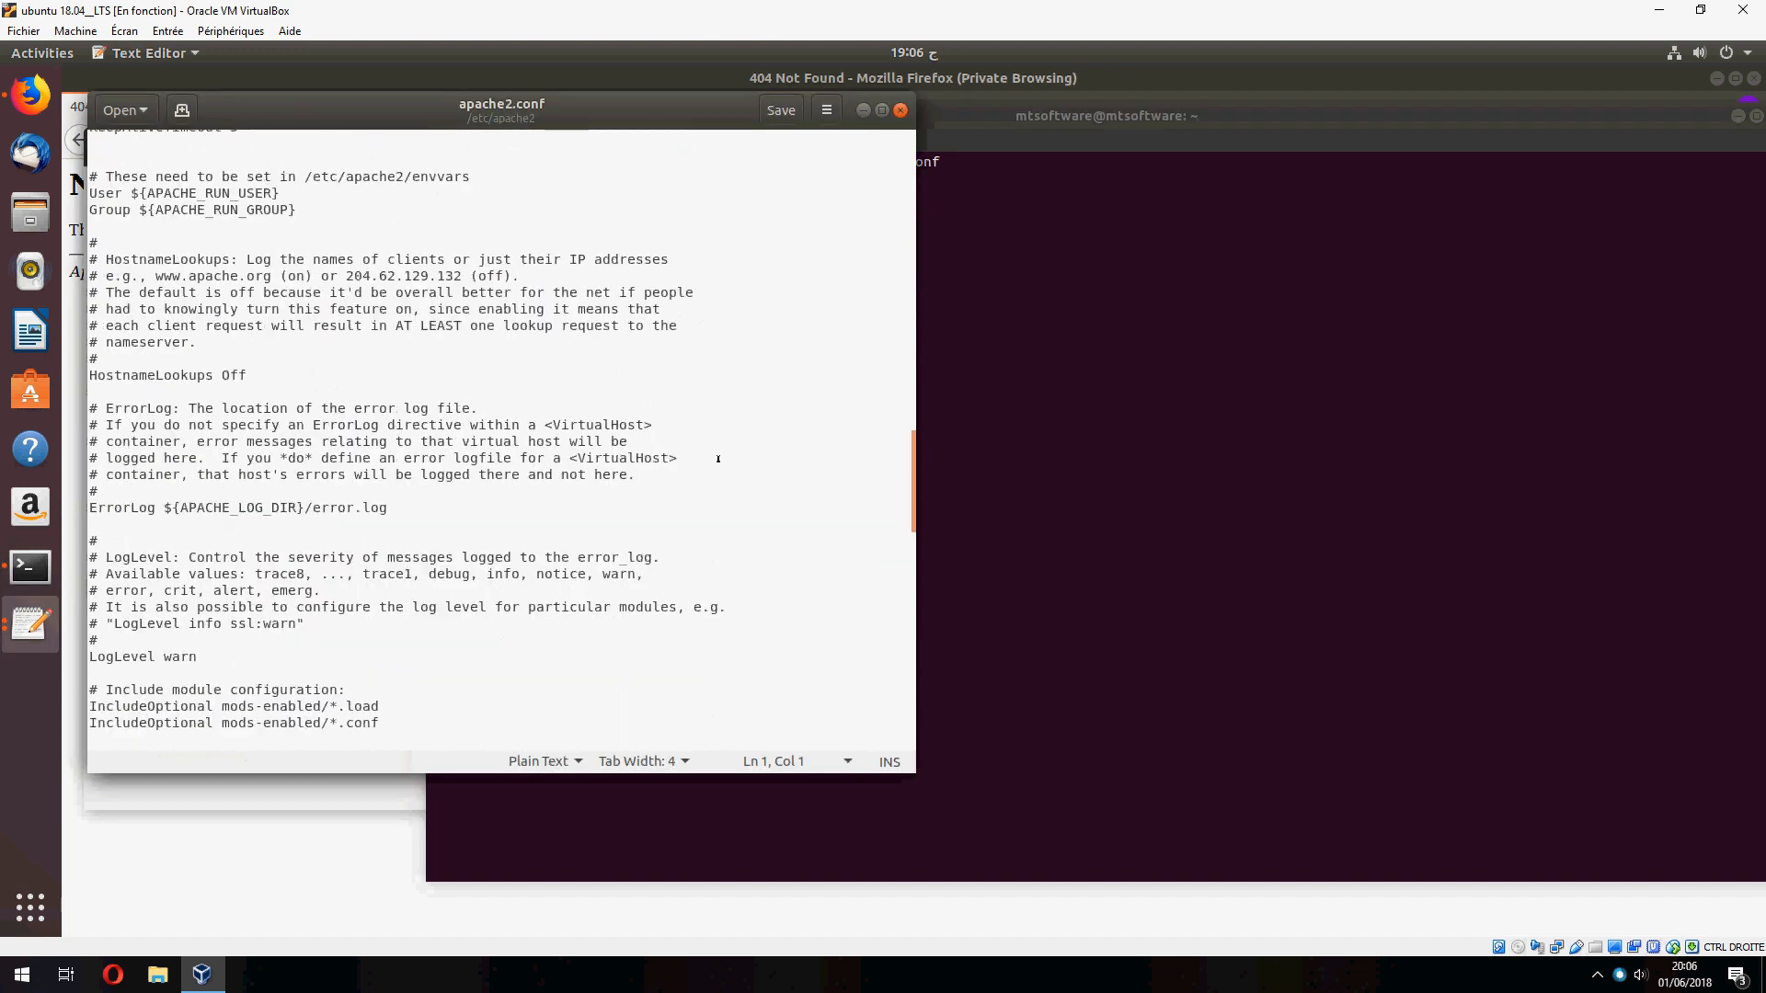
{"action": "scroll", "scroll_direction": "down", "scroll_amount": 3}
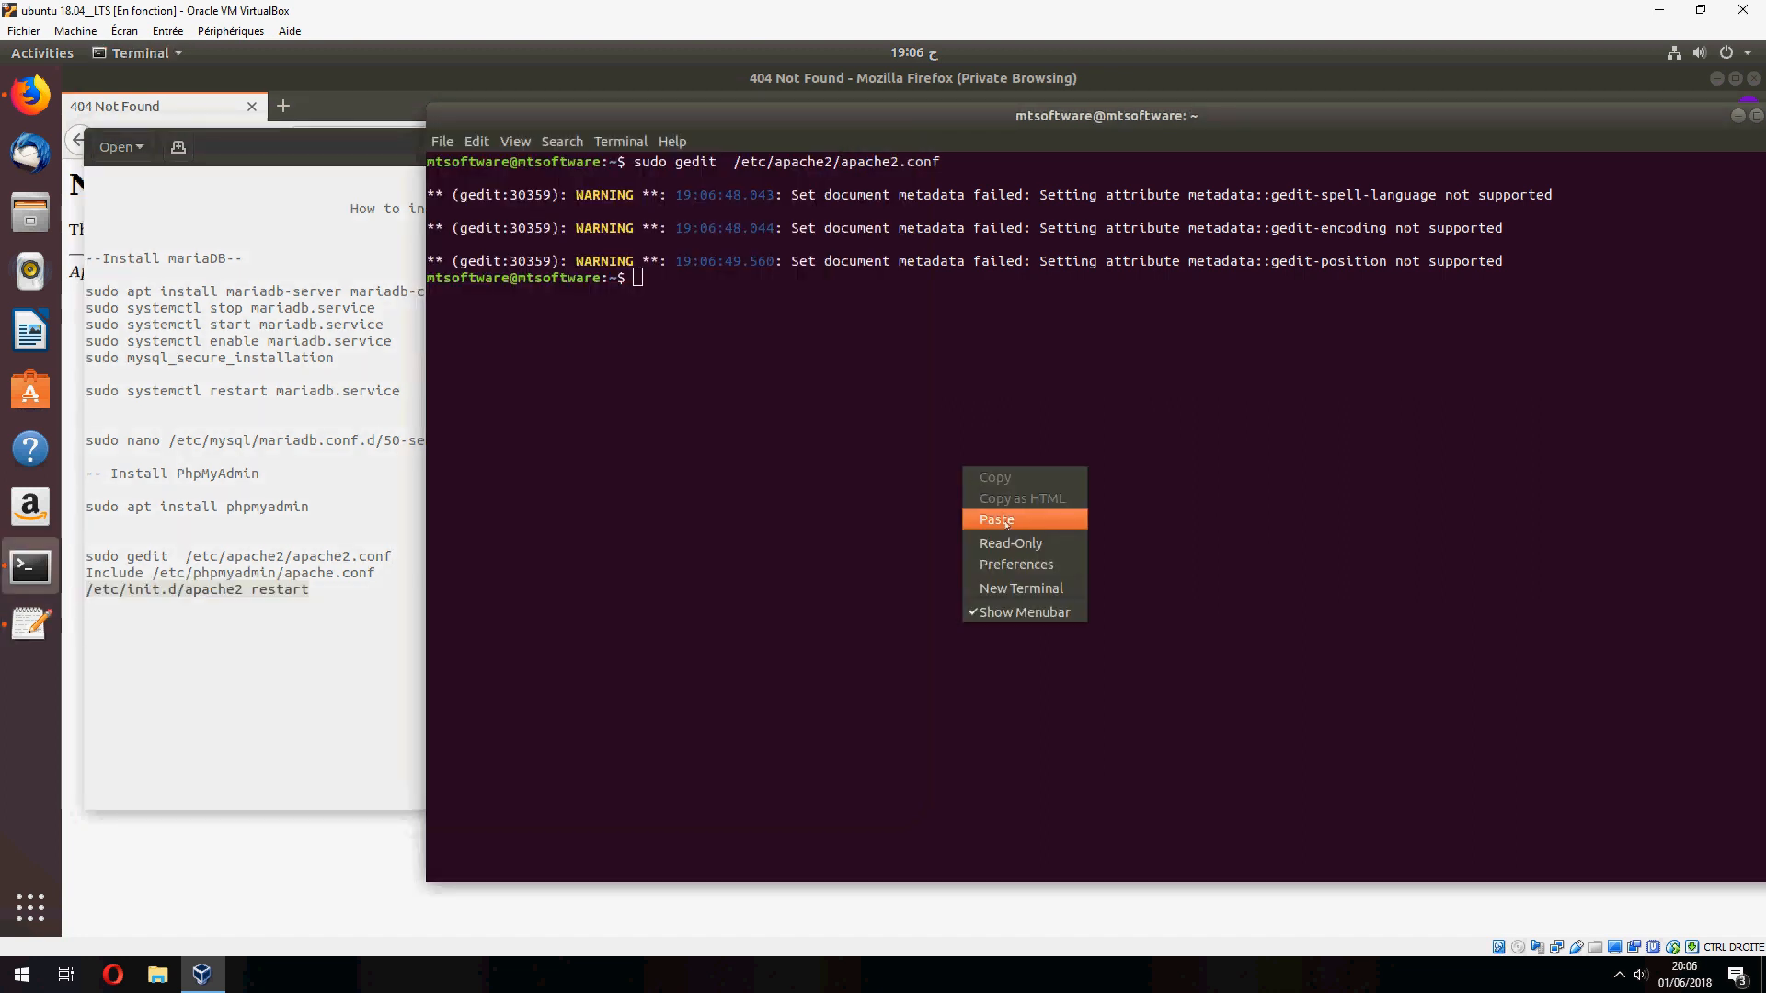
Restart Apache with /etc/init.d/apache2 restart, authenticate, and reload 127.0.0.1/phpmyadmin
{"action": "left_click", "coordinate": [996, 519]}
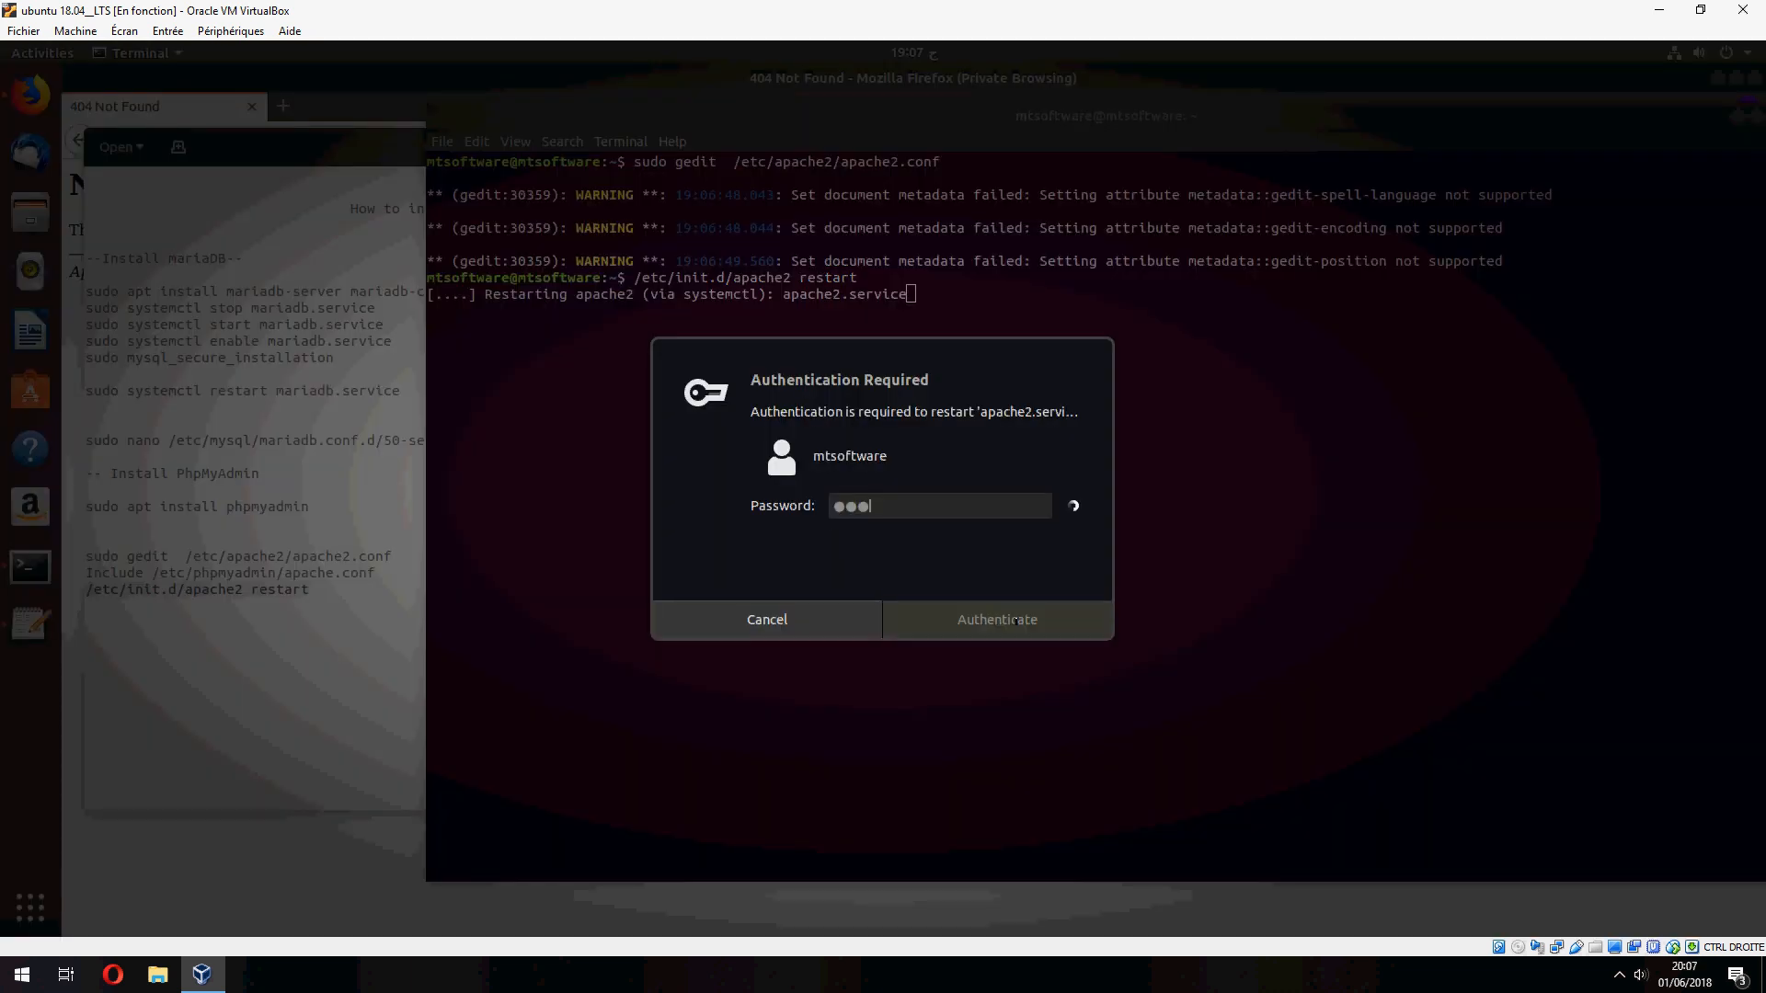
{"action": "left_click", "coordinate": [997, 619]}
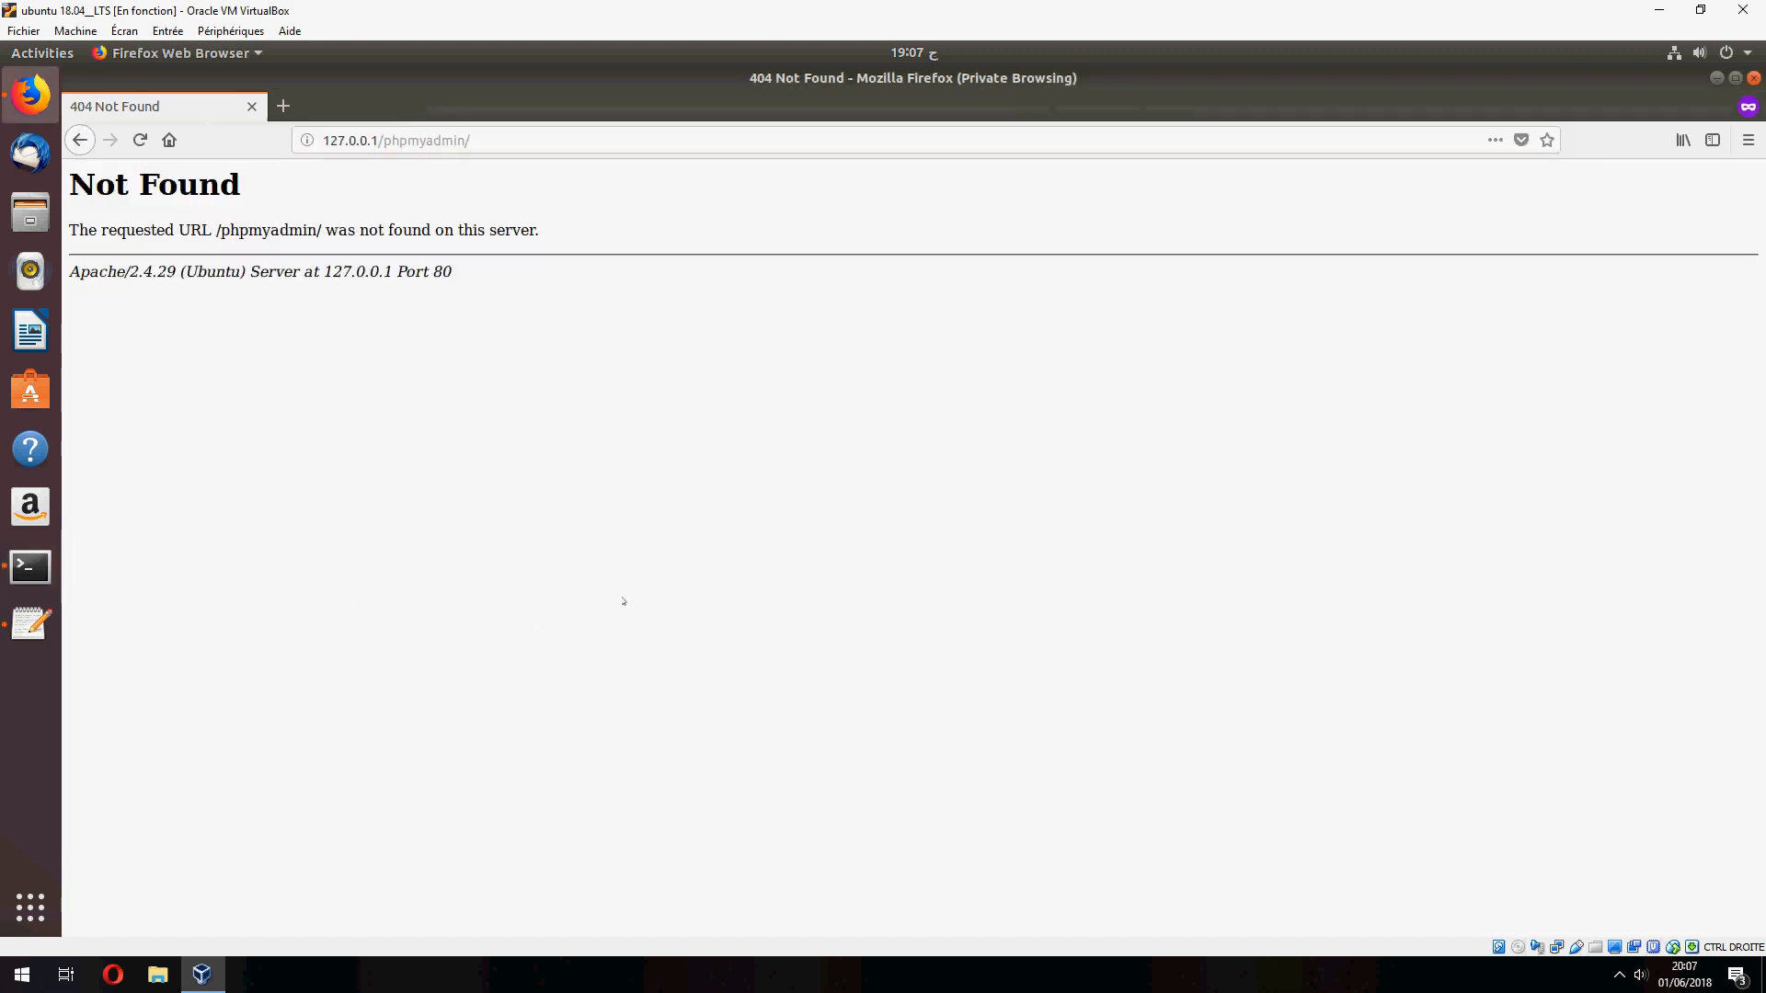
{"action": "left_click", "coordinate": [139, 140]}
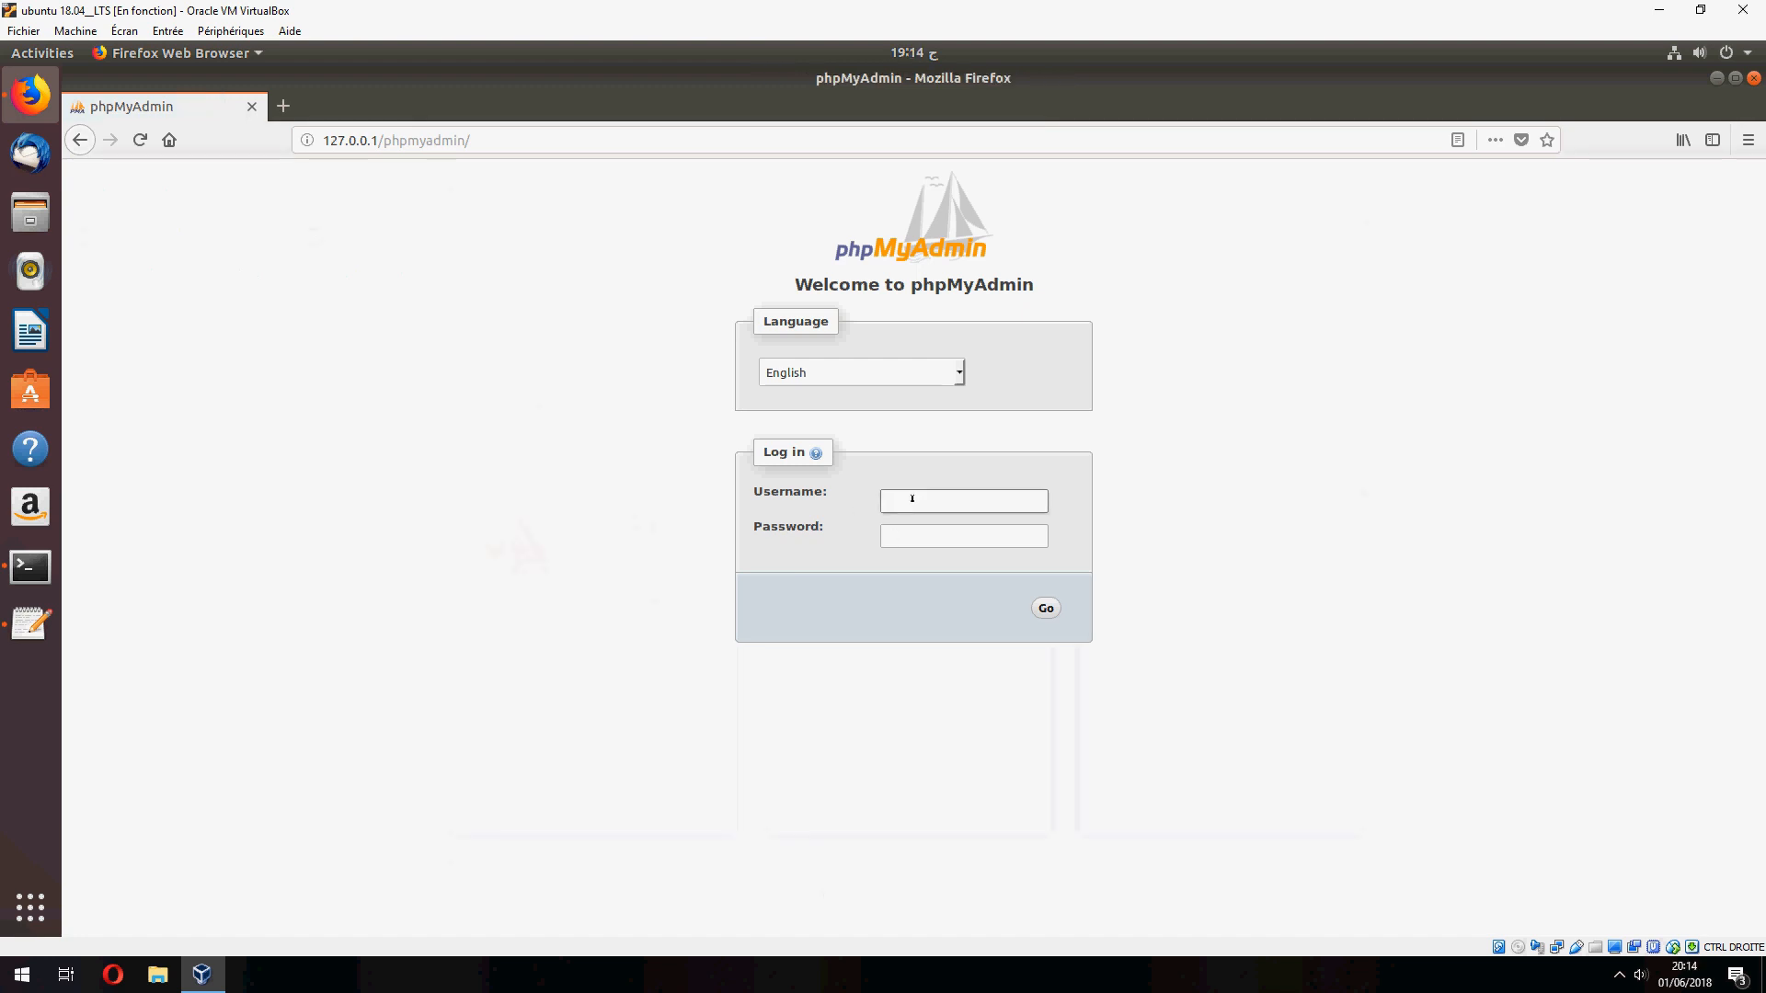
Log in to phpMyAdmin as root, adding the password after the passwordless attempt is refused
{"action": "type", "text": "root"}
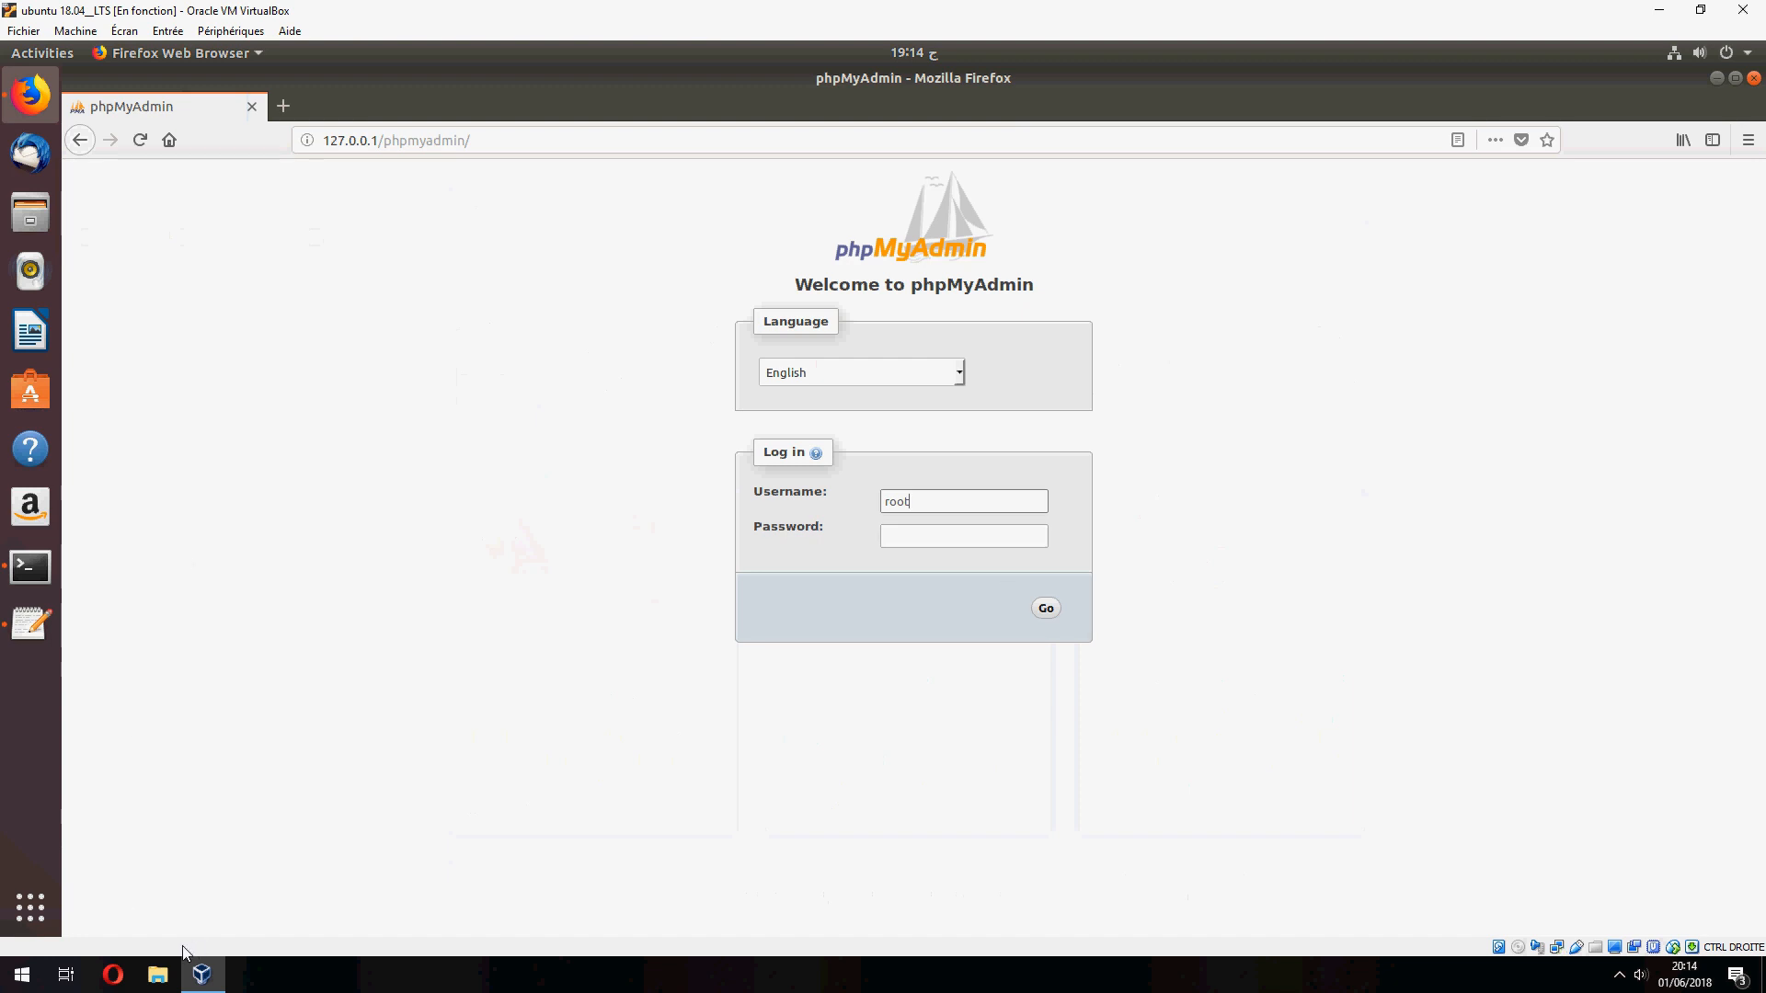
{"action": "left_click", "coordinate": [23, 971]}
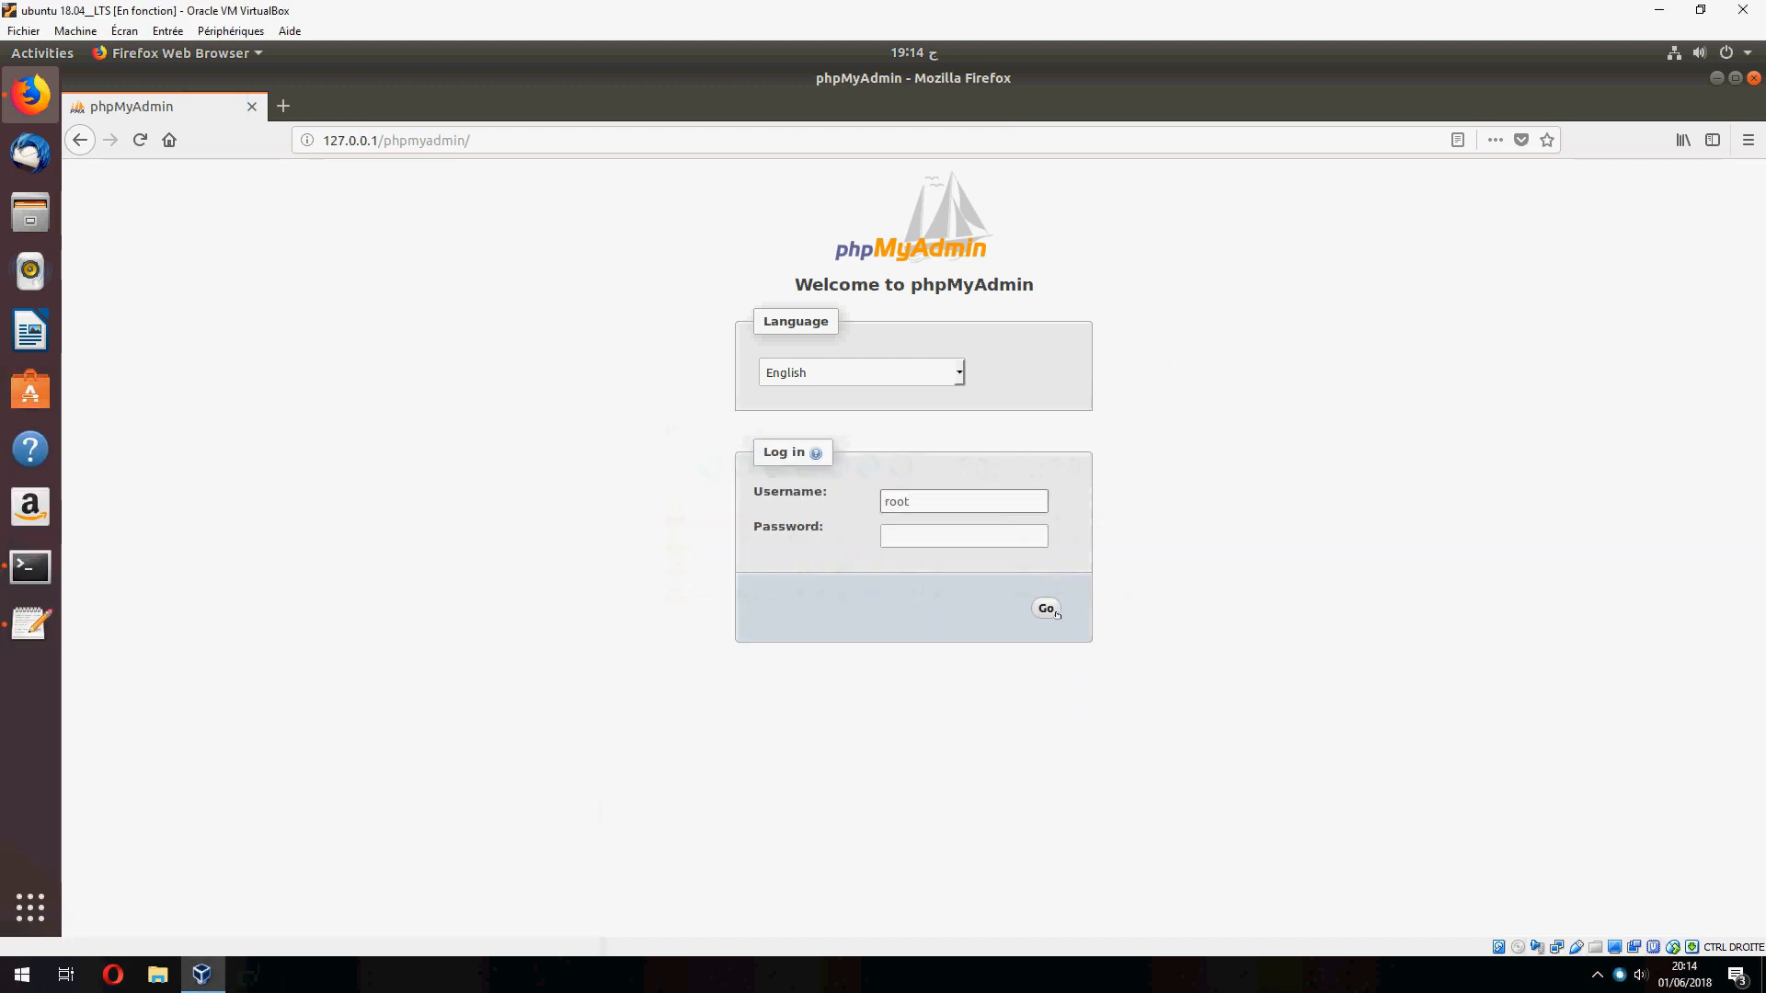
{"action": "left_click", "coordinate": [1046, 608]}
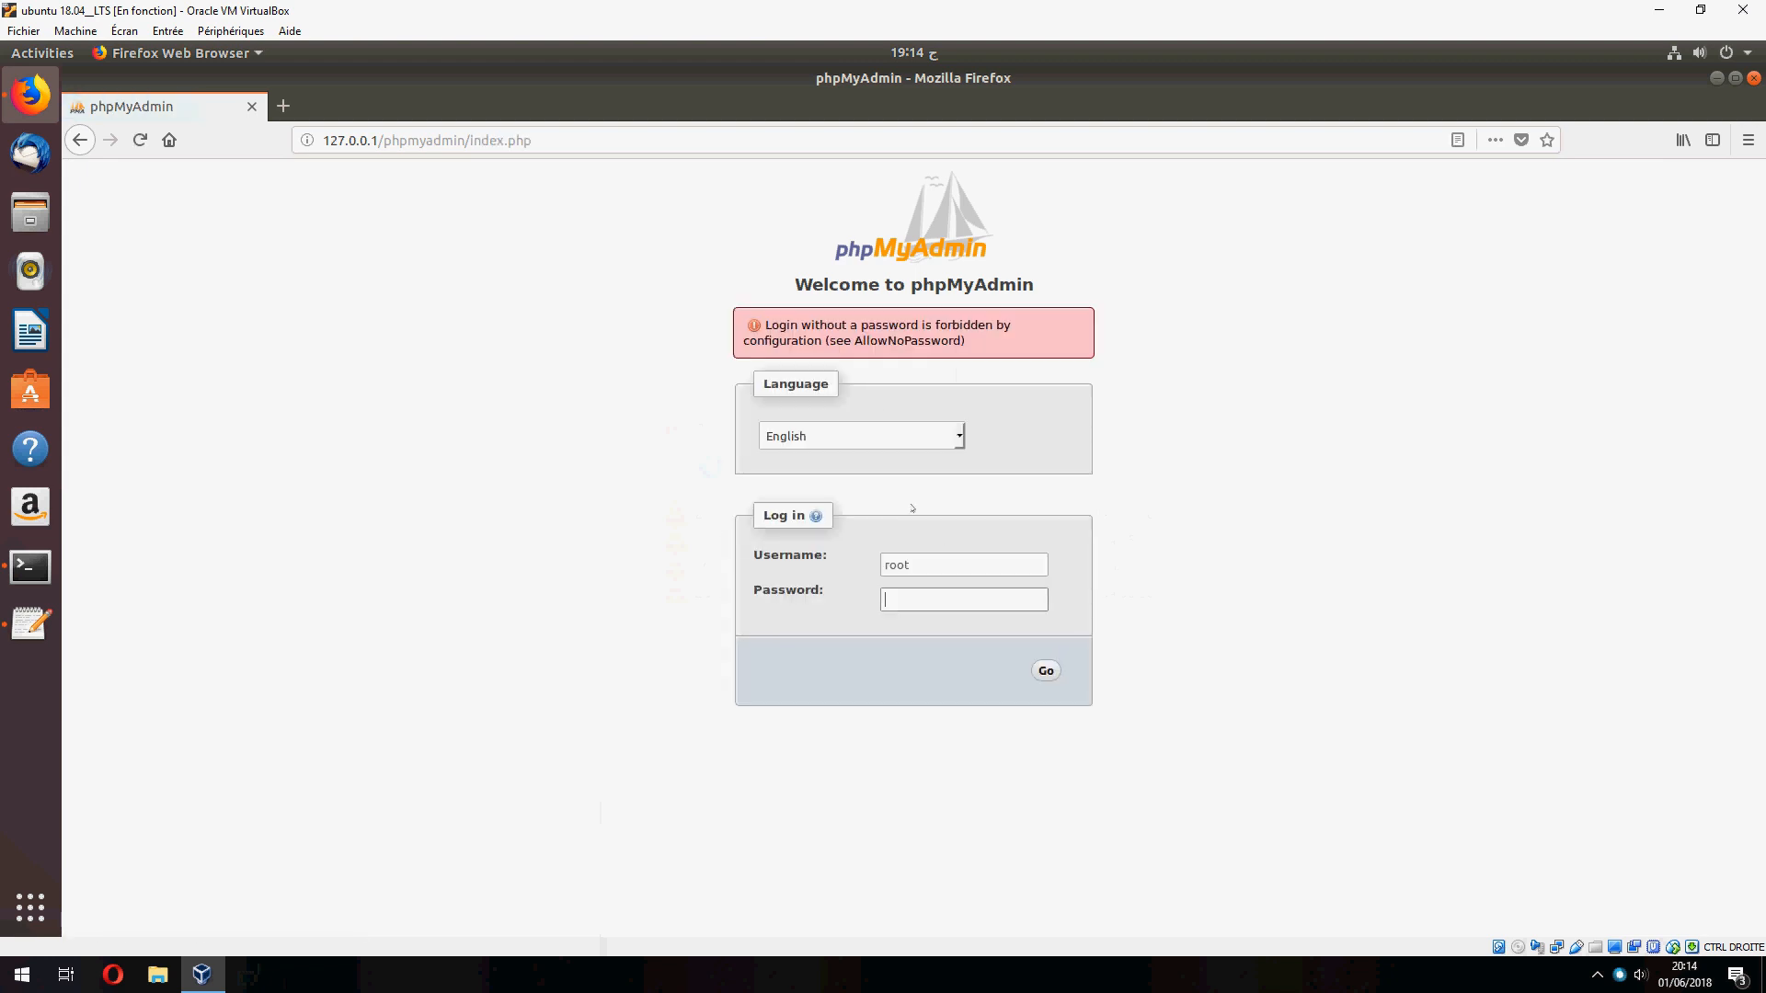
{"action": "mouse_move", "coordinate": [954, 553]}
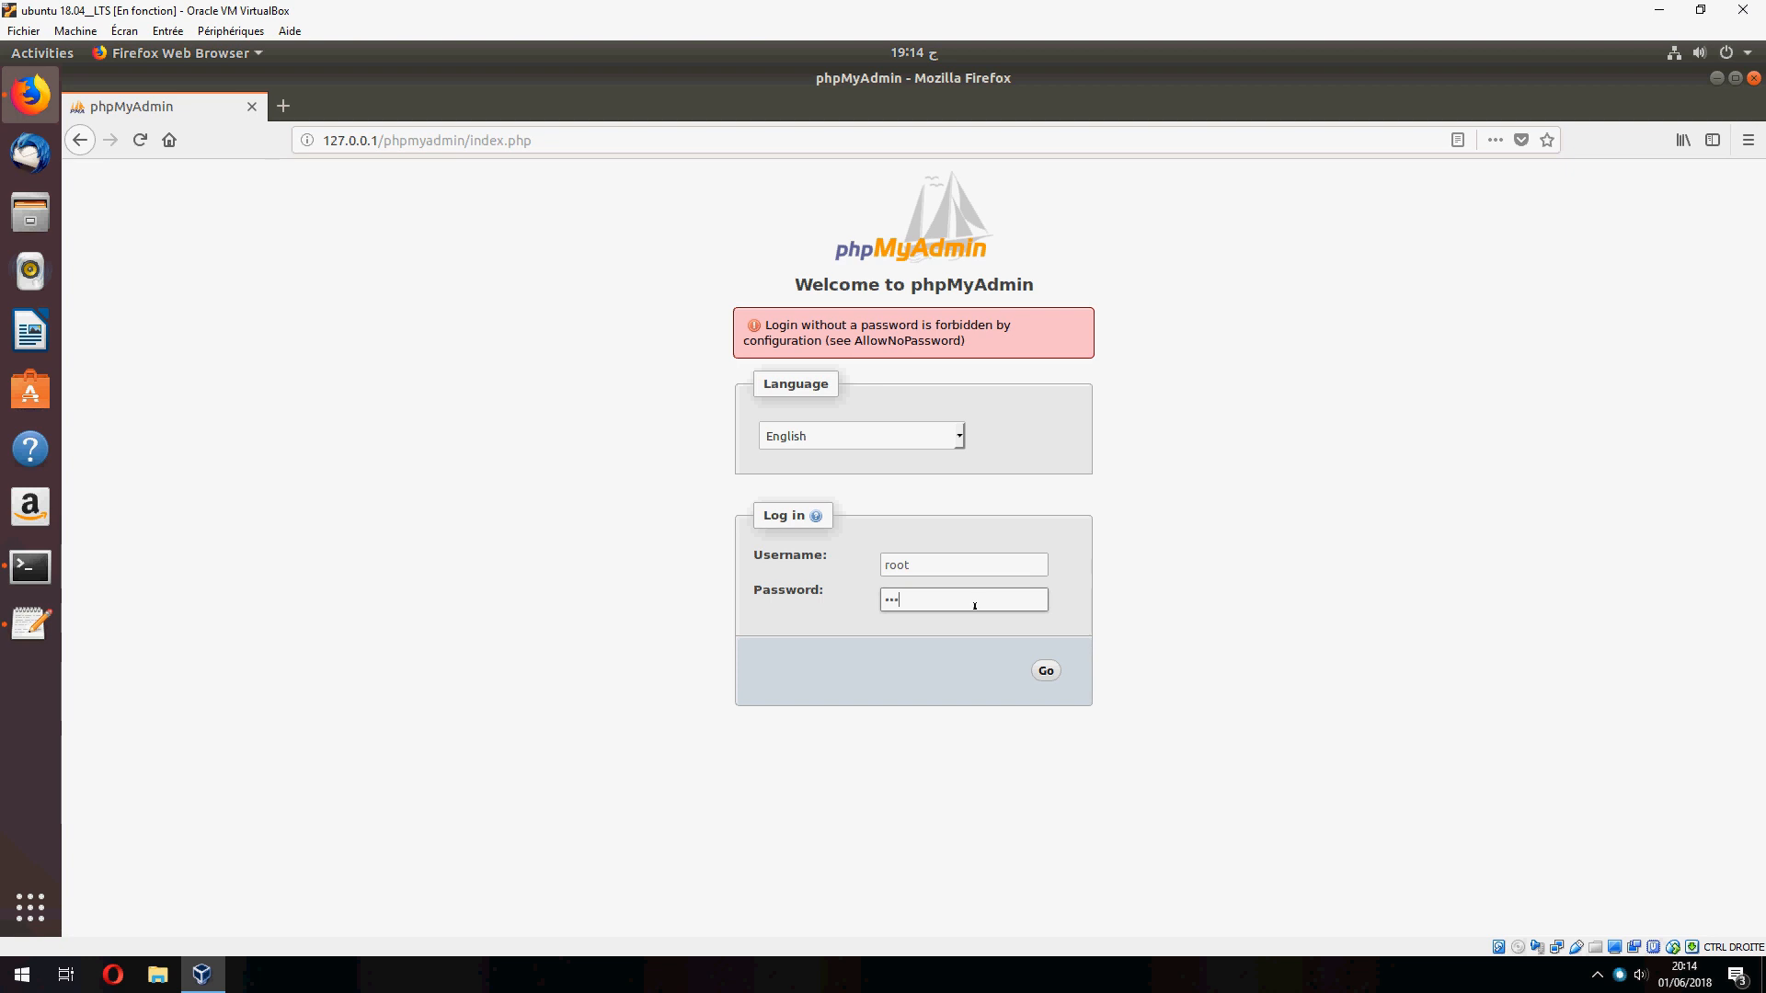
{"action": "left_click", "coordinate": [1046, 671]}
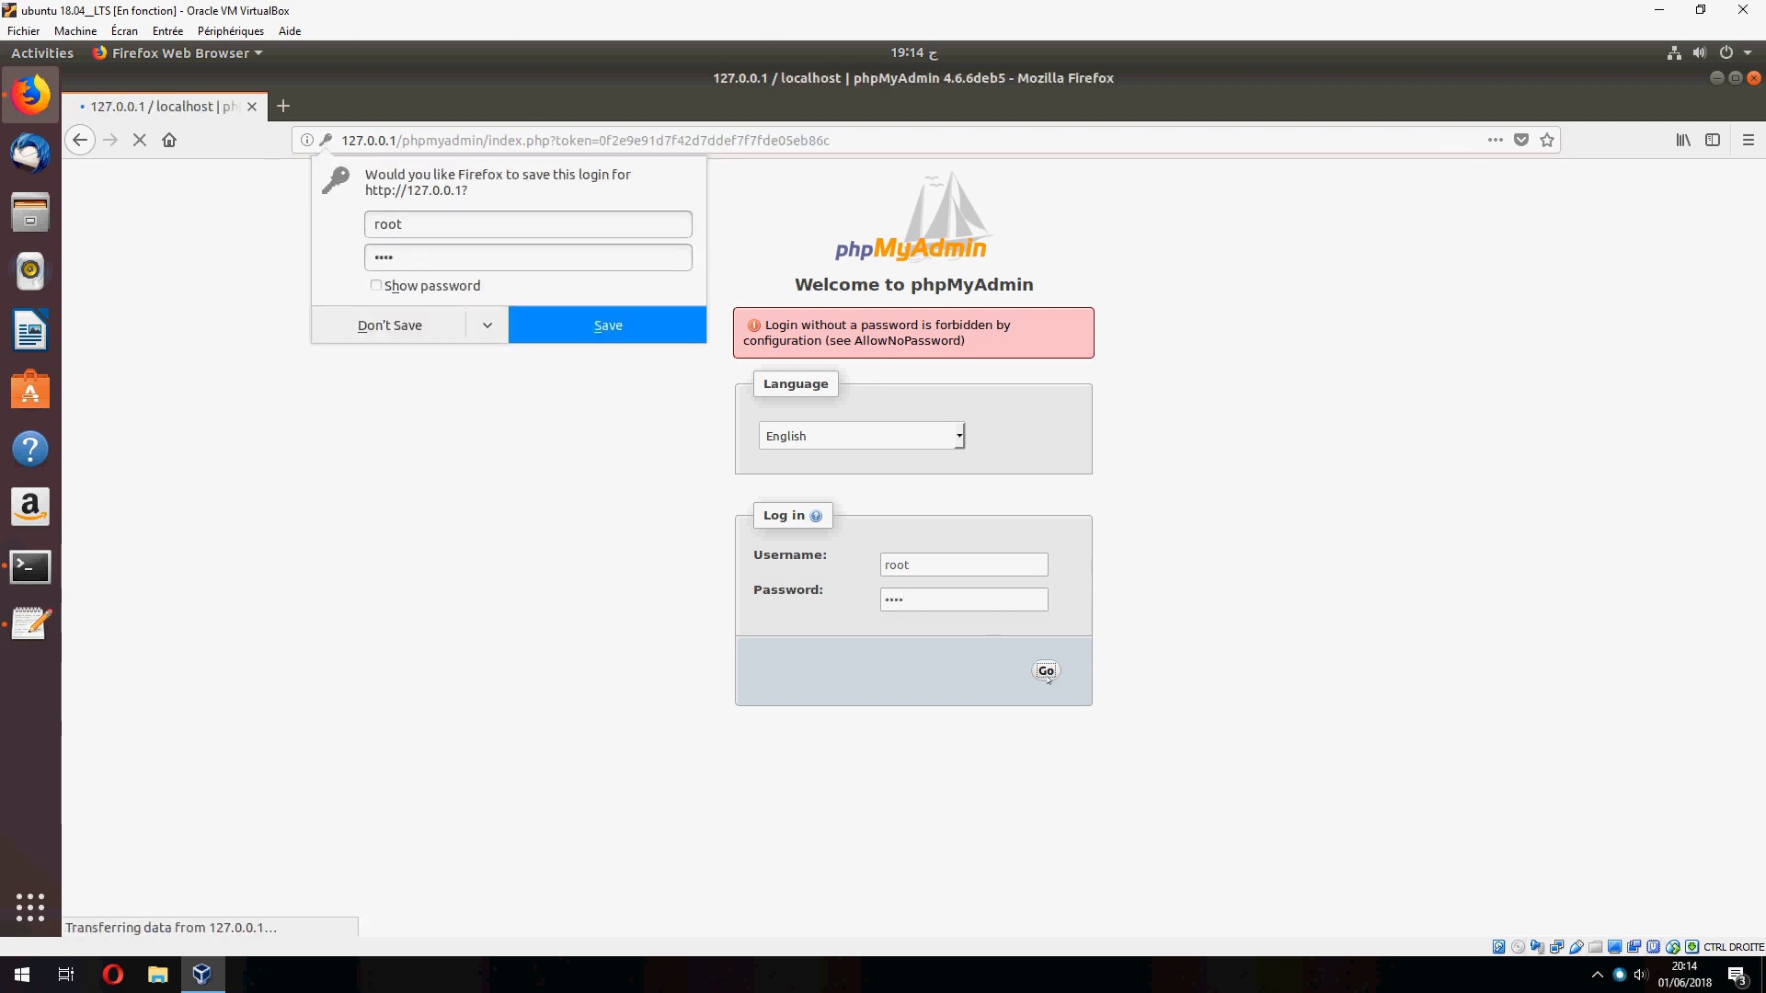
Dismiss Firefox's save-login offer and land on the phpMyAdmin localhost dashboard
{"action": "left_click", "coordinate": [1045, 671]}
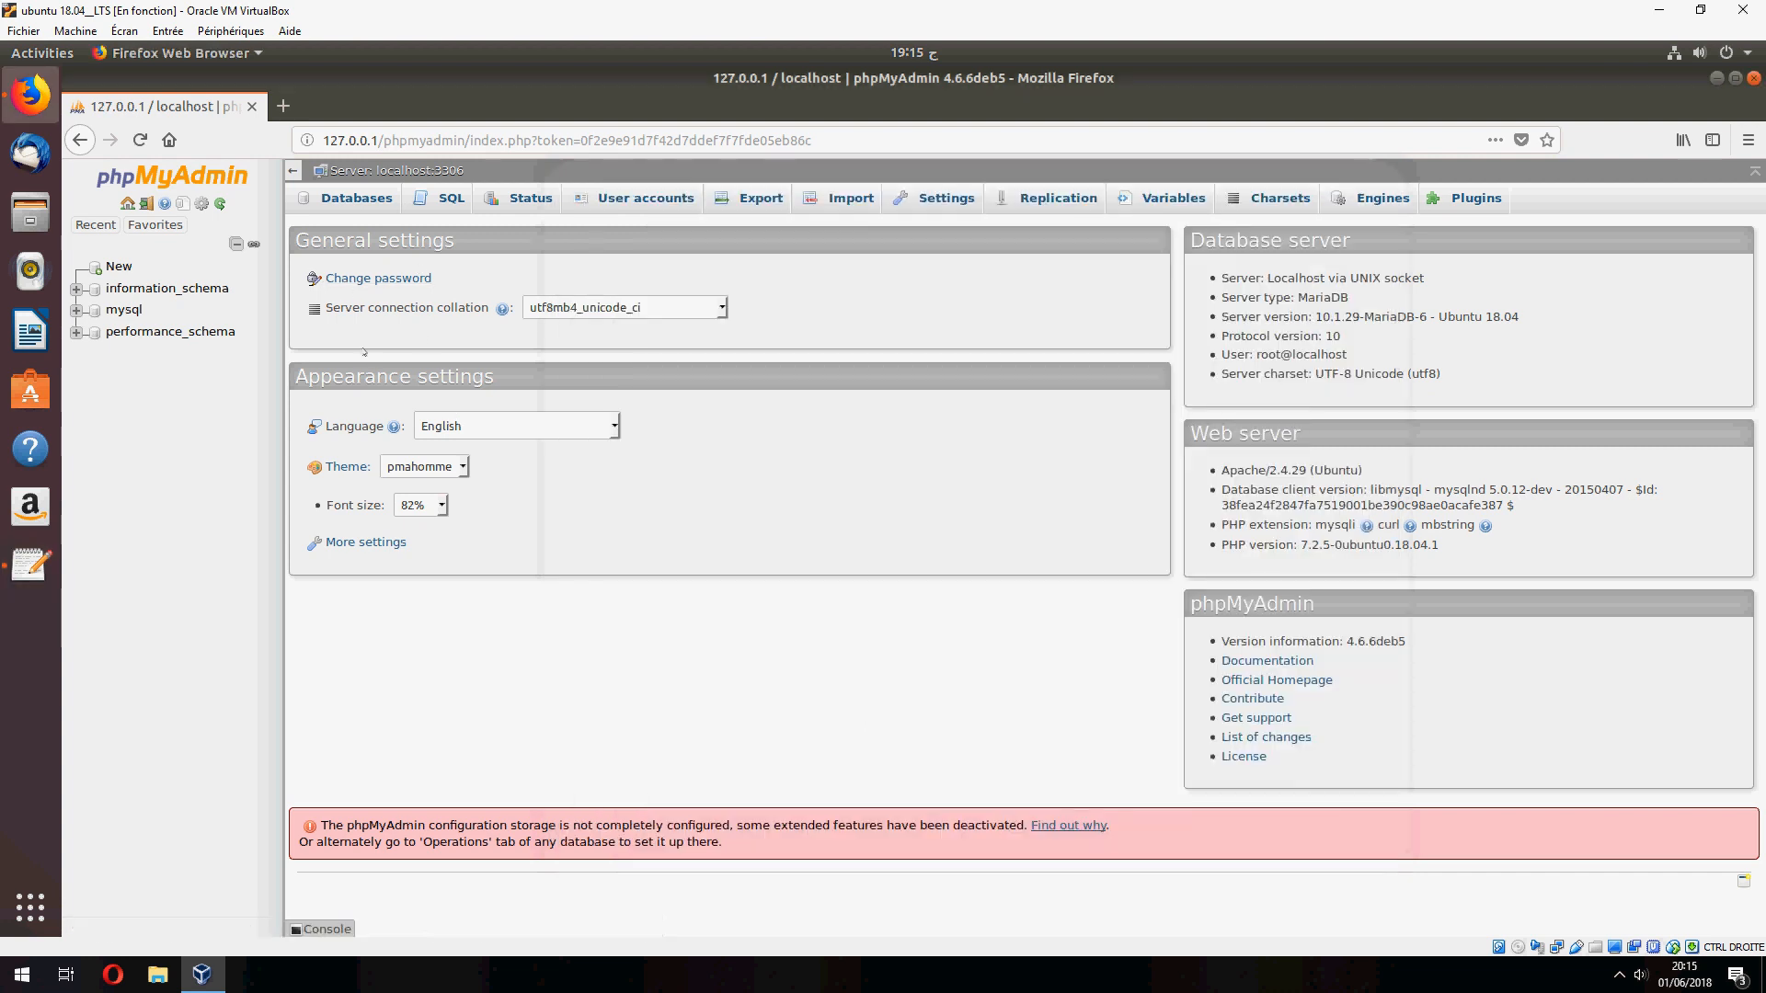
{"action": "mouse_move", "coordinate": [588, 374]}
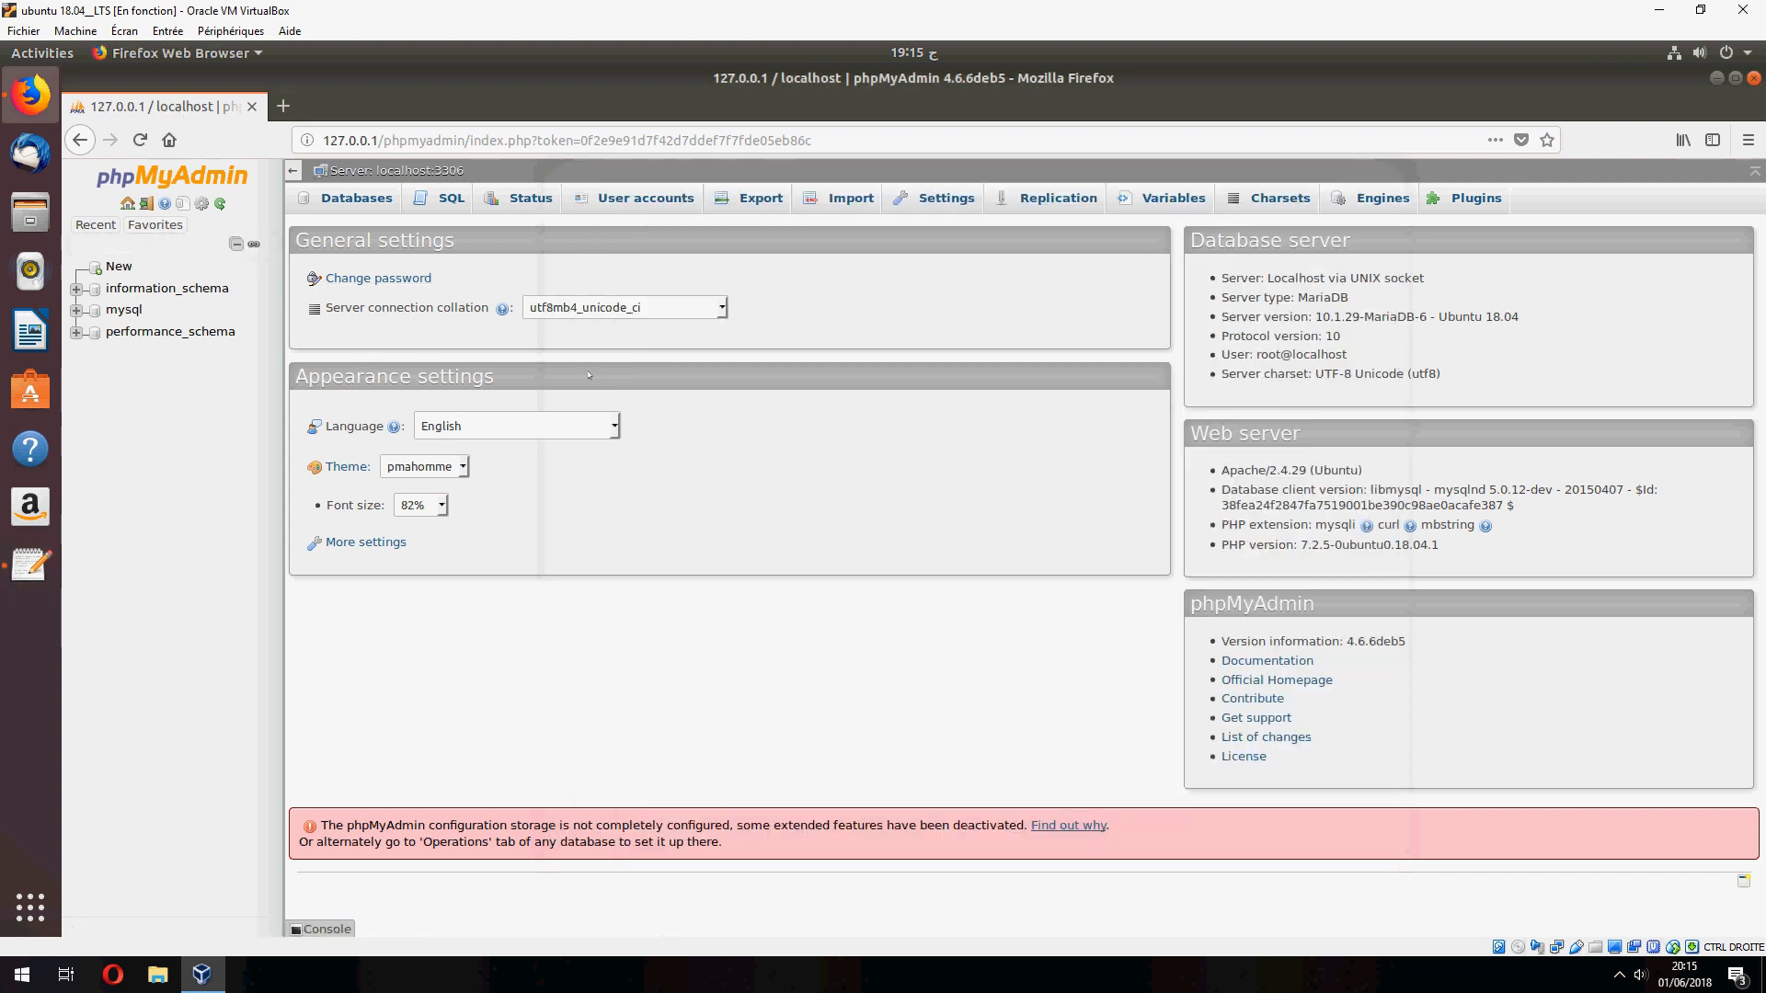
{"action": "mouse_move", "coordinate": [934, 413]}
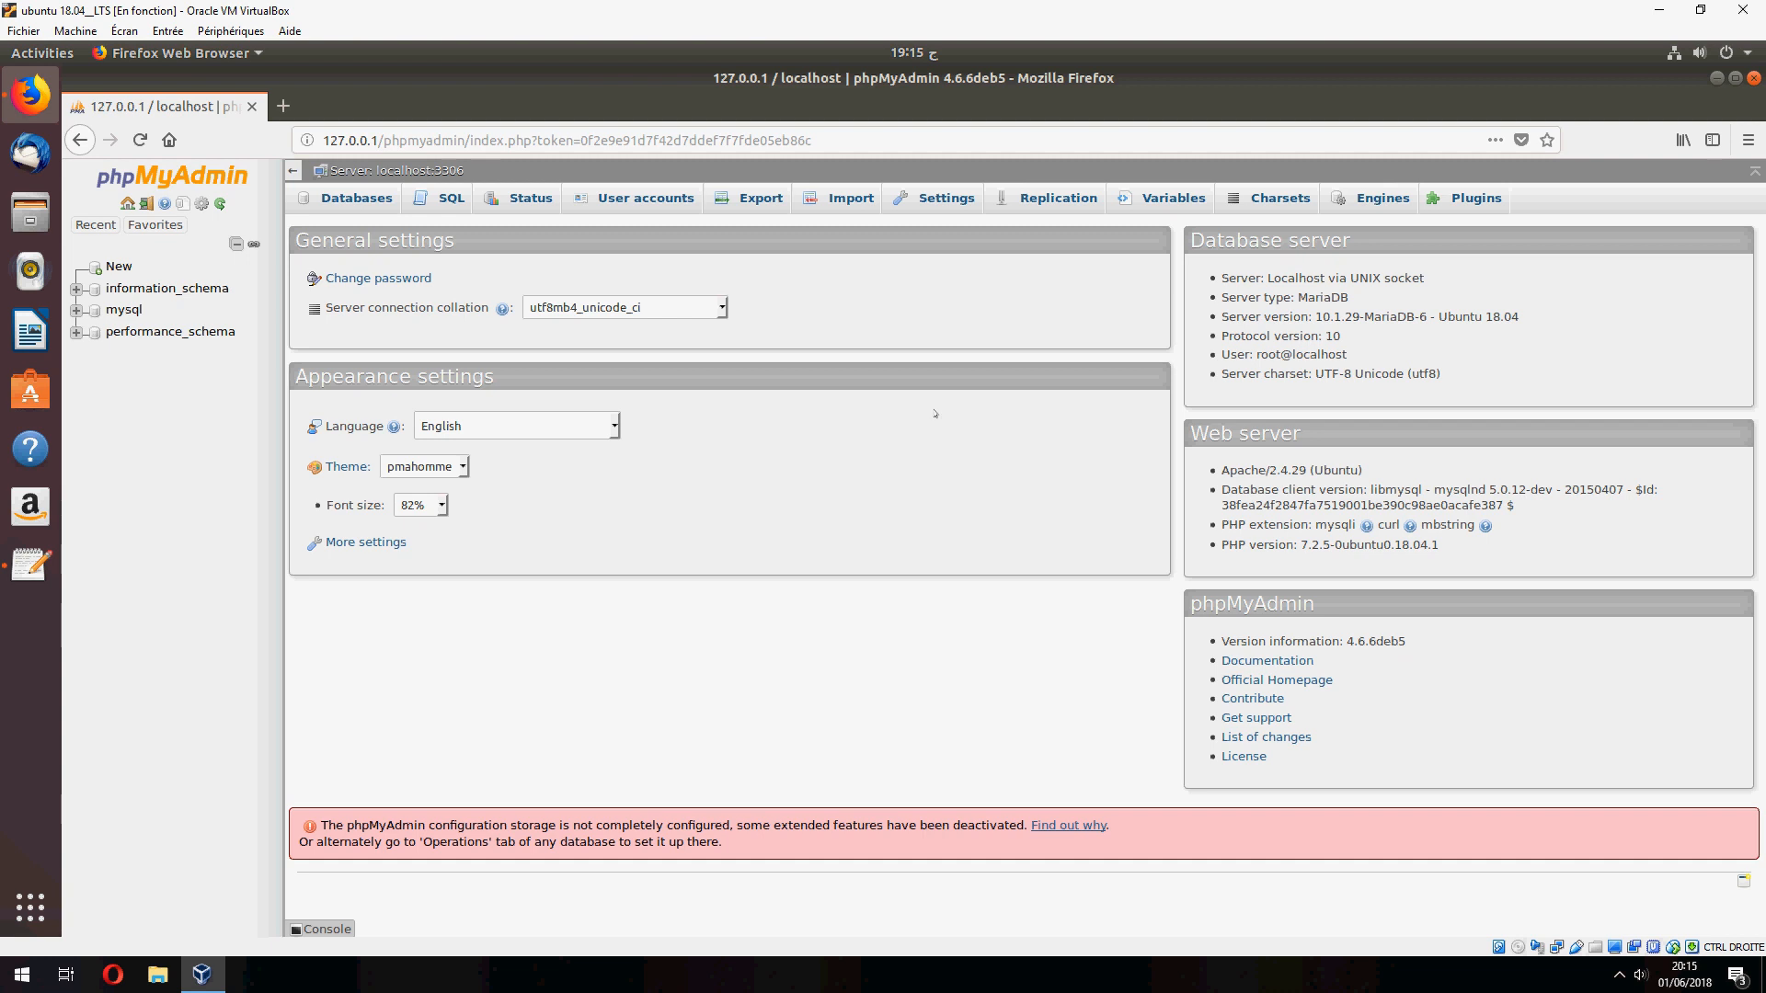
{"action": "mouse_move", "coordinate": [971, 514]}
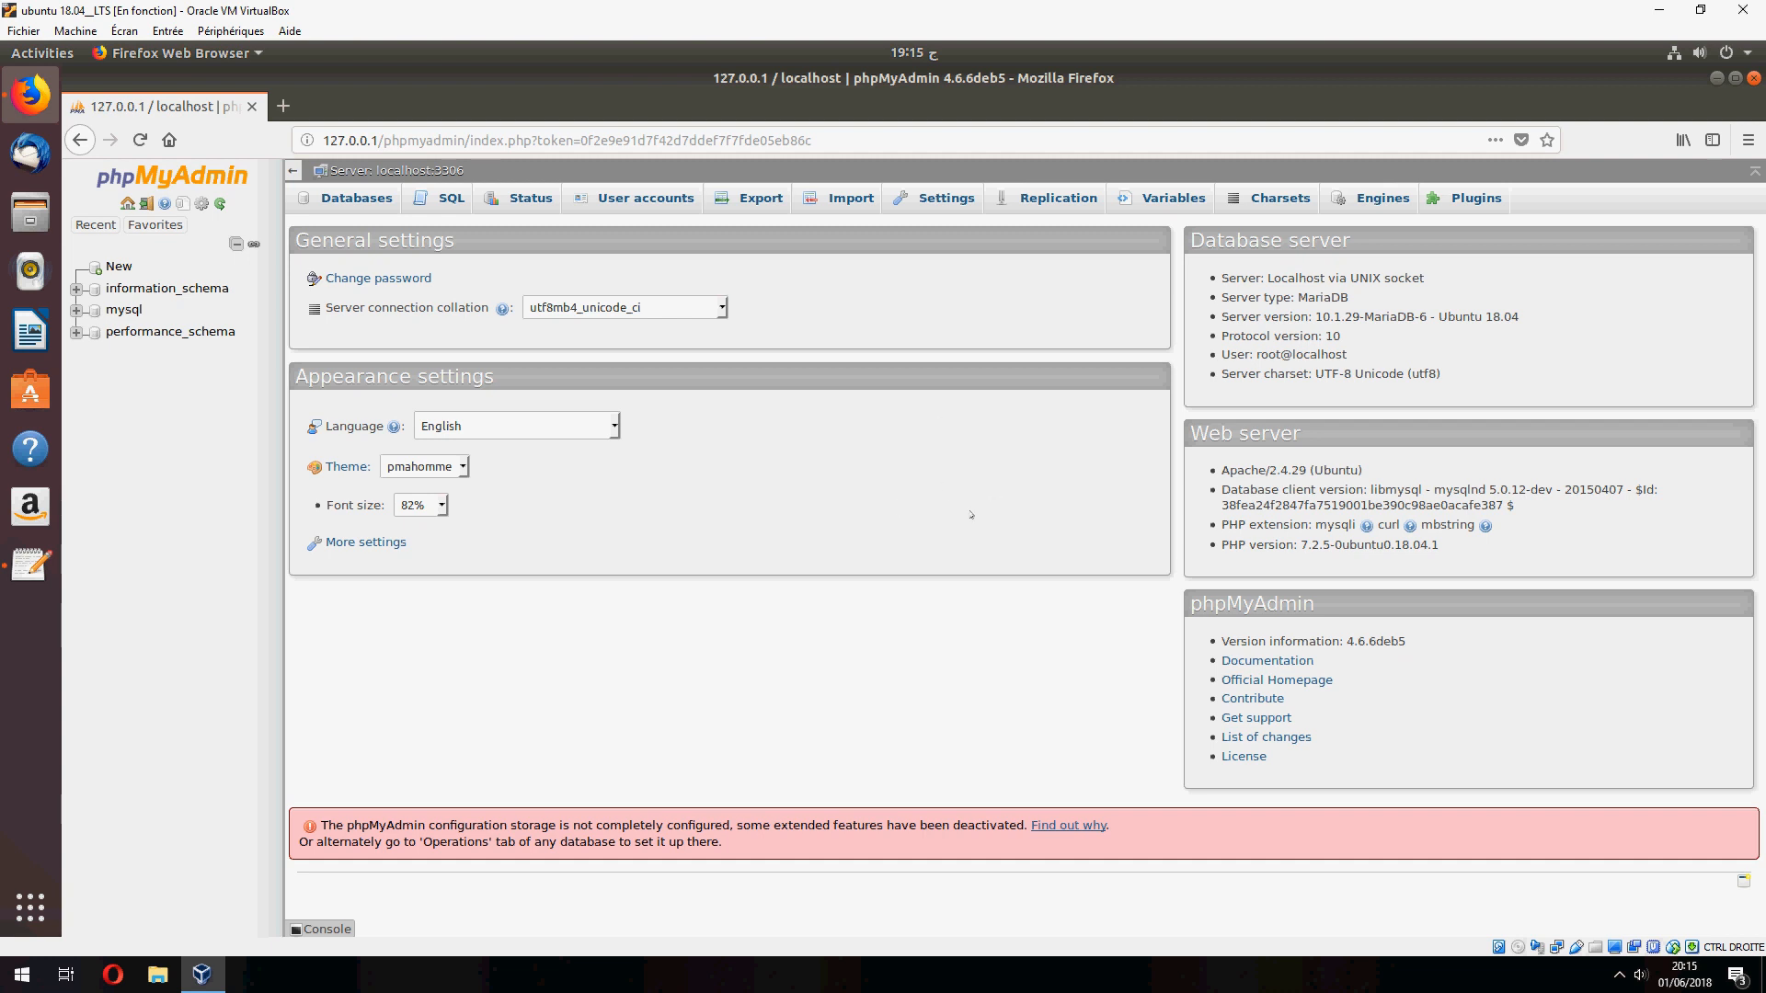
{"action": "mouse_move", "coordinate": [747, 611]}
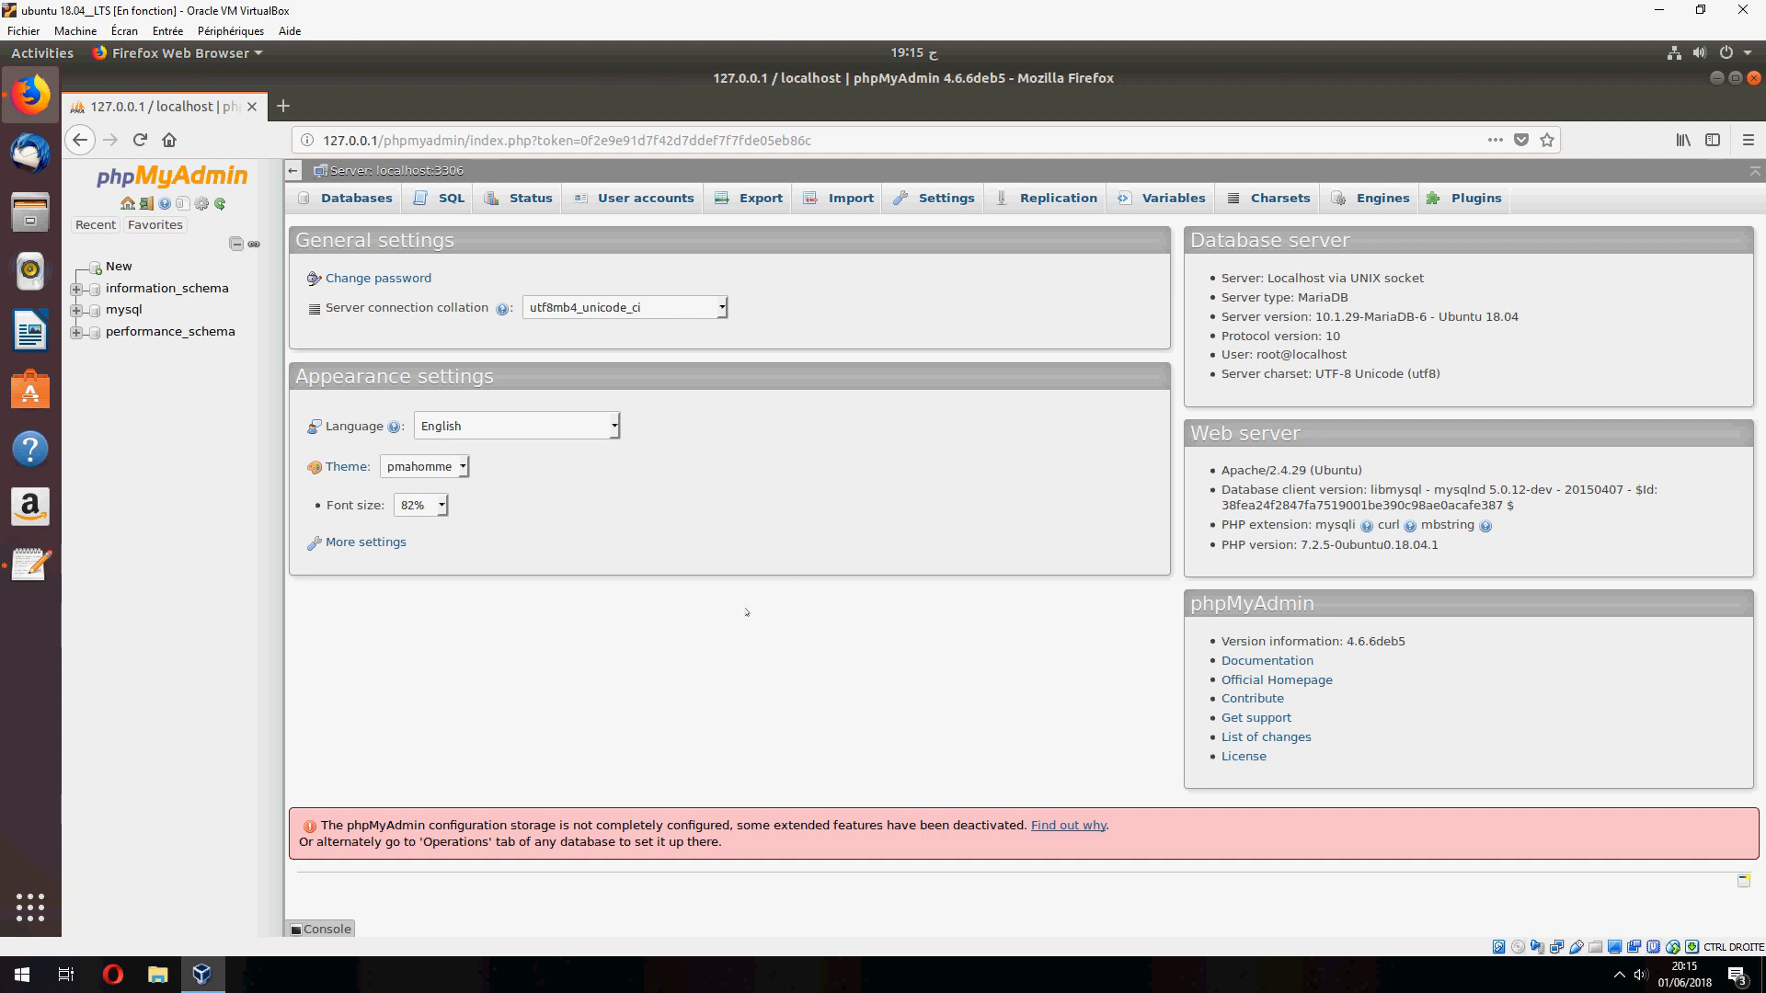
{"action": "mouse_move", "coordinate": [879, 966]}
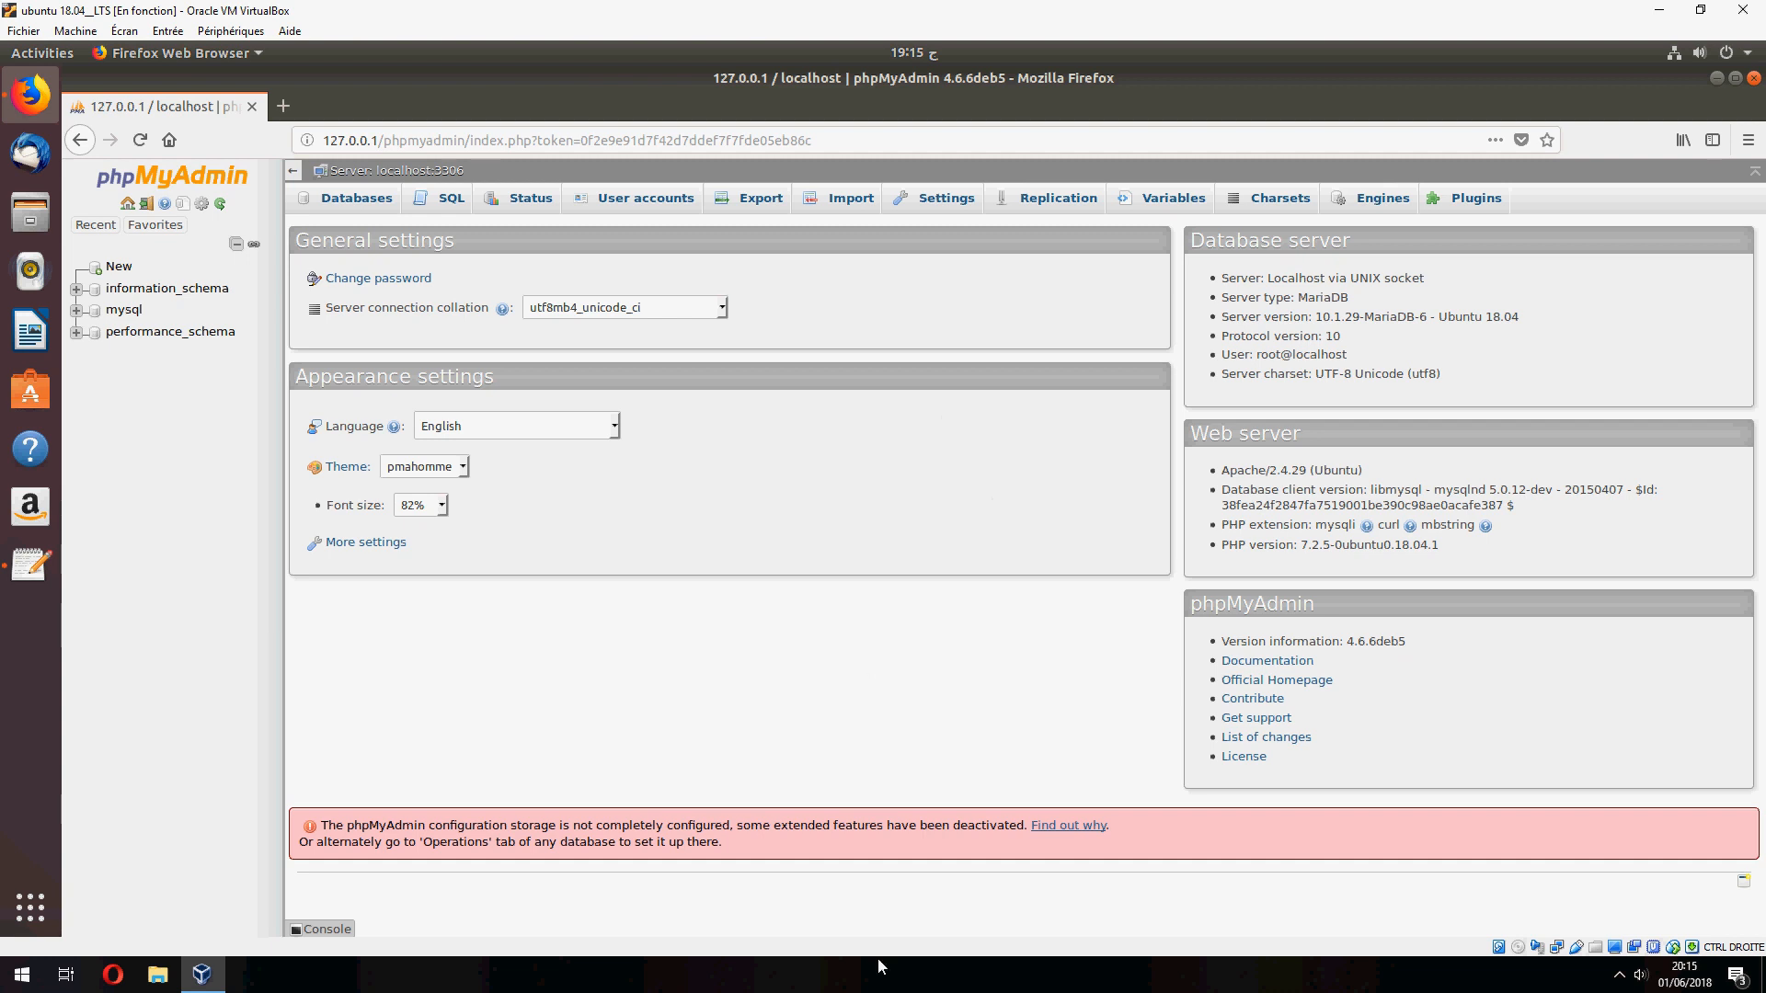